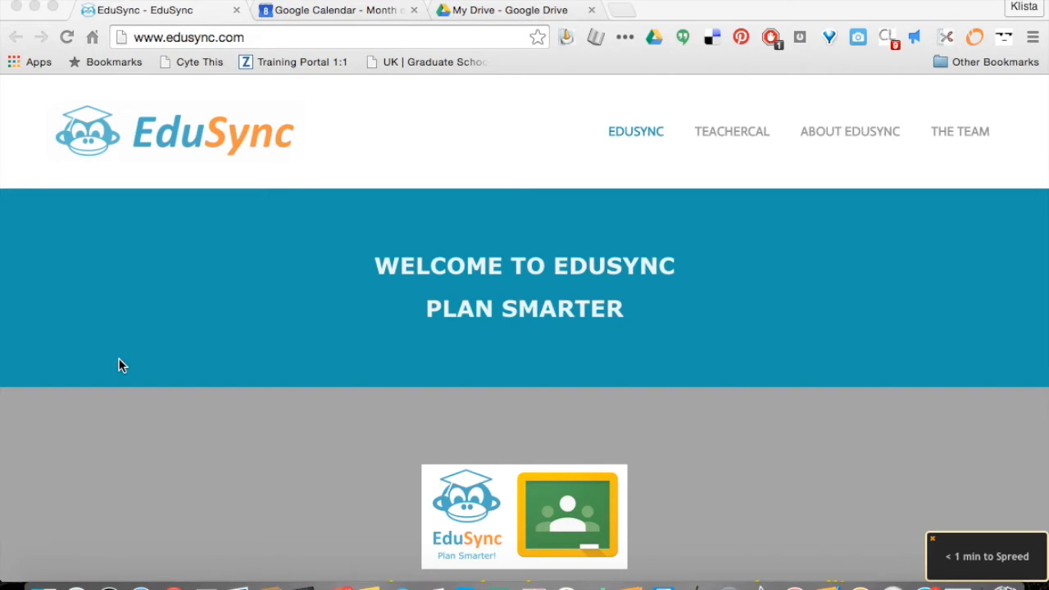
{"action": "mouse_move", "coordinate": [188, 37]}
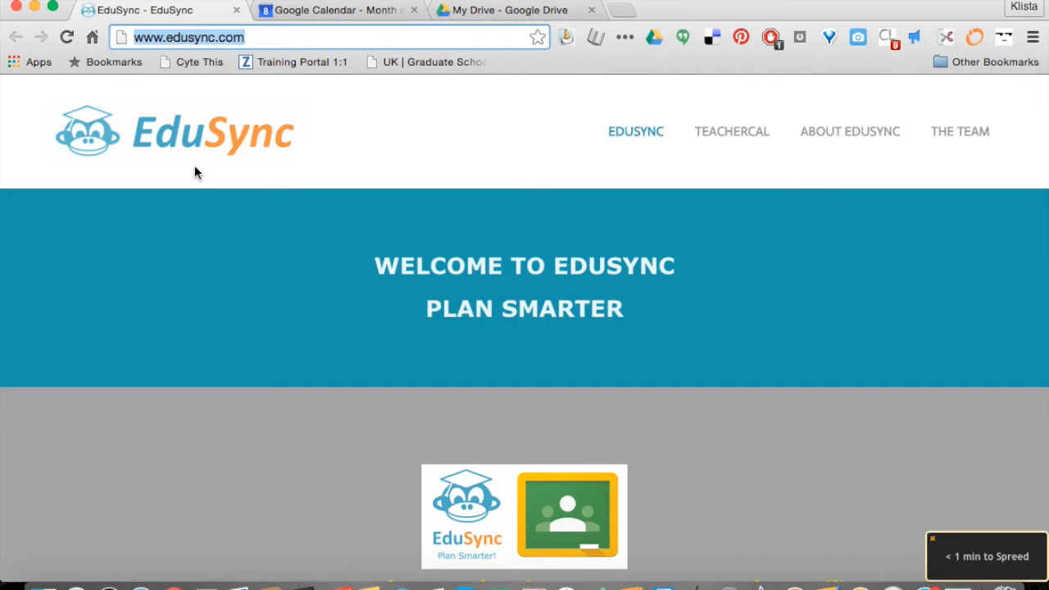
{"action": "mouse_move", "coordinate": [308, 290]}
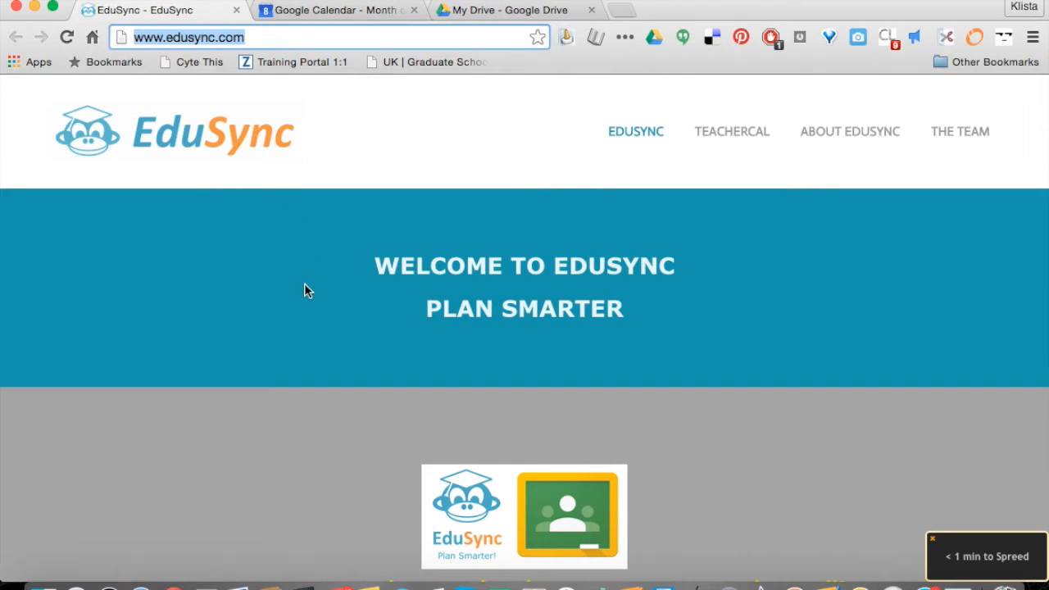
- Go to the TeacherCal page from the EduSync top navigation and view the teacher welcome message
{"action": "left_click", "coordinate": [732, 131]}
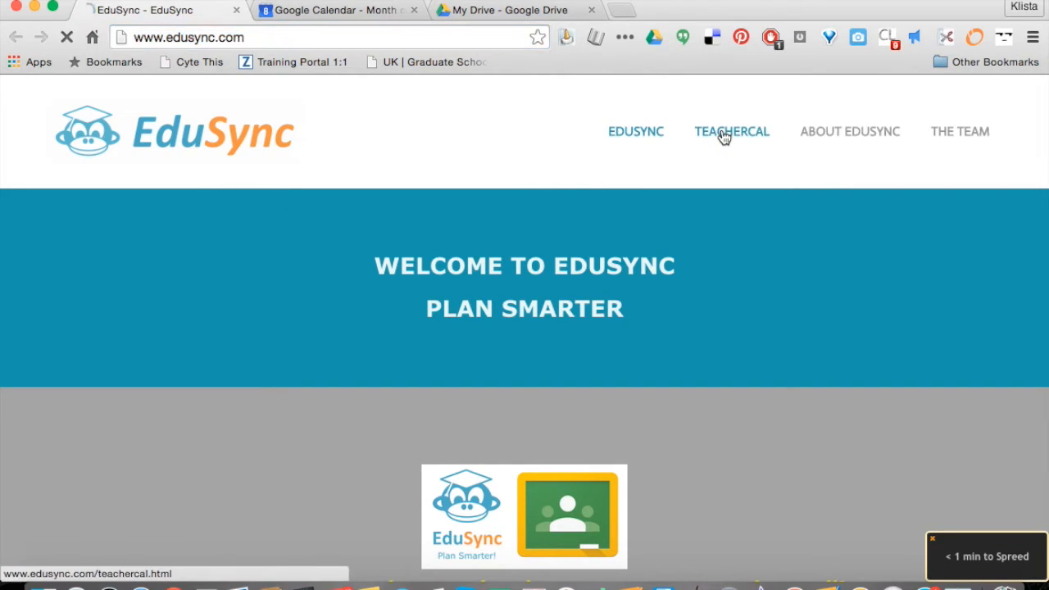
{"action": "left_click", "coordinate": [732, 131]}
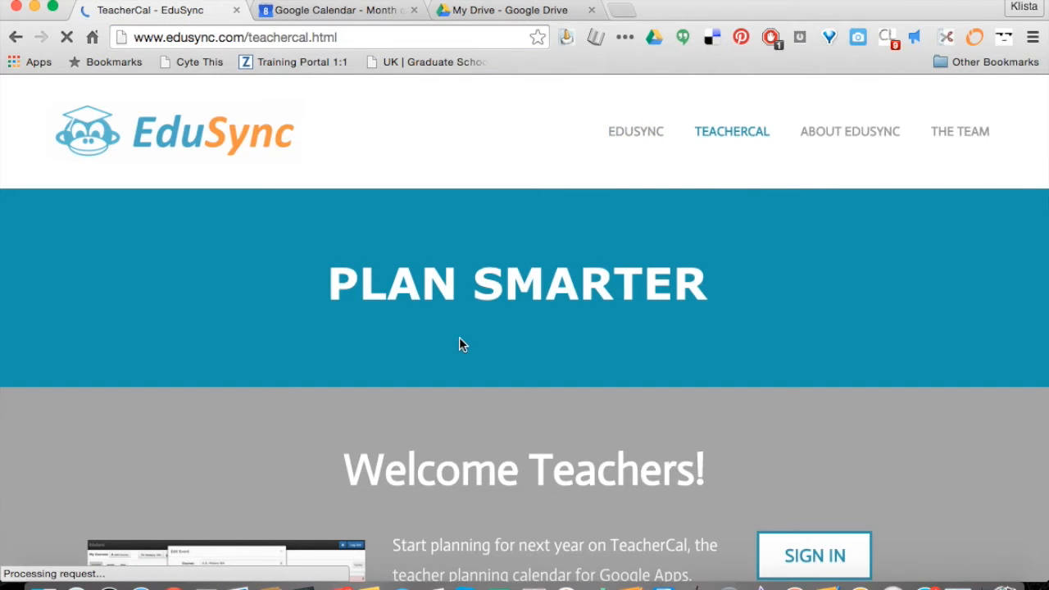
{"action": "scroll", "scroll_direction": "down", "scroll_amount": 3}
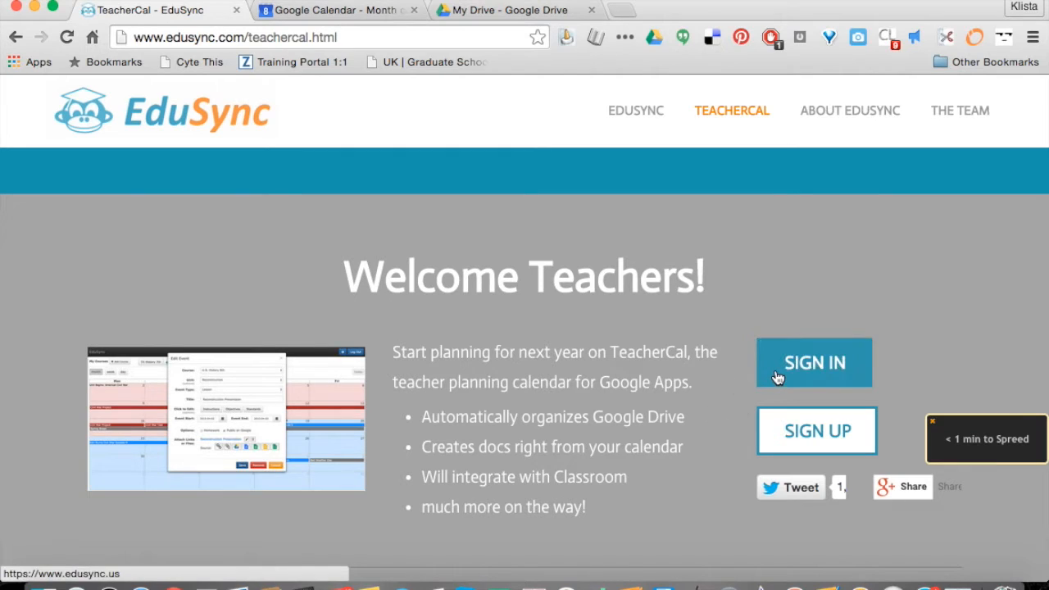
- Open the TeacherCal login page and sign in with the Google account
{"action": "left_click", "coordinate": [814, 363]}
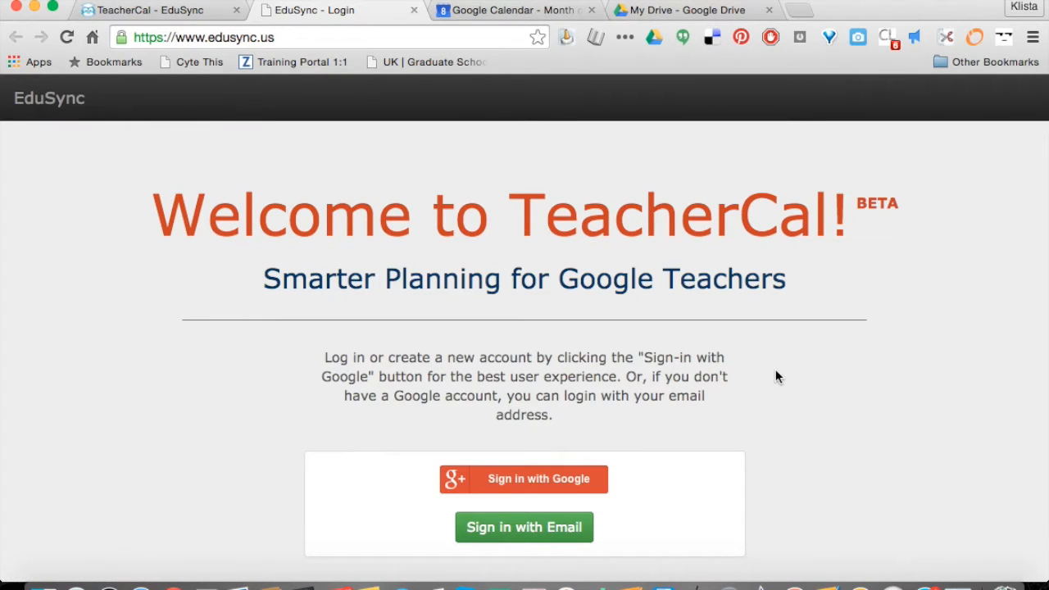
{"action": "mouse_move", "coordinate": [584, 485]}
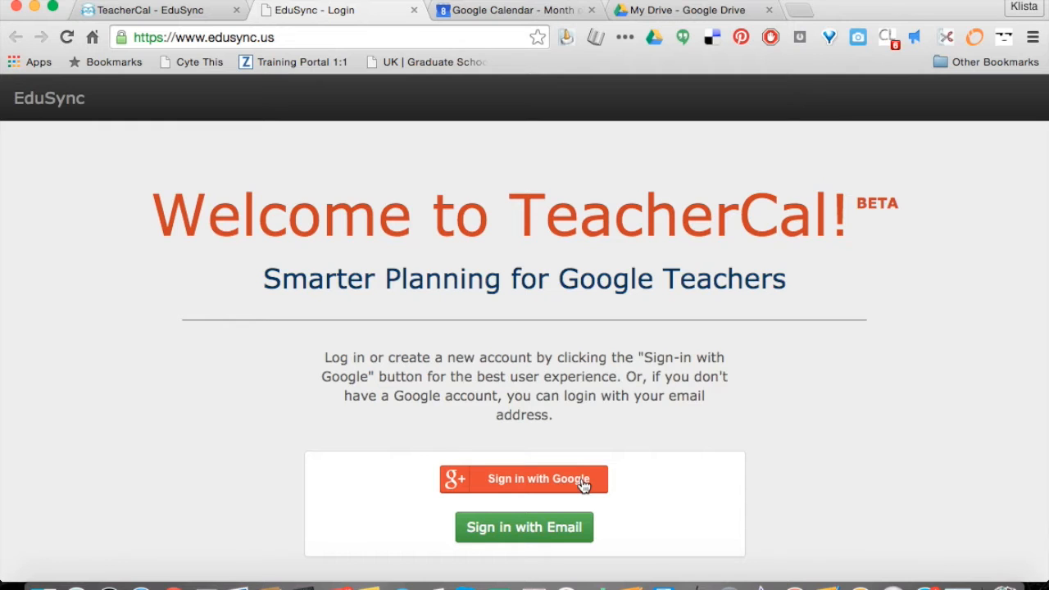
{"action": "left_click", "coordinate": [524, 479]}
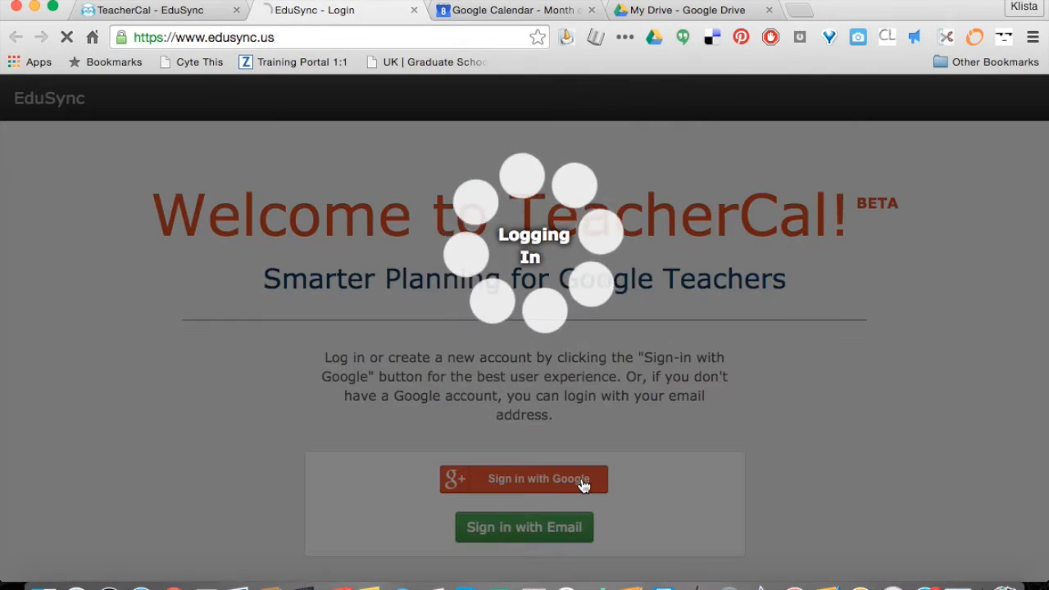
- Finish signing in and show the GoogleJune15 course on the June 2015 calendar
{"action": "left_click", "coordinate": [524, 478]}
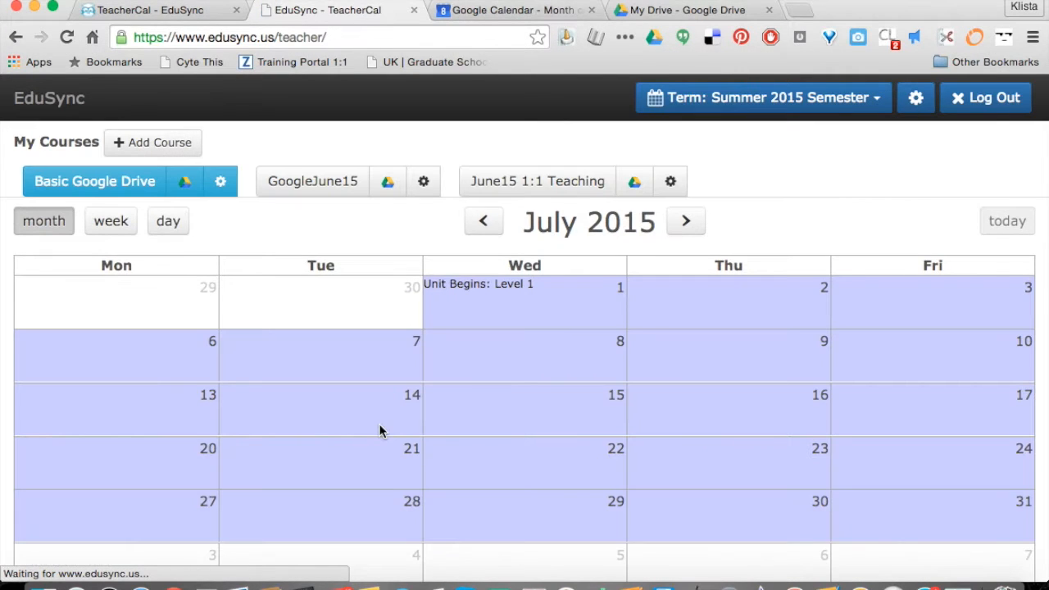
{"action": "mouse_move", "coordinate": [506, 301]}
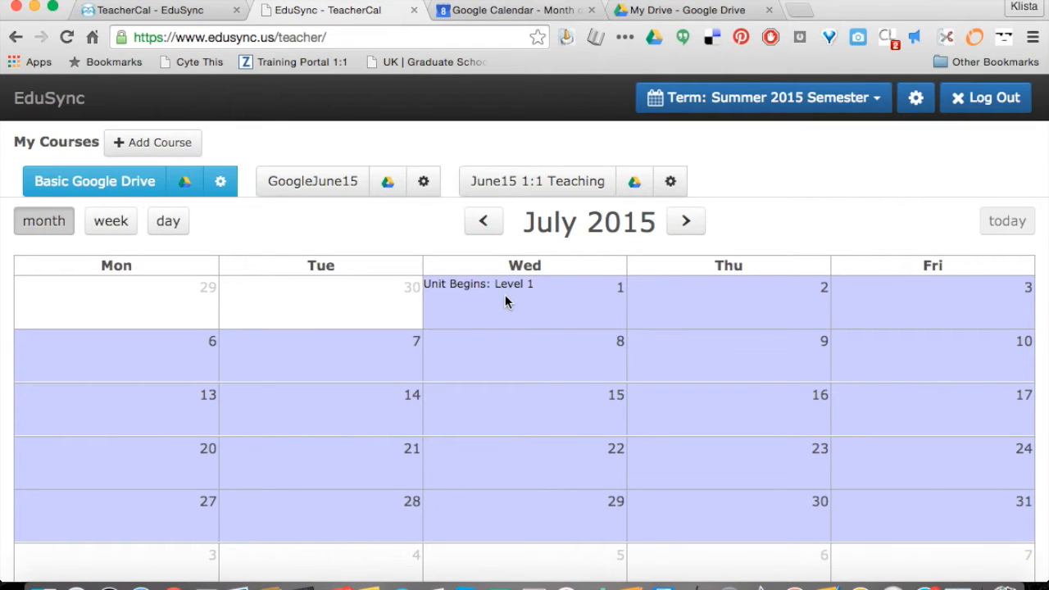
{"action": "mouse_move", "coordinate": [566, 297]}
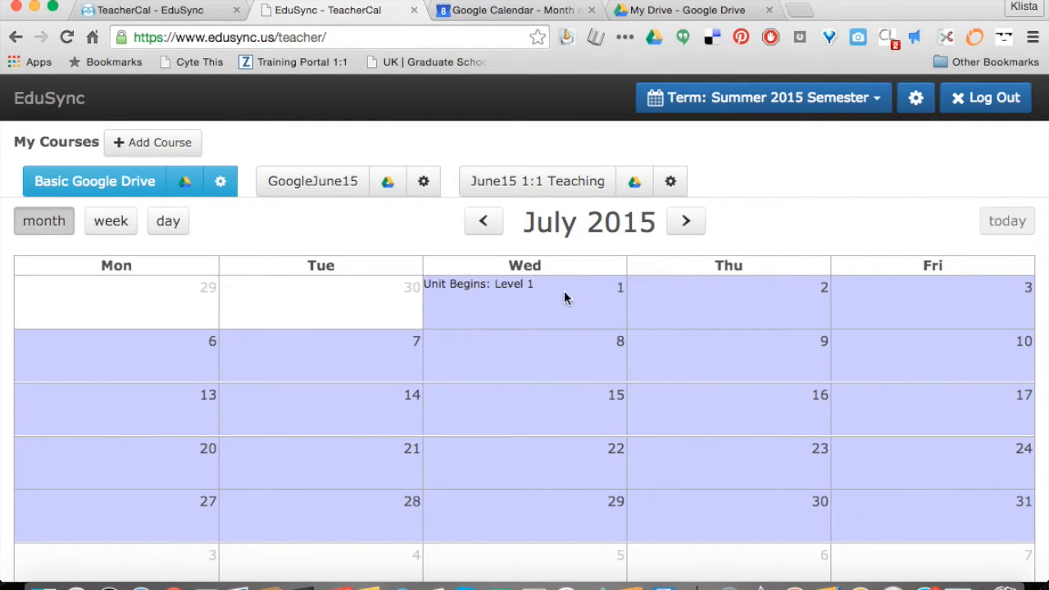
{"action": "left_click", "coordinate": [484, 221]}
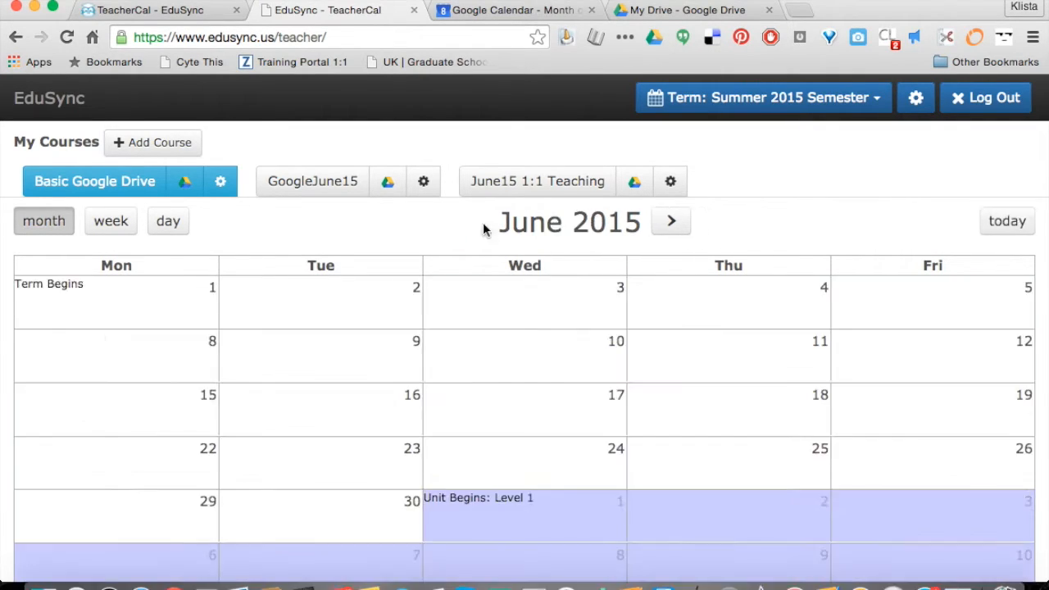
{"action": "left_click", "coordinate": [312, 181]}
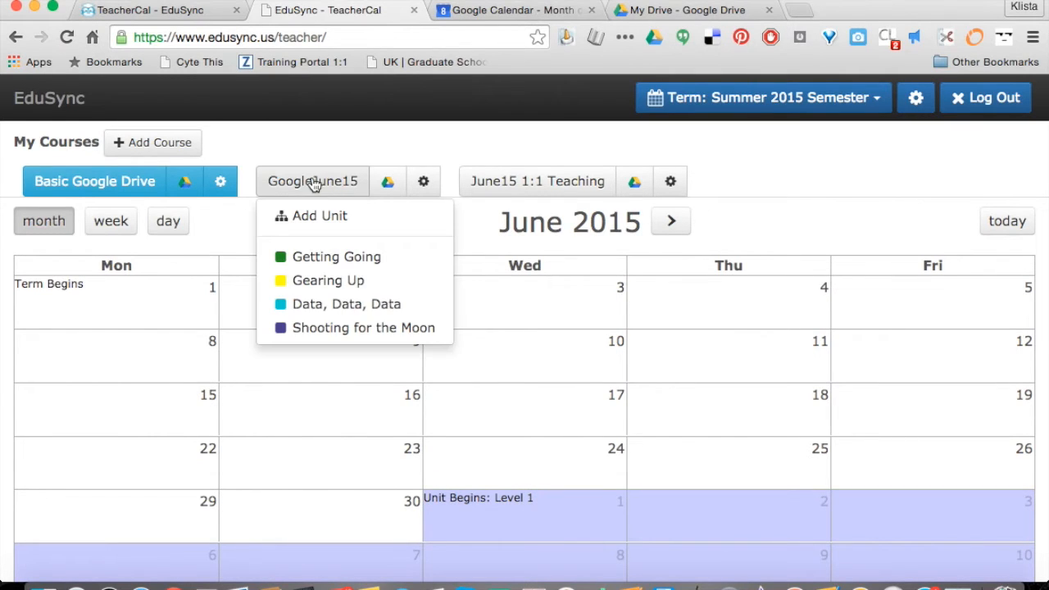
{"action": "left_click", "coordinate": [312, 181]}
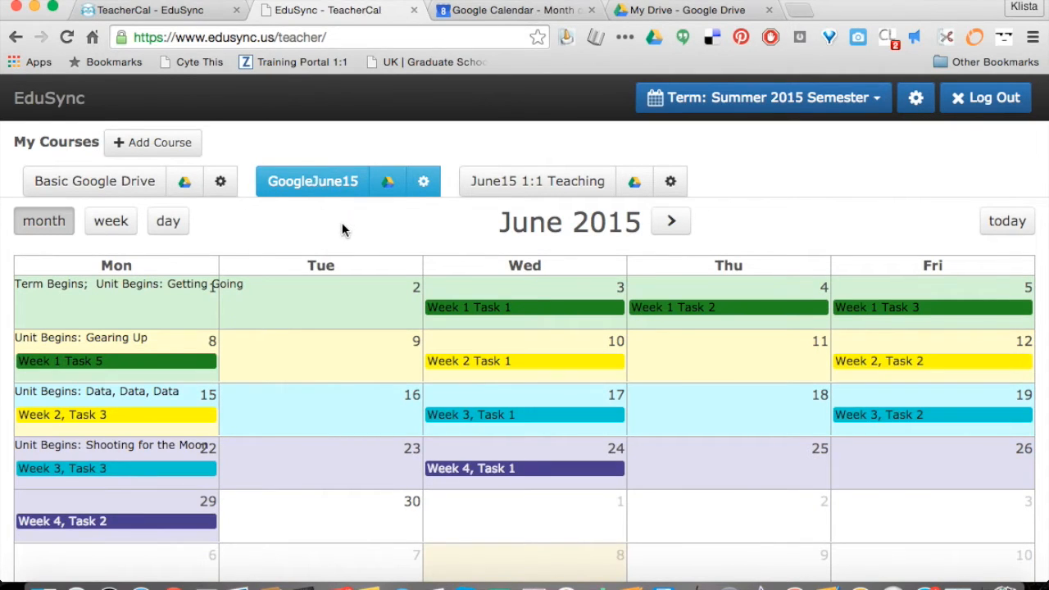
{"action": "mouse_move", "coordinate": [111, 220]}
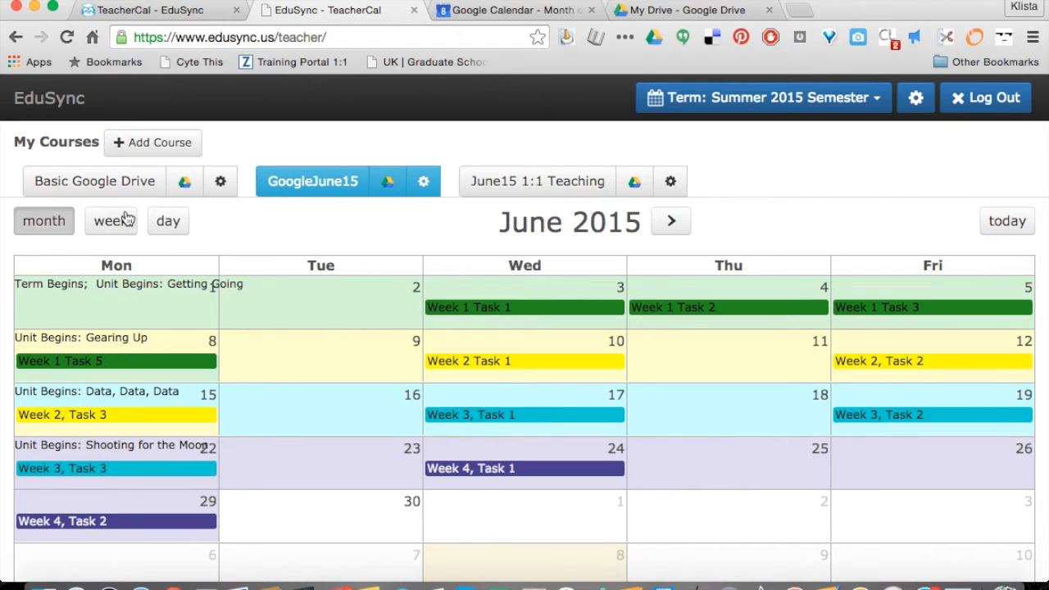
- Browse the unit lists of the June15 1:1 Teaching and GoogleJune15 courses, then close them
{"action": "left_click", "coordinate": [312, 181]}
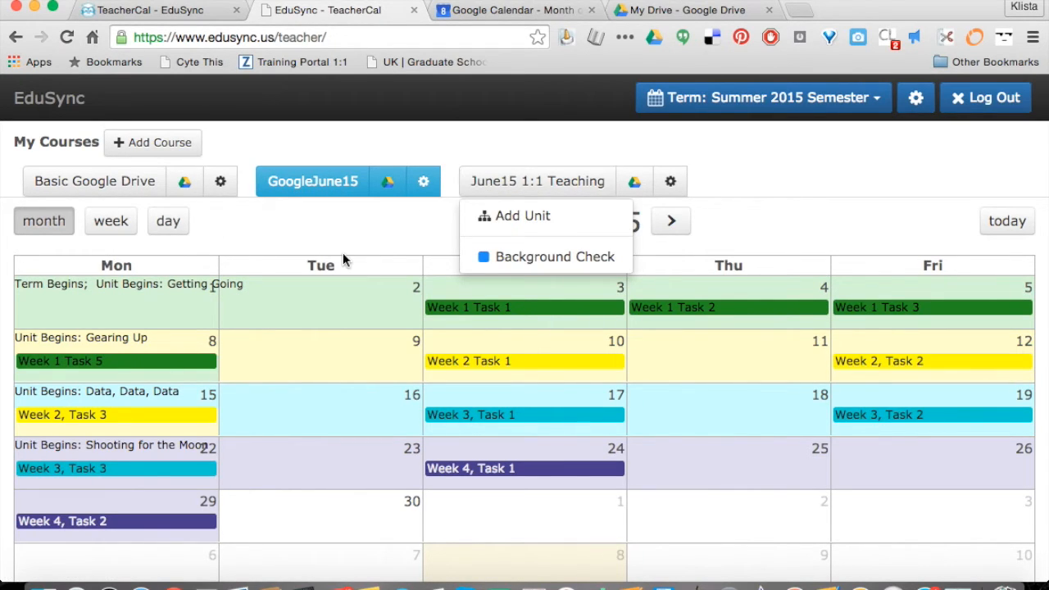
{"action": "left_click", "coordinate": [356, 240]}
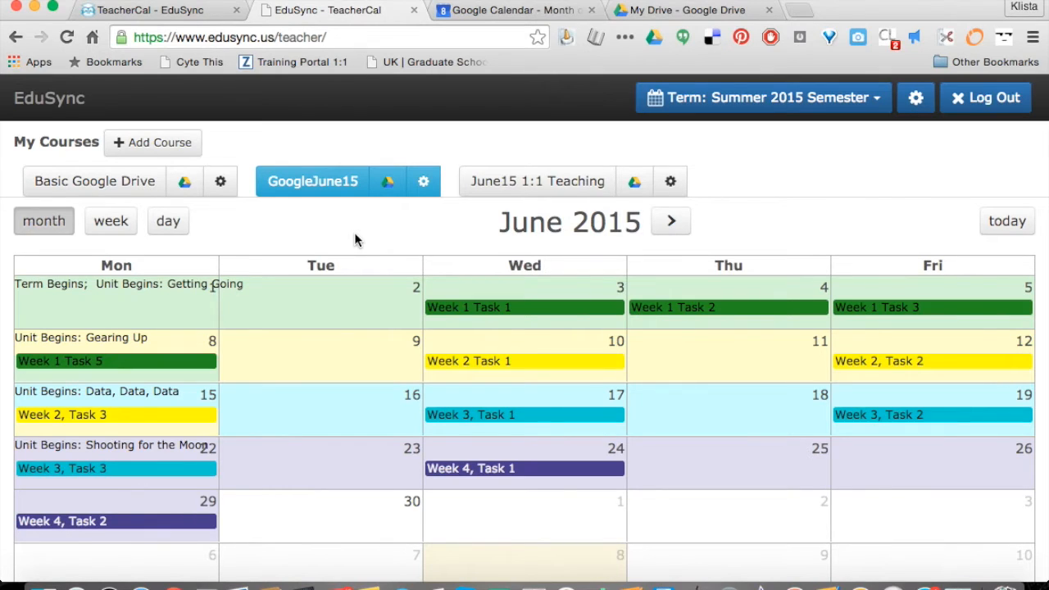
{"action": "left_click", "coordinate": [312, 181]}
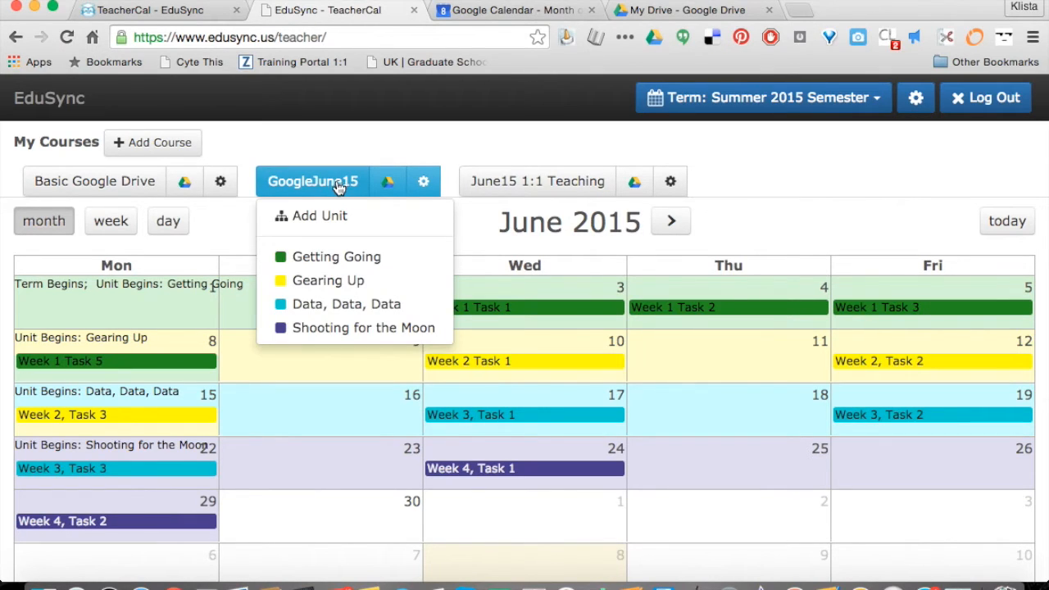
{"action": "mouse_move", "coordinate": [475, 246]}
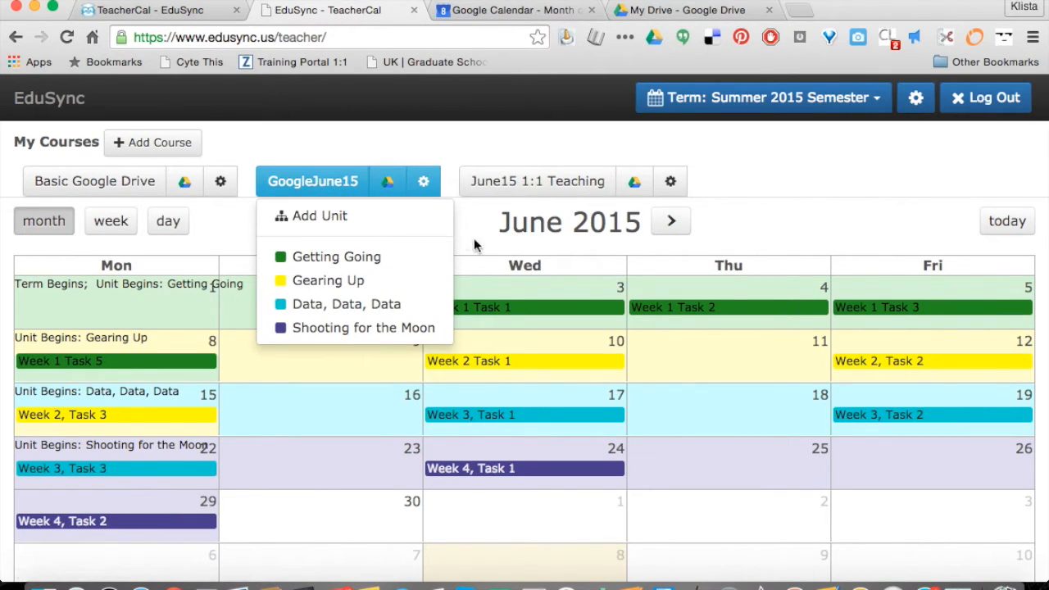
{"action": "left_click", "coordinate": [366, 317]}
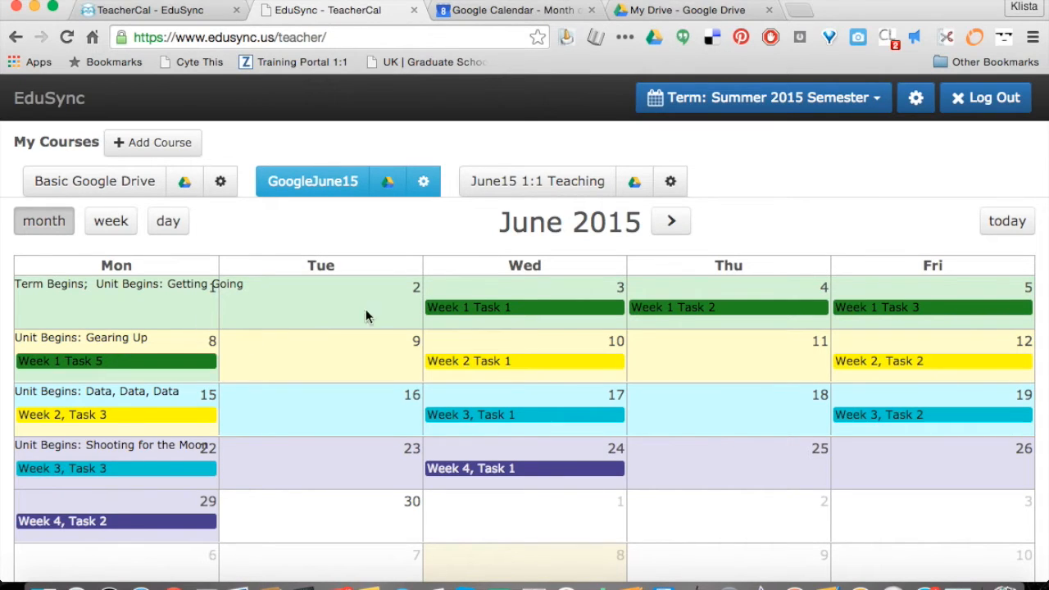
{"action": "mouse_move", "coordinate": [243, 431]}
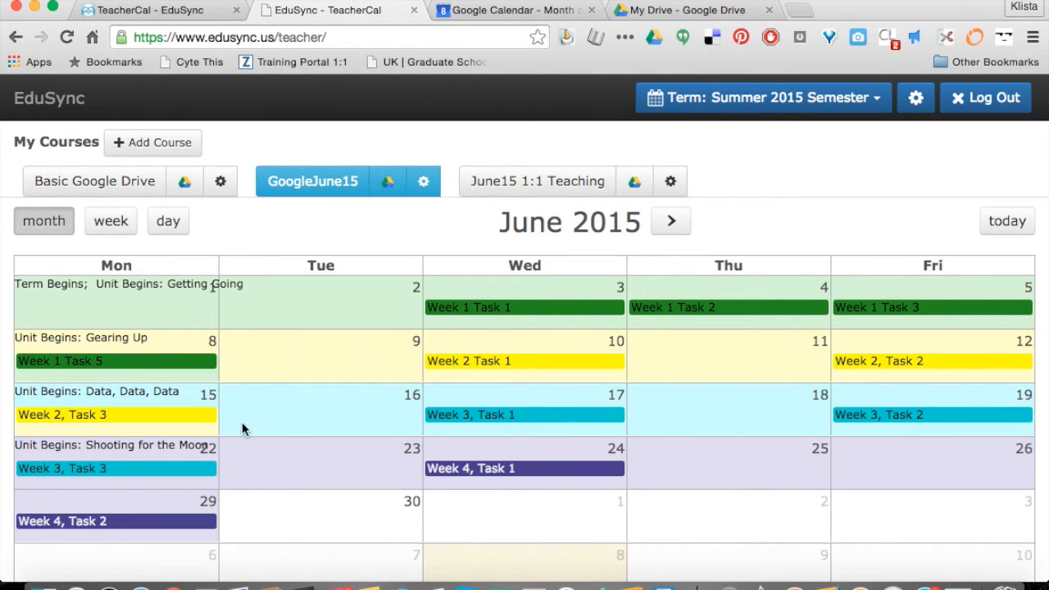
{"action": "mouse_move", "coordinate": [344, 479]}
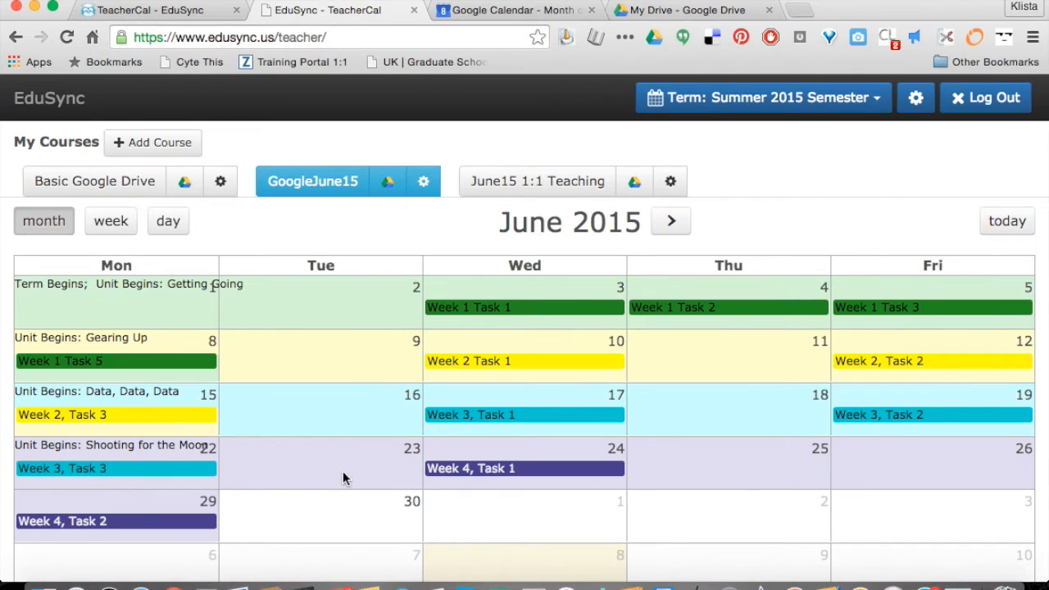
{"action": "mouse_move", "coordinate": [359, 238]}
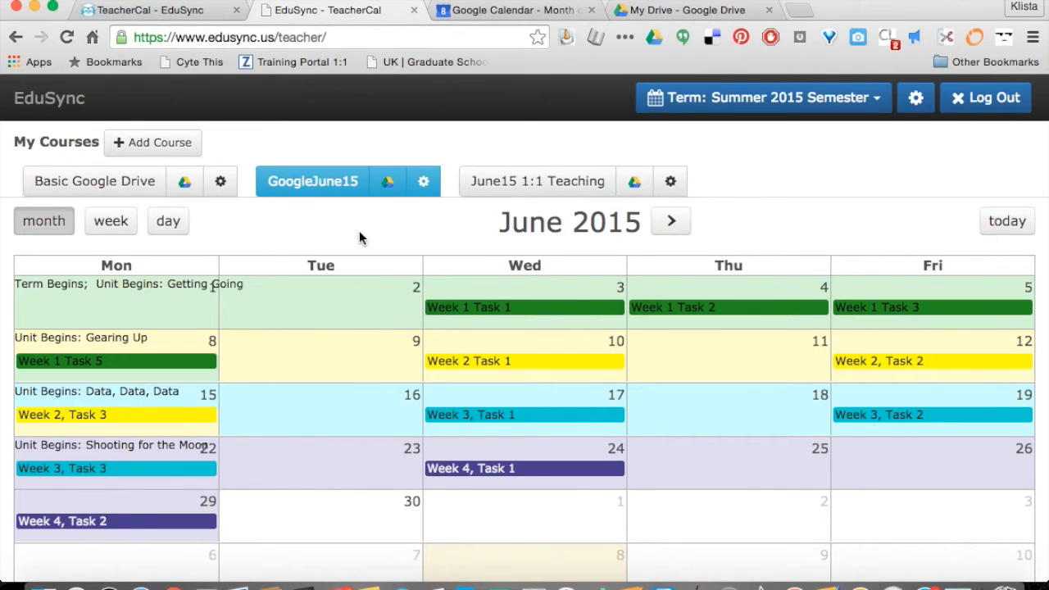
{"action": "mouse_move", "coordinate": [492, 307]}
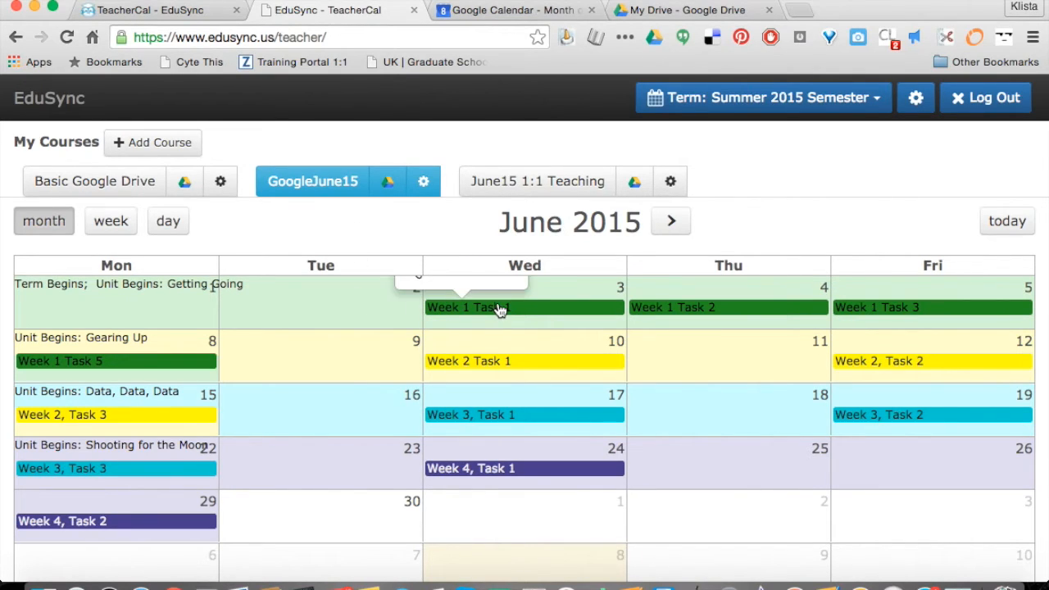
{"action": "mouse_move", "coordinate": [644, 316]}
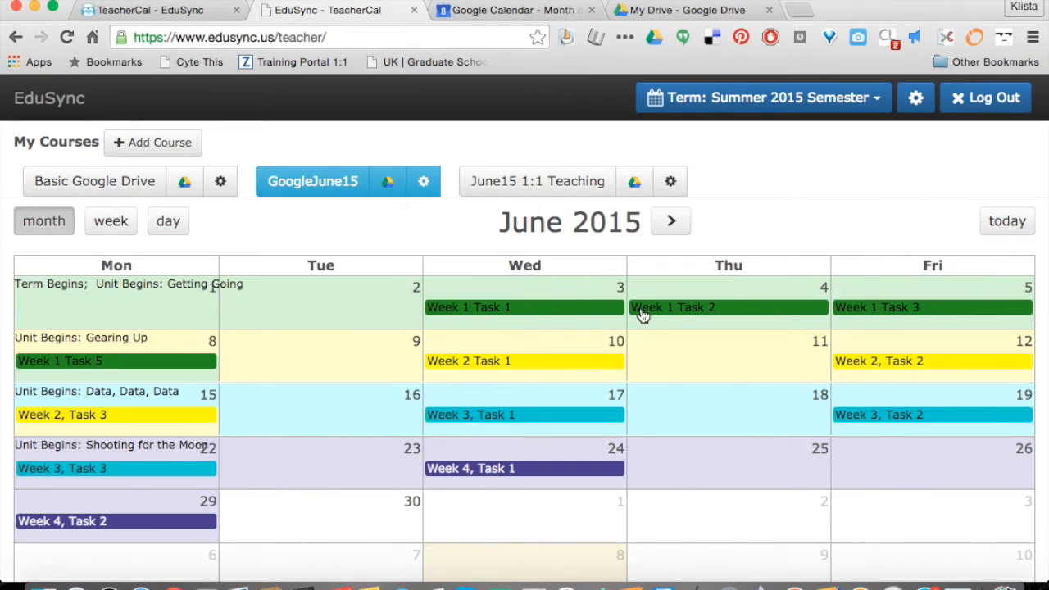
{"action": "mouse_move", "coordinate": [408, 270]}
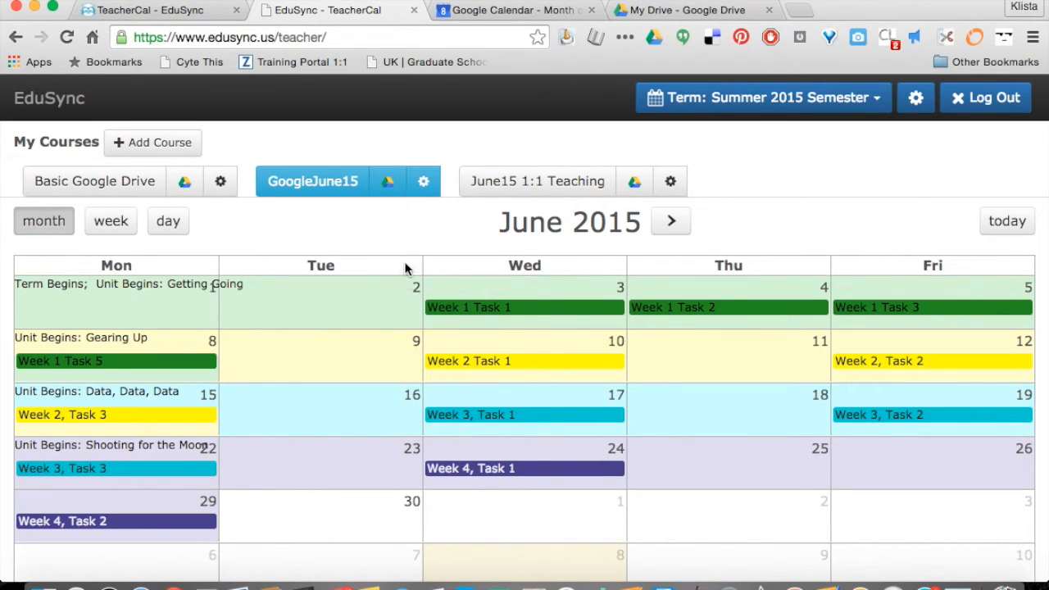
{"action": "mouse_move", "coordinate": [401, 228]}
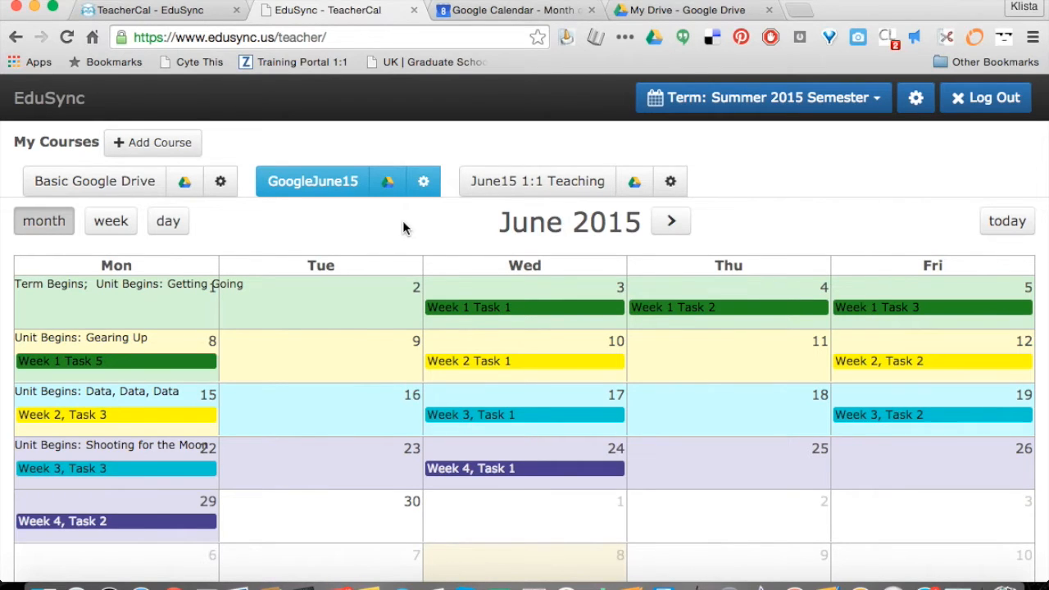
{"action": "mouse_move", "coordinate": [236, 10]}
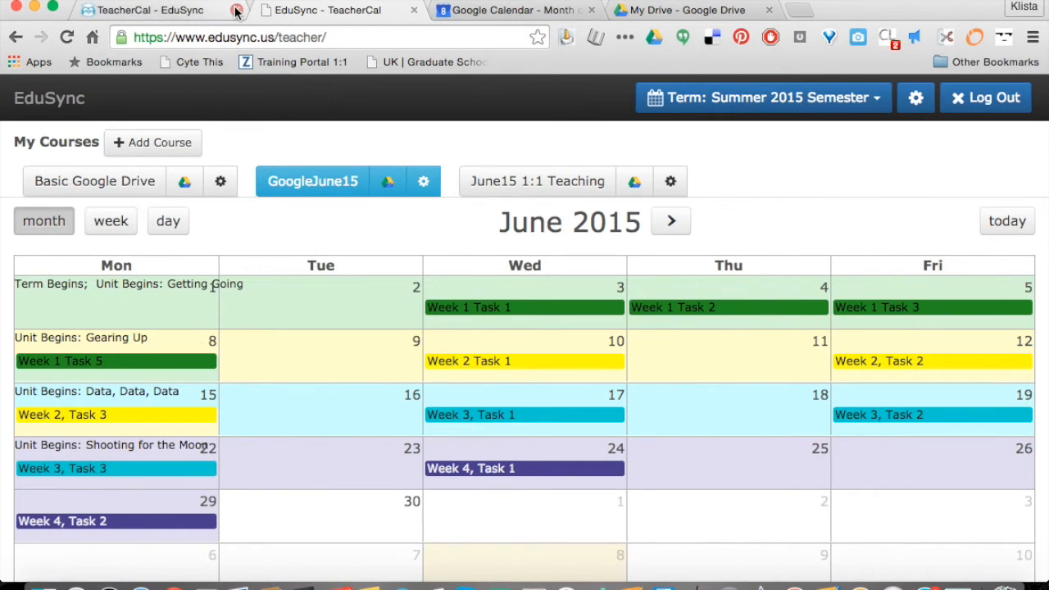
- Close the duplicate TeacherCal tab and view the synced weekly tasks in Google Calendar's June 2015 month view
{"action": "left_click", "coordinate": [236, 10]}
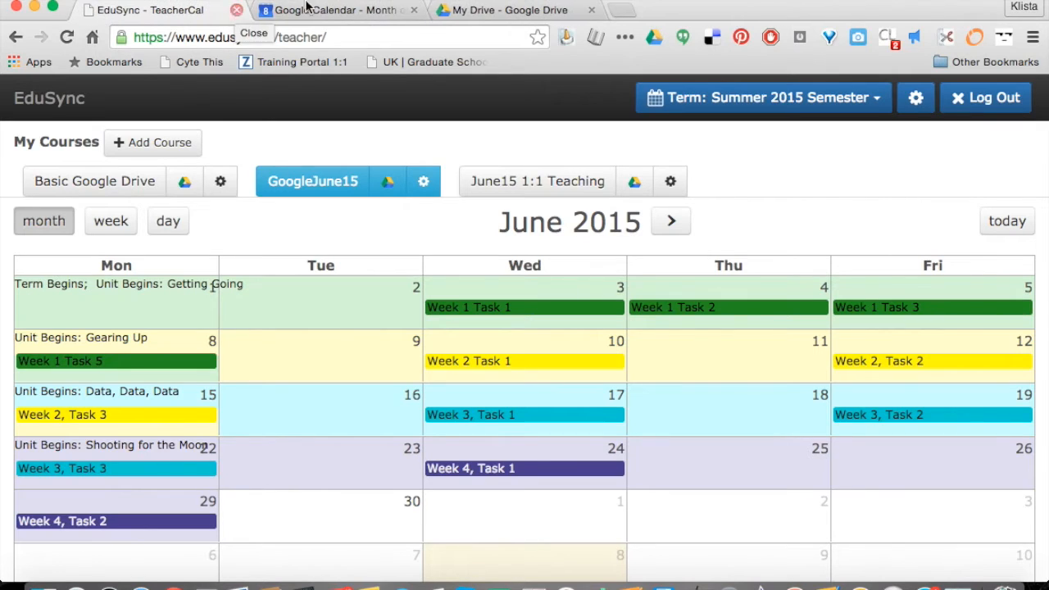
{"action": "left_click", "coordinate": [337, 10]}
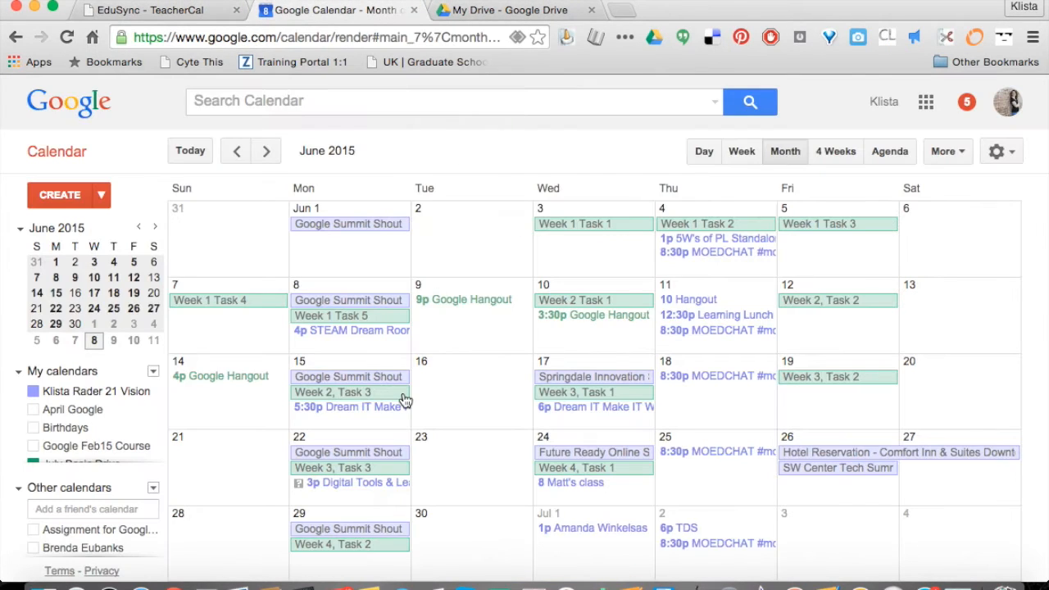
{"action": "mouse_move", "coordinate": [435, 273]}
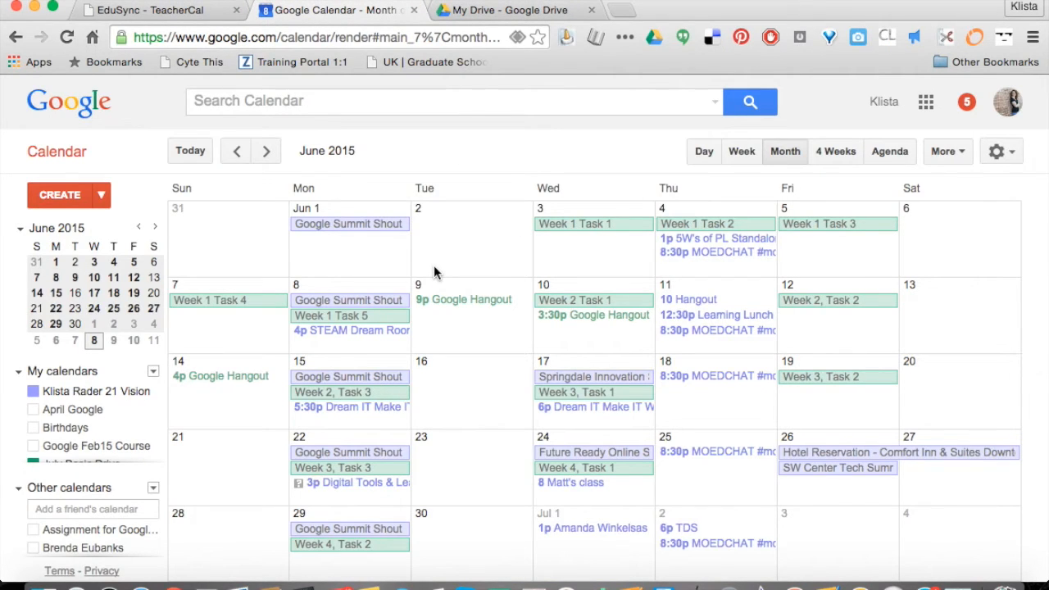
{"action": "mouse_move", "coordinate": [646, 244]}
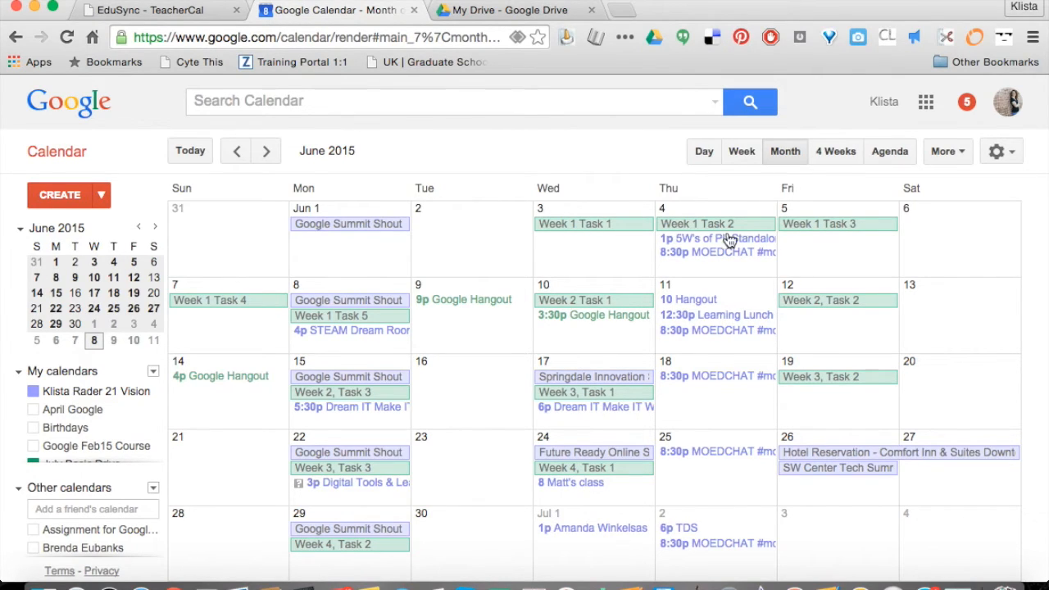
{"action": "mouse_move", "coordinate": [631, 315]}
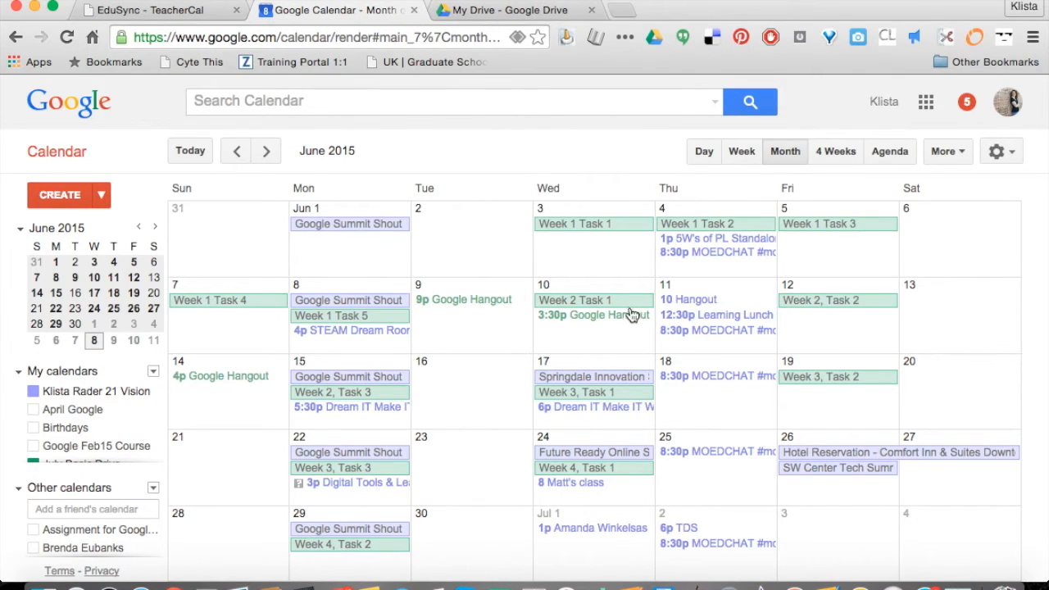
{"action": "mouse_move", "coordinate": [627, 307]}
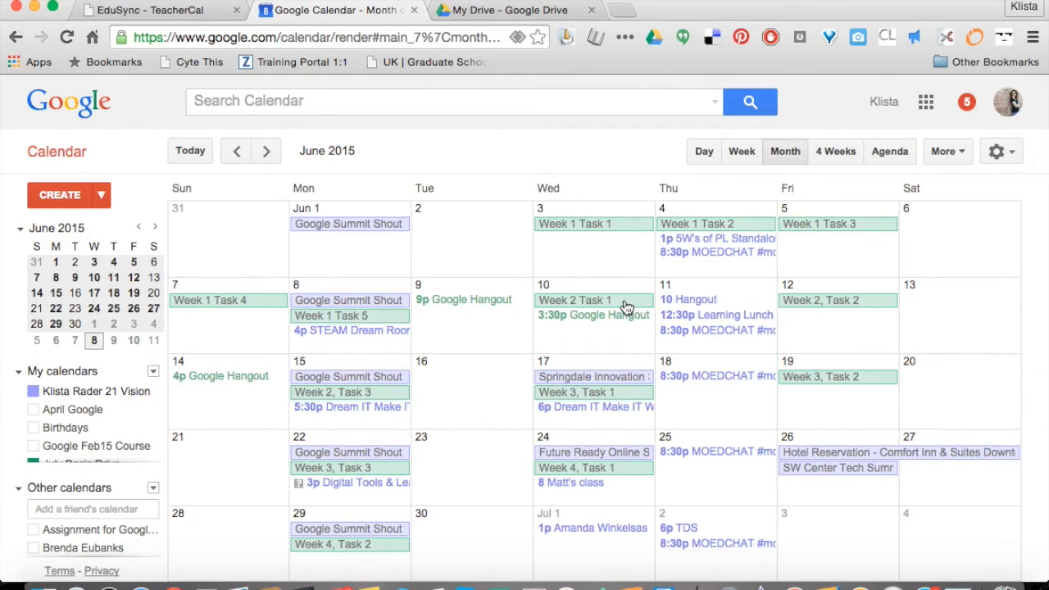
{"action": "mouse_move", "coordinate": [594, 238]}
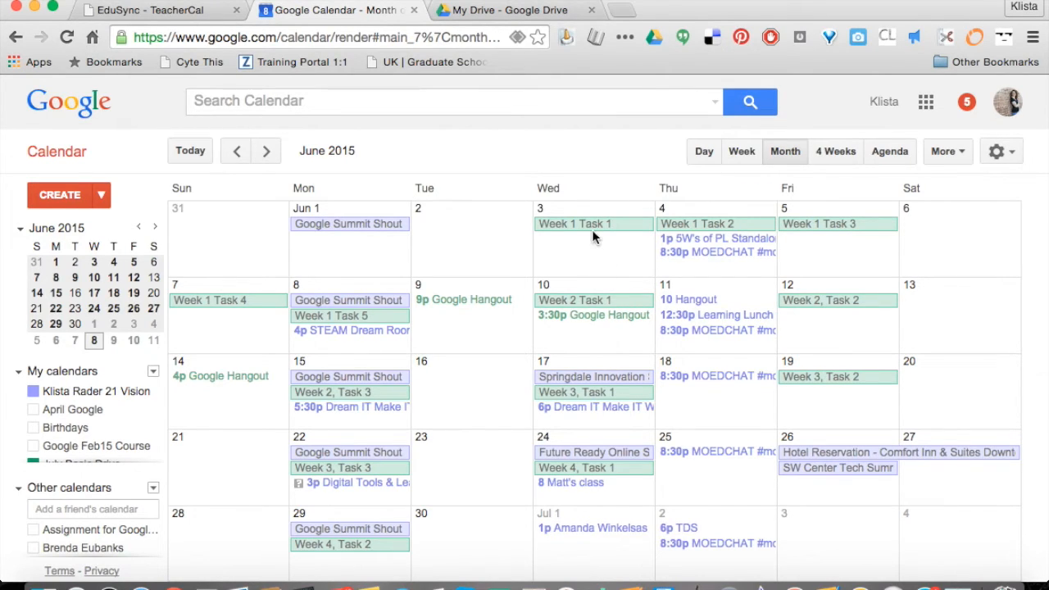
{"action": "mouse_move", "coordinate": [361, 336]}
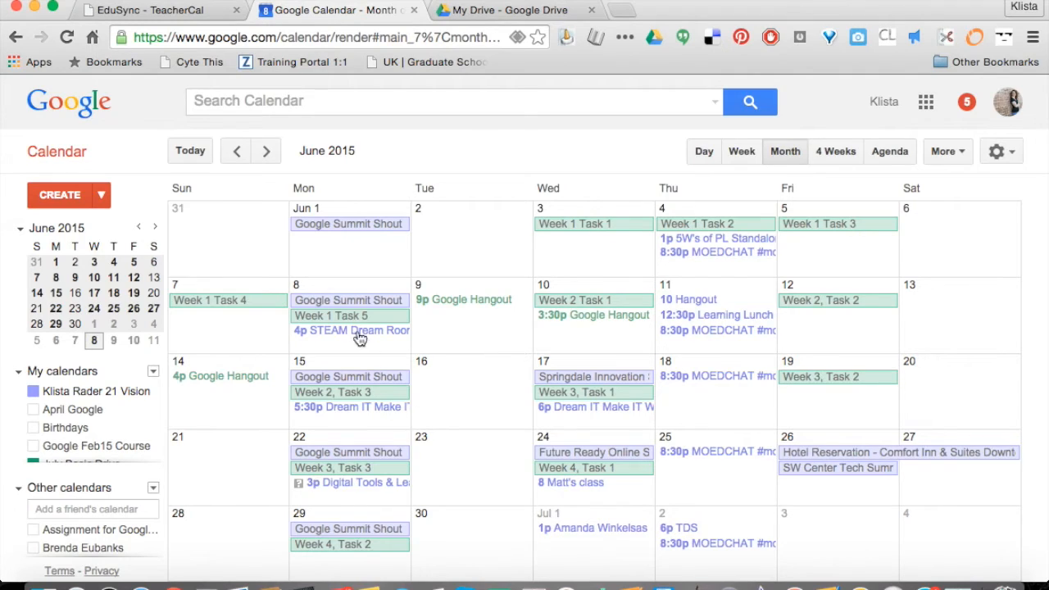
{"action": "mouse_move", "coordinate": [333, 319]}
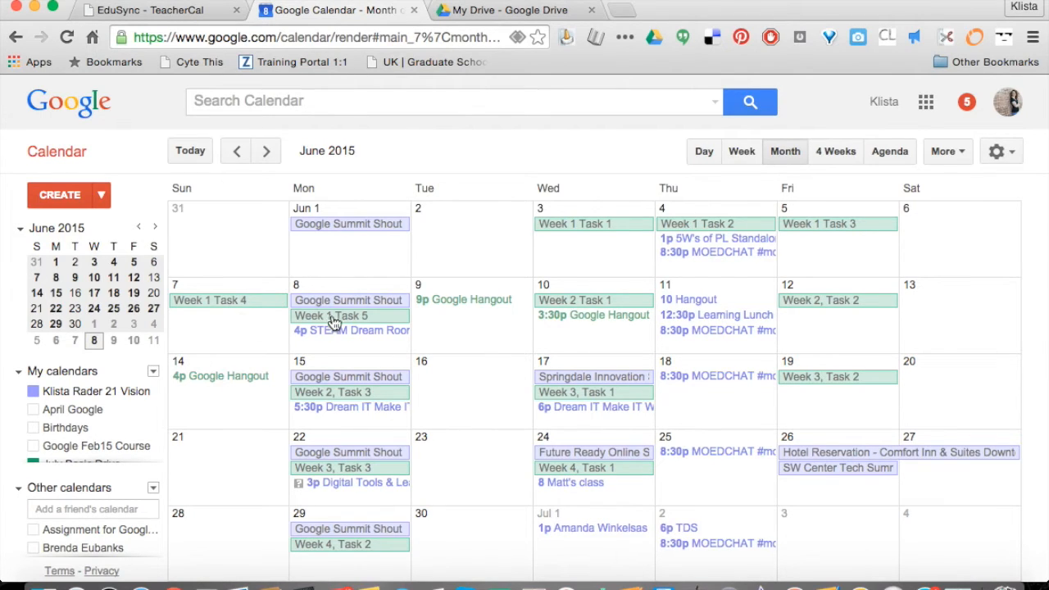
{"action": "mouse_move", "coordinate": [547, 311]}
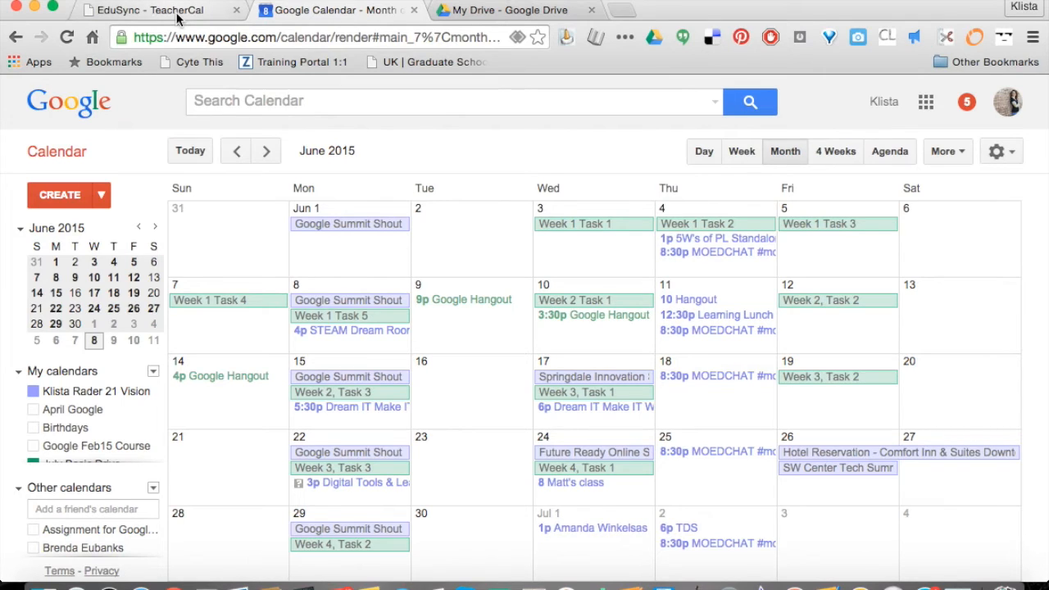
- Back in TeacherCal, review Week 1 Task 1's instructions and objectives and cancel without changes
{"action": "left_click", "coordinate": [148, 10]}
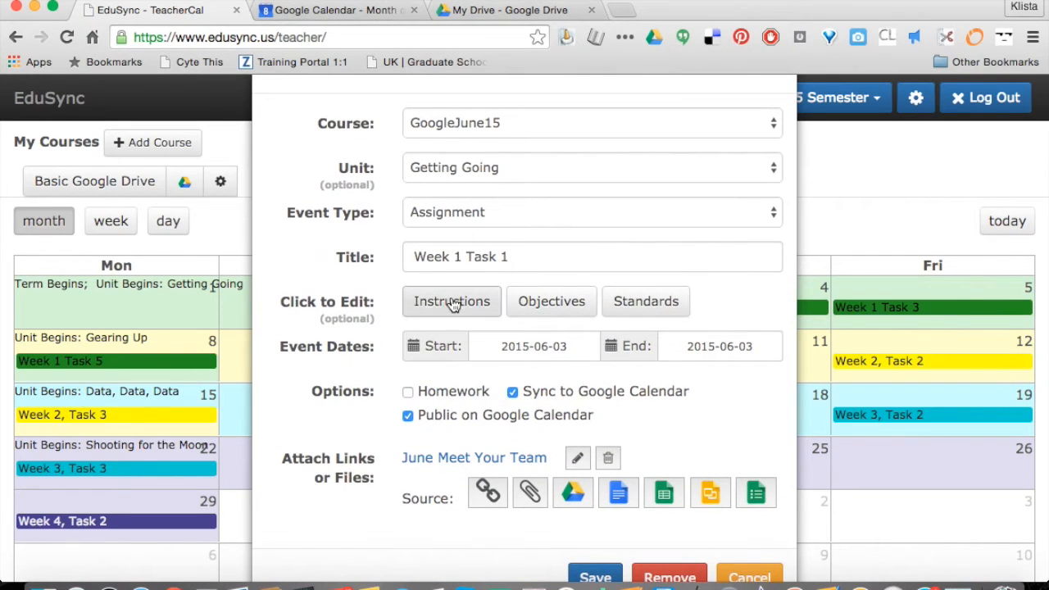
{"action": "left_click", "coordinate": [451, 301]}
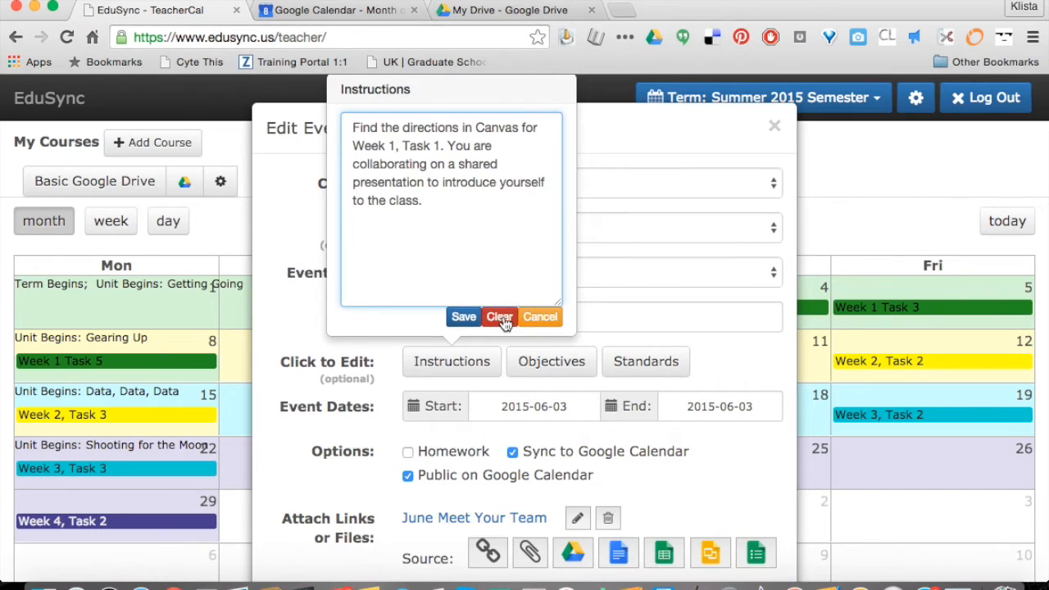
{"action": "left_click", "coordinate": [551, 362]}
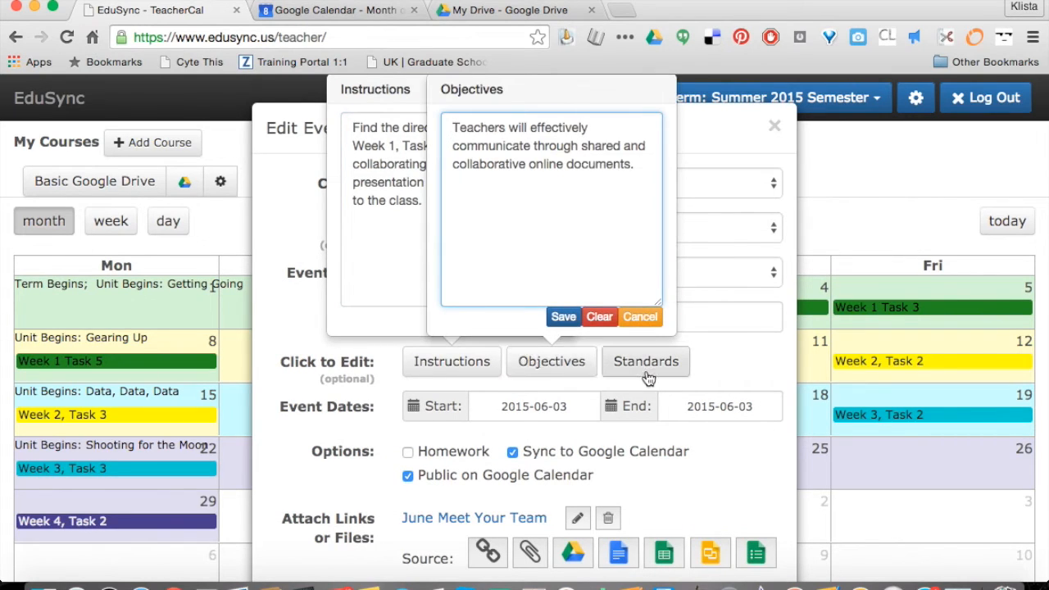
{"action": "mouse_move", "coordinate": [641, 320]}
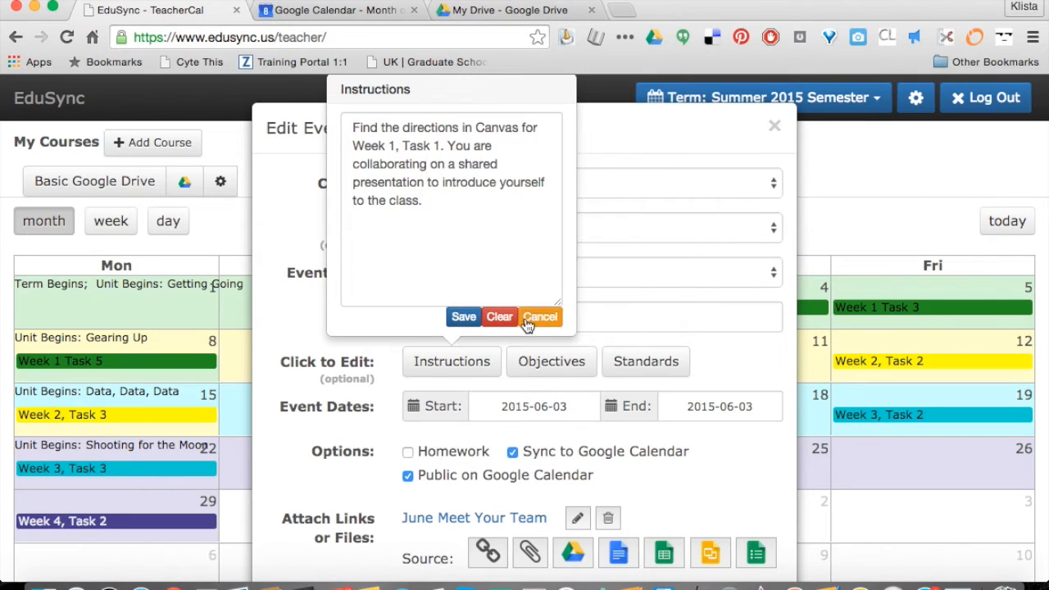
{"action": "left_click", "coordinate": [540, 316]}
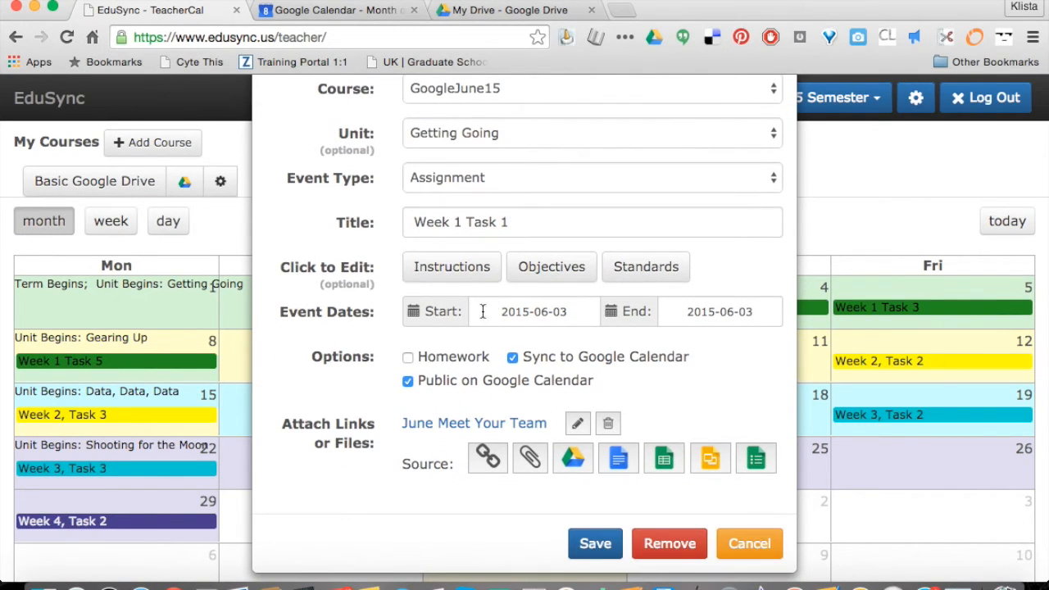
- Point out the Sync and Public checkboxes and open the attached June Meet Your Team presentation
{"action": "left_click", "coordinate": [513, 357]}
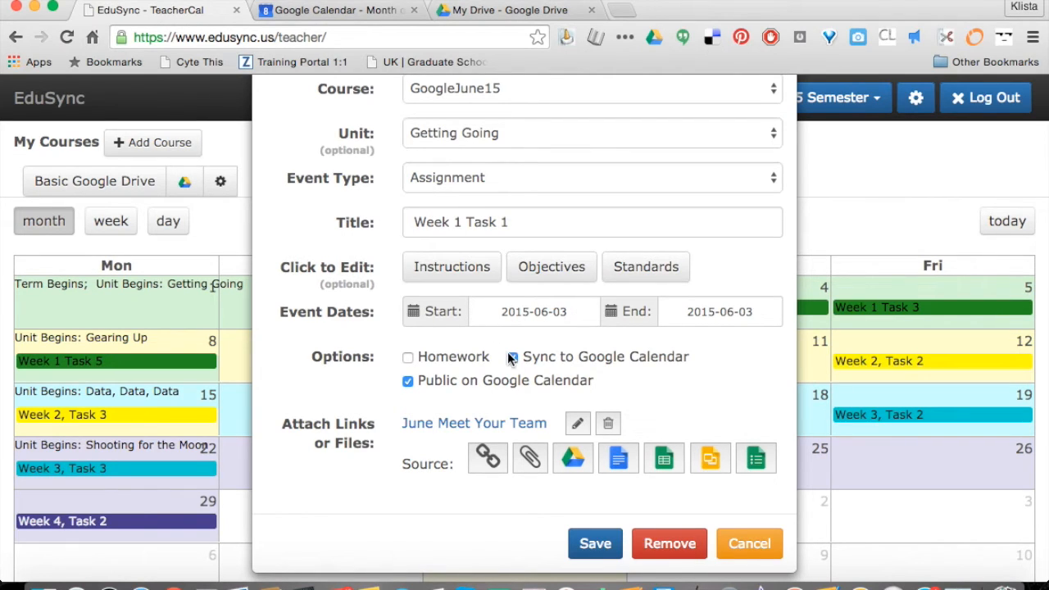
{"action": "left_click", "coordinate": [513, 357]}
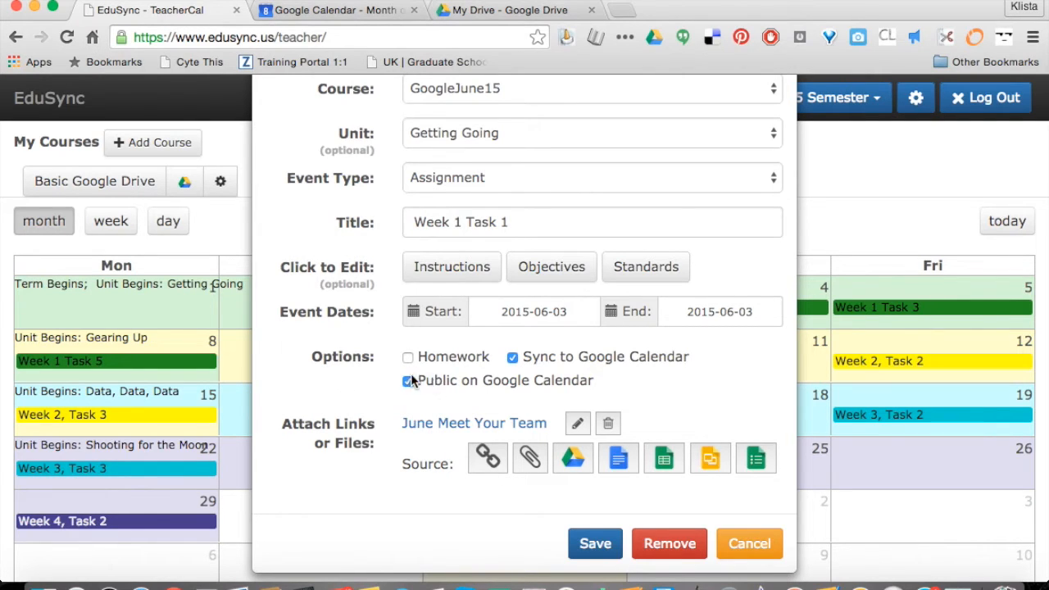
{"action": "left_click", "coordinate": [407, 381]}
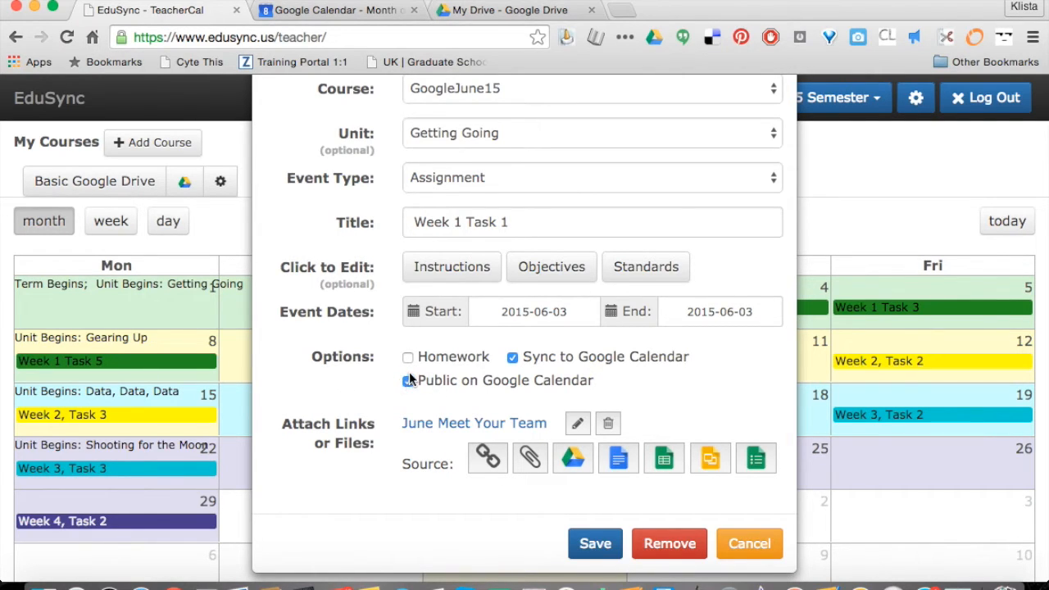
{"action": "mouse_move", "coordinate": [411, 432]}
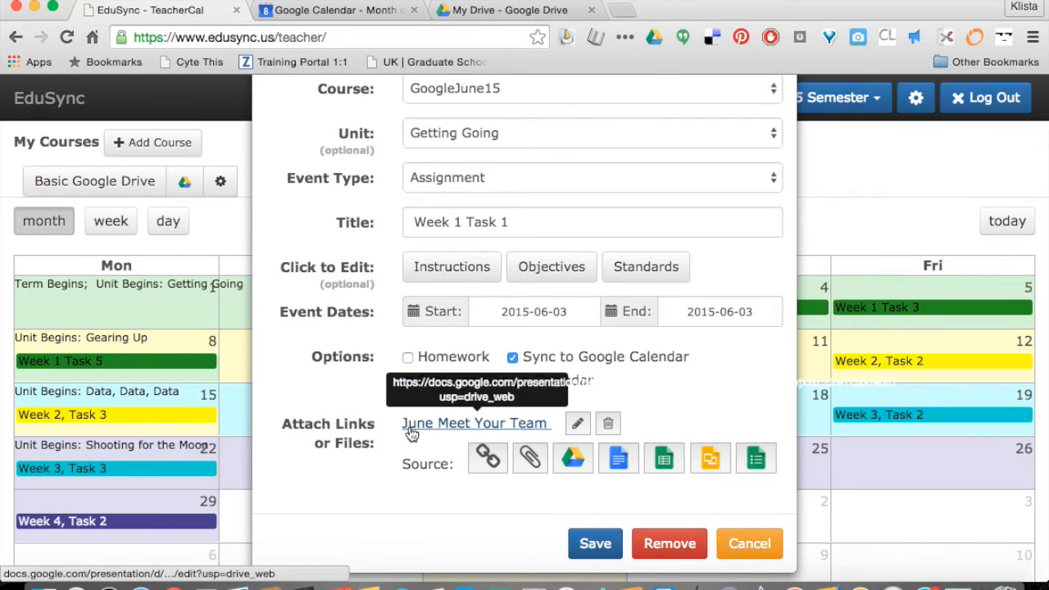
{"action": "mouse_move", "coordinate": [525, 432]}
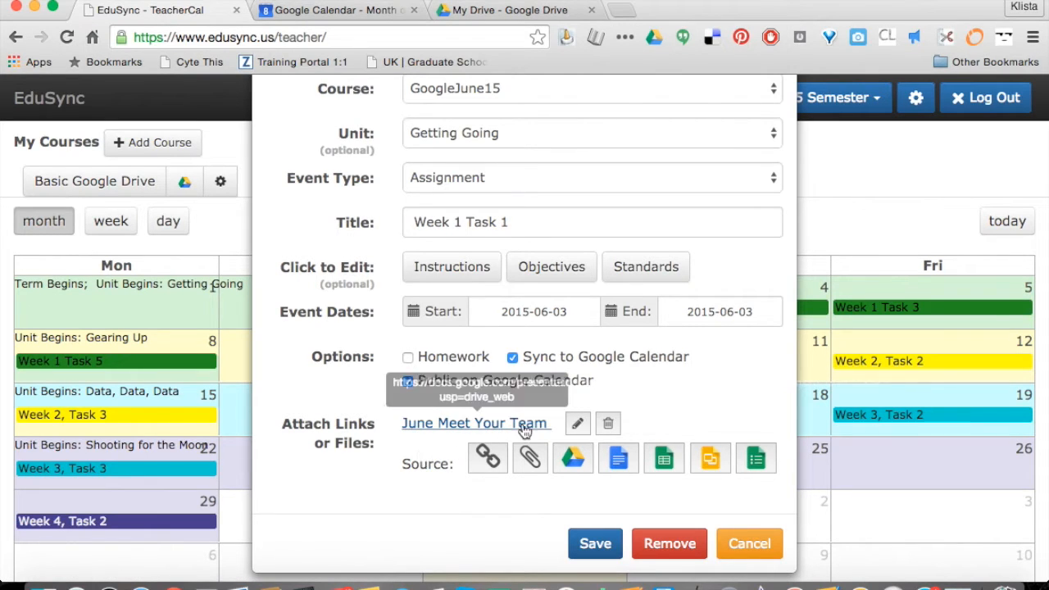
{"action": "mouse_move", "coordinate": [573, 458]}
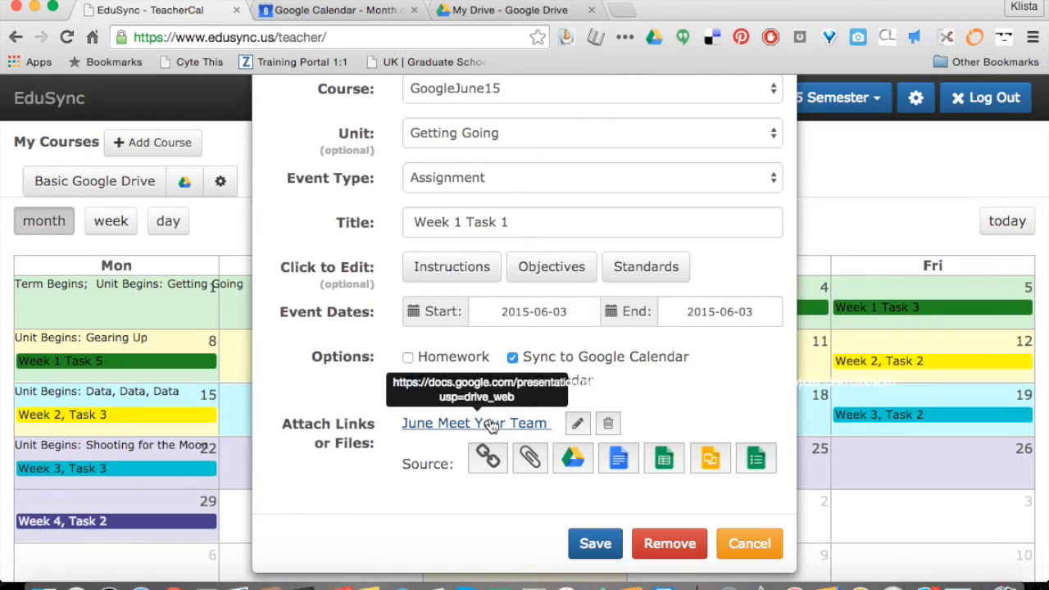
{"action": "left_click", "coordinate": [475, 423]}
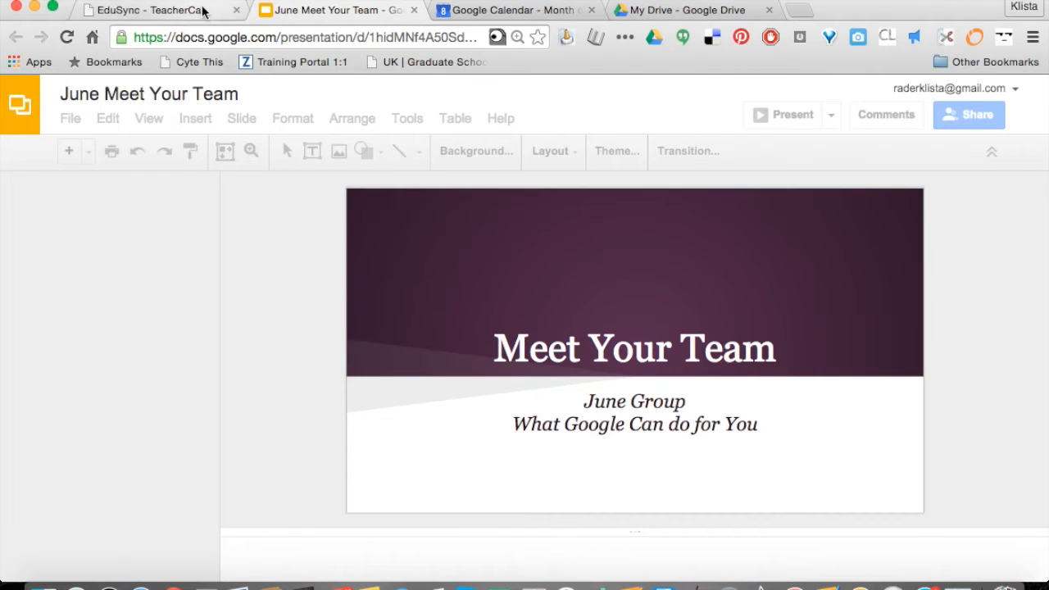
- Return to the TeacherCal calendar and bring up the GoogleJune15 course's unit list
{"action": "left_click", "coordinate": [123, 10]}
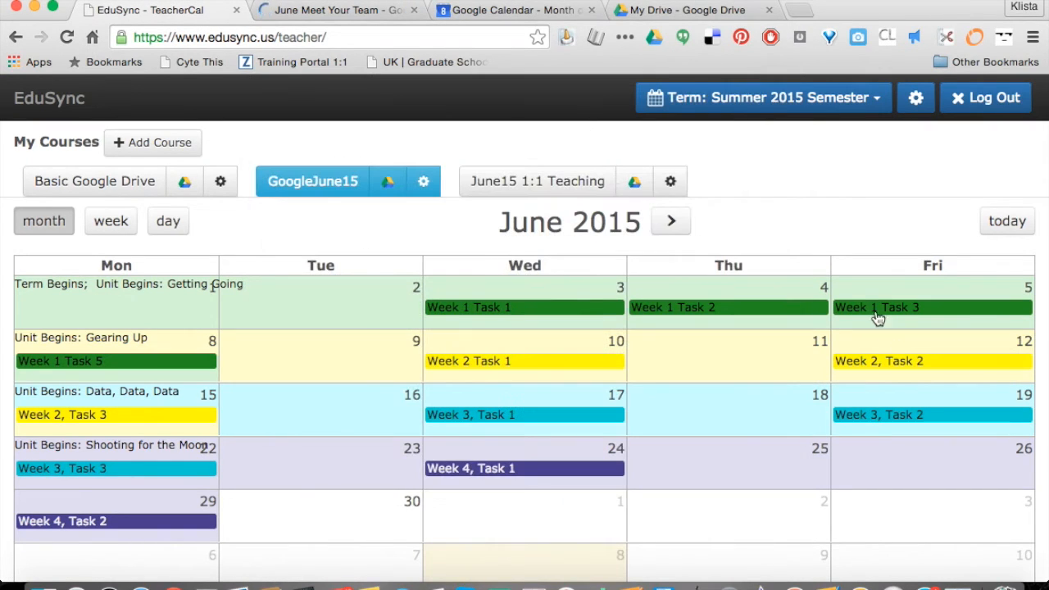
{"action": "mouse_move", "coordinate": [510, 521]}
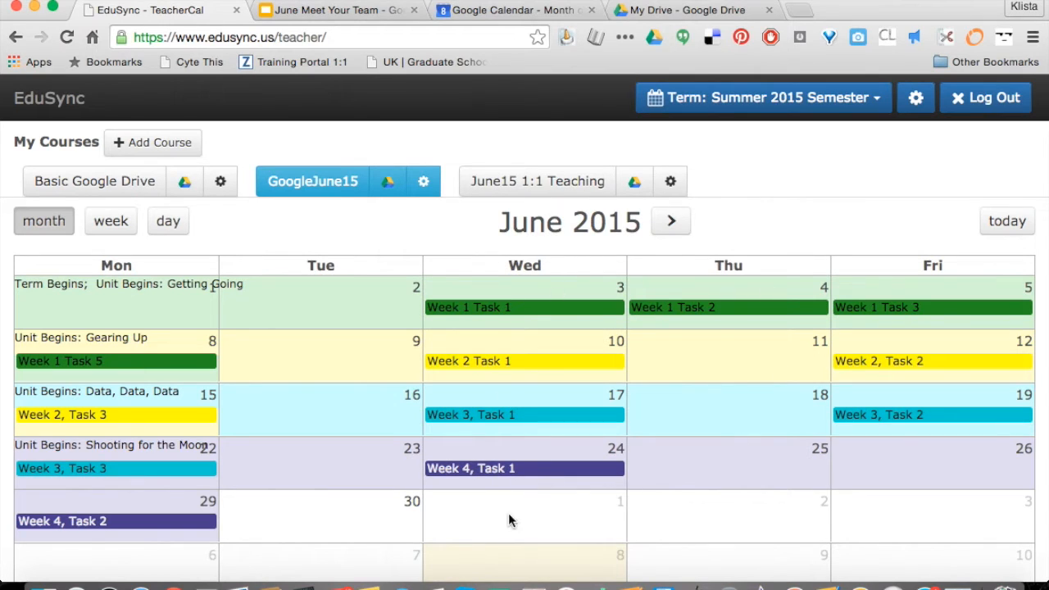
{"action": "left_click", "coordinate": [312, 181]}
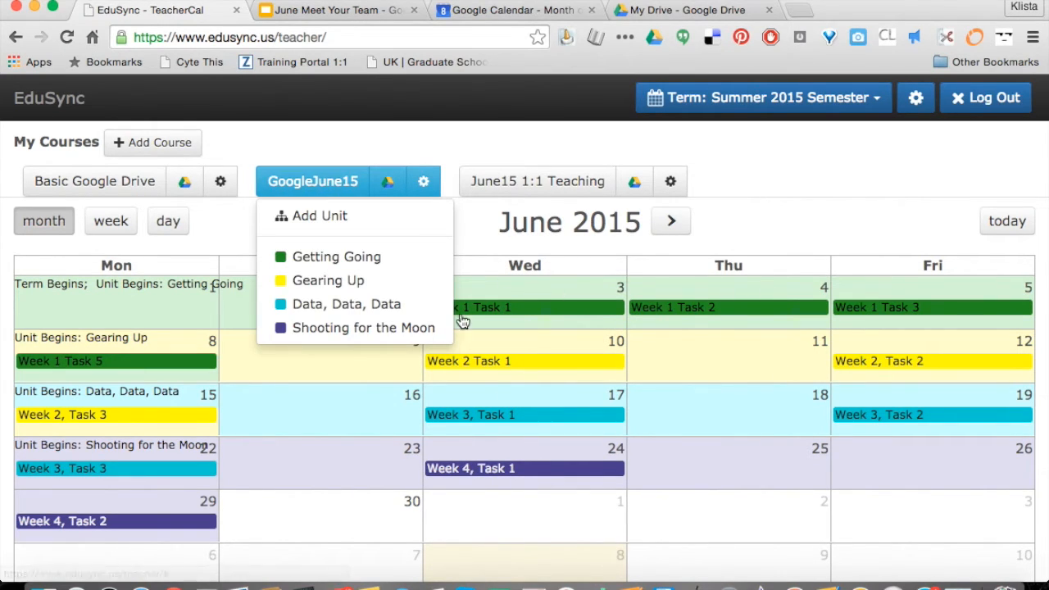
{"action": "left_click", "coordinate": [536, 181]}
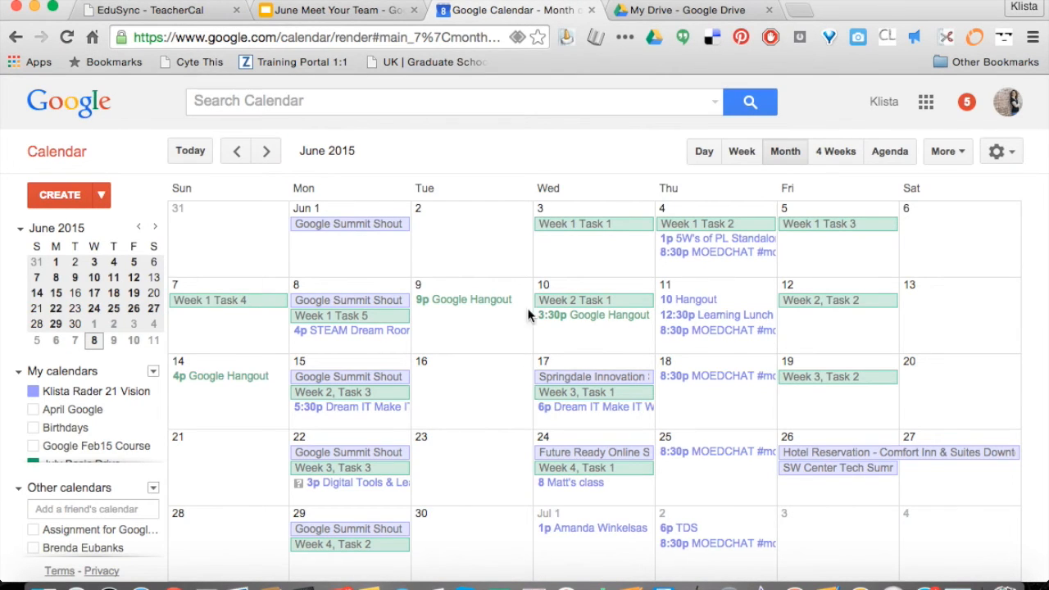
{"action": "mouse_move", "coordinate": [564, 295]}
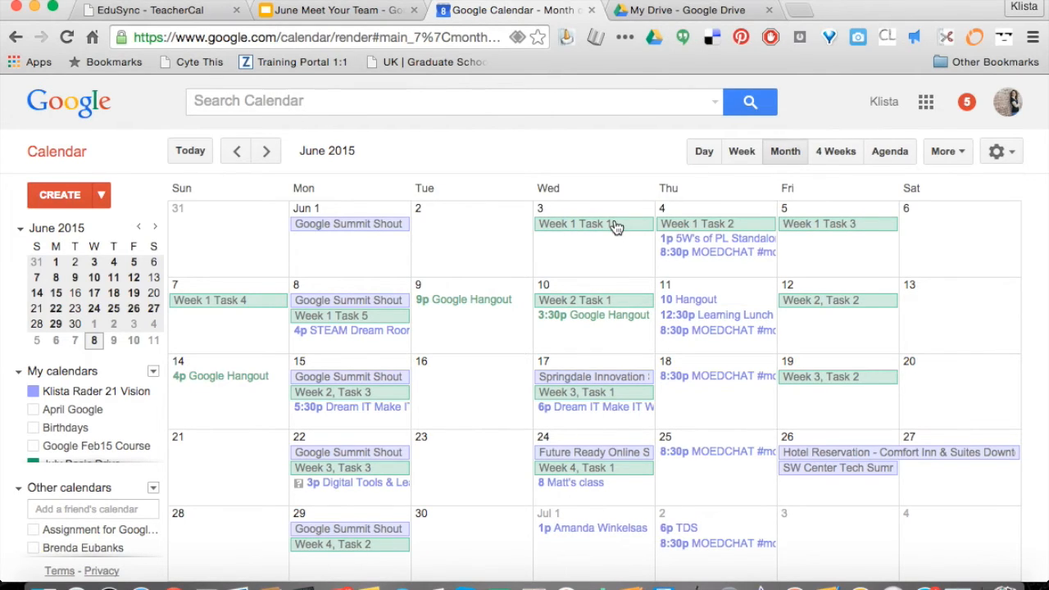
- Show the details popup of the Week 1 Task 1 event on June 3
{"action": "left_click", "coordinate": [571, 224]}
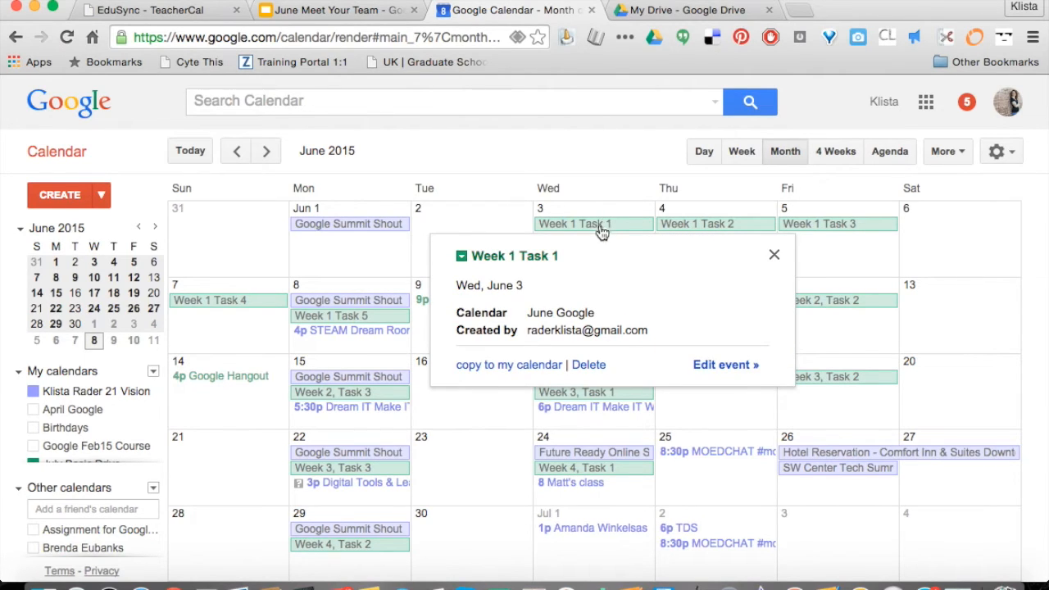
{"action": "mouse_move", "coordinate": [705, 350]}
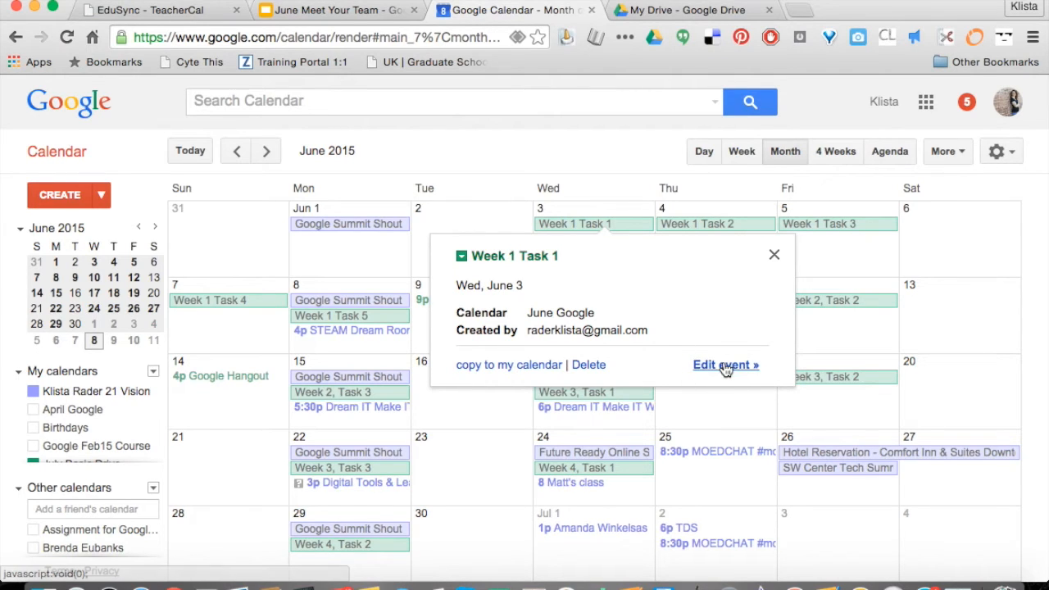
- Review the Week 1 Task 1 event's full description and attachment link, then return to the June month view
{"action": "left_click", "coordinate": [725, 365]}
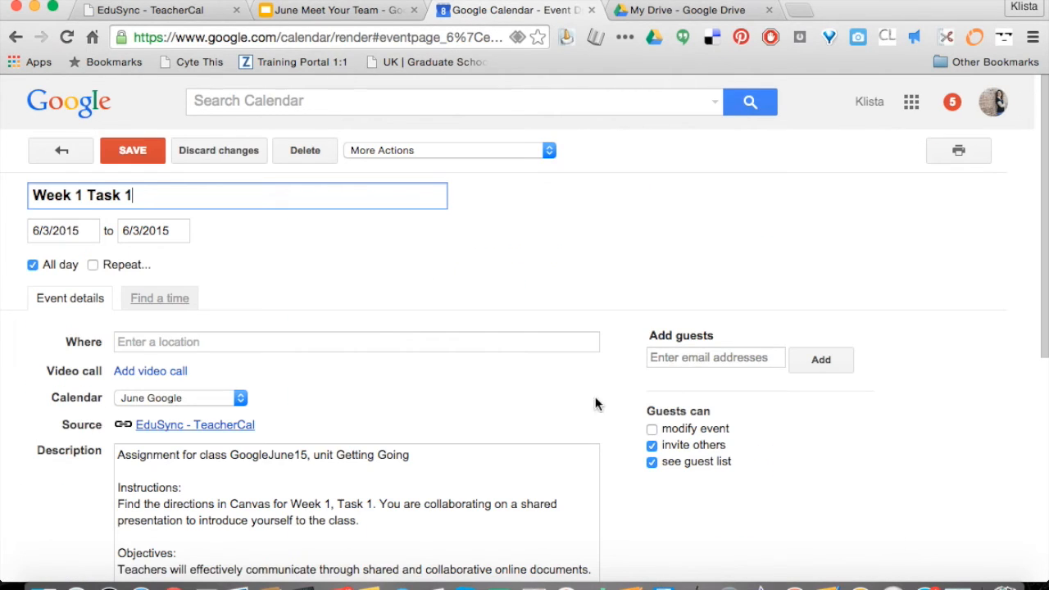
{"action": "scroll", "scroll_direction": "down", "scroll_amount": 3}
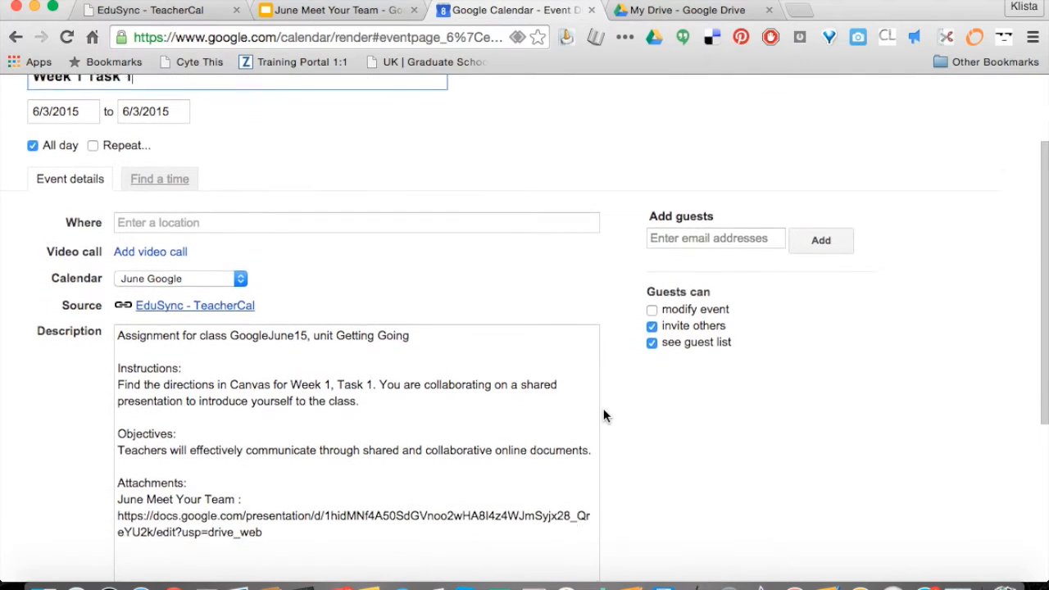
{"action": "scroll", "scroll_direction": "down", "scroll_amount": 3}
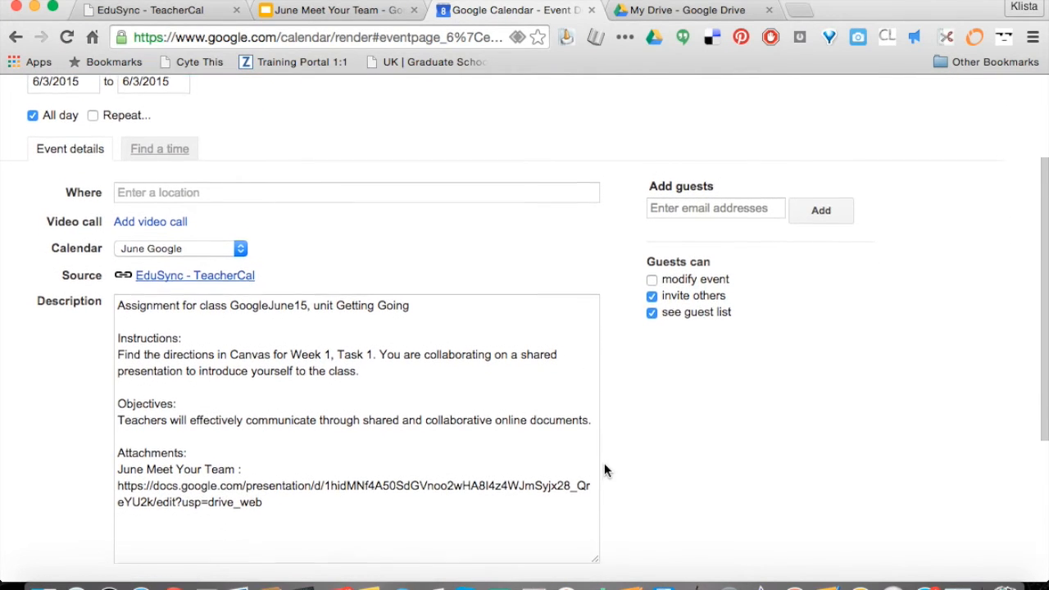
{"action": "scroll", "scroll_direction": "down", "scroll_amount": 3}
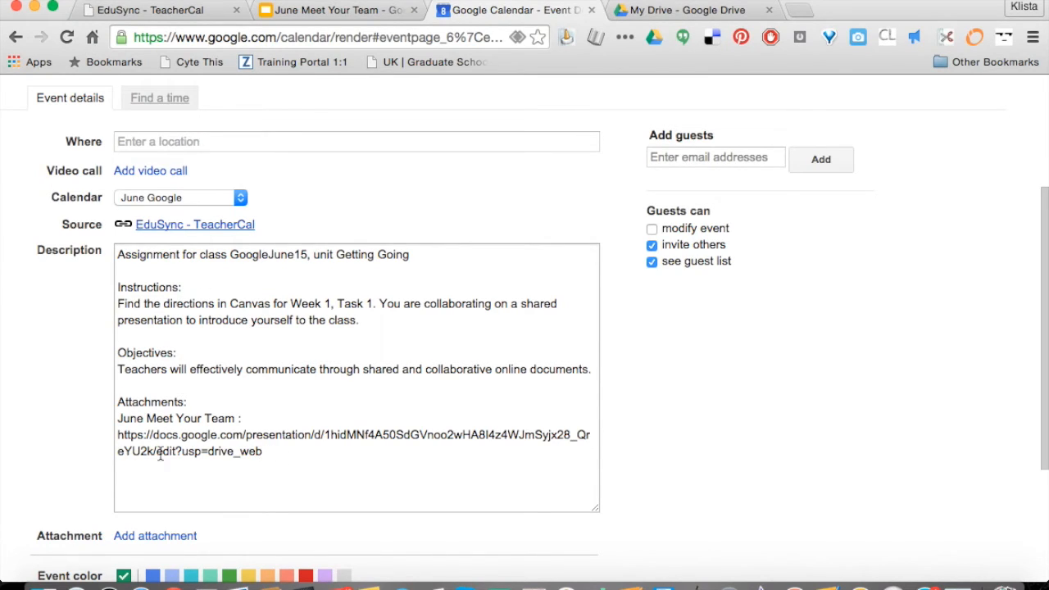
{"action": "scroll", "scroll_direction": "down", "scroll_amount": 3}
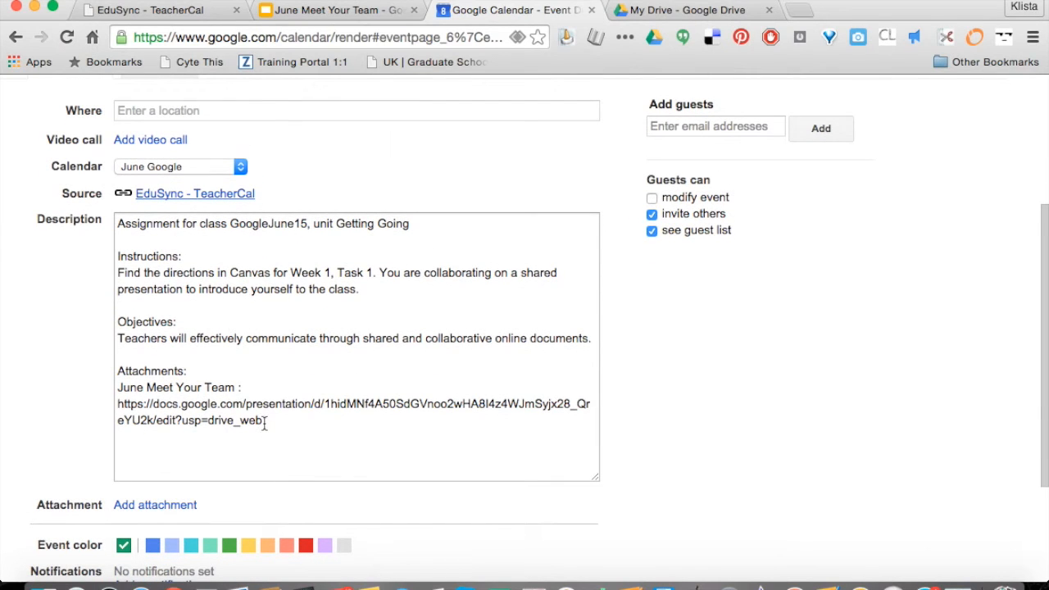
{"action": "scroll", "scroll_direction": "up", "scroll_amount": 3}
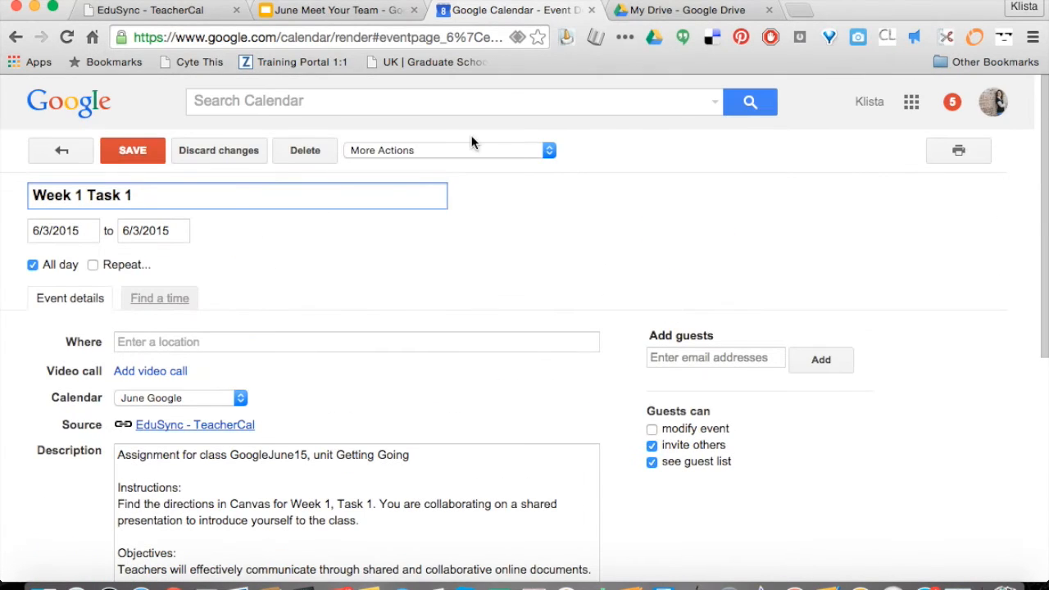
{"action": "left_click", "coordinate": [60, 150]}
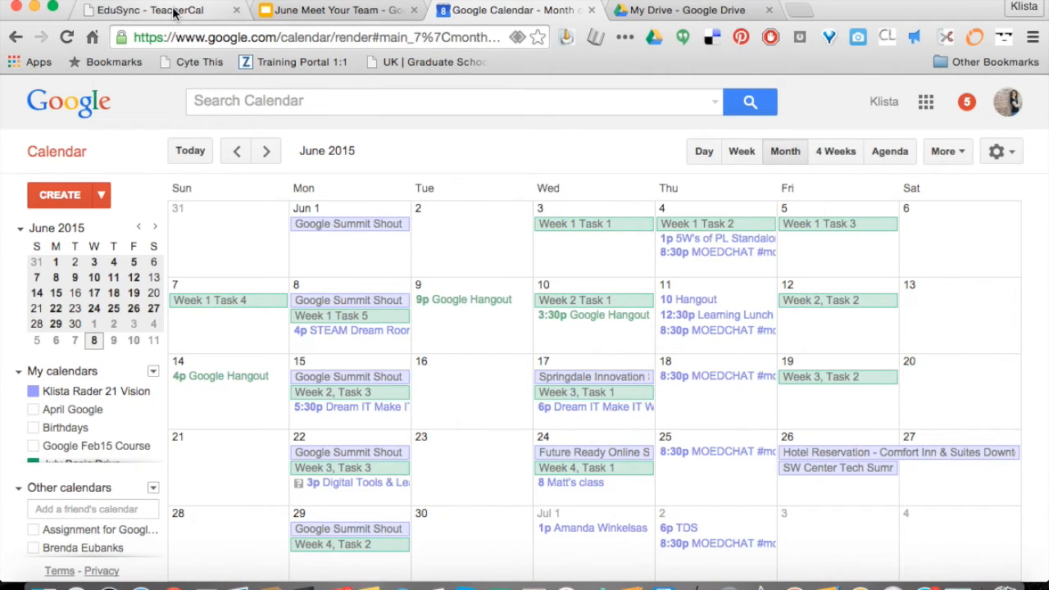
{"action": "mouse_move", "coordinate": [574, 163]}
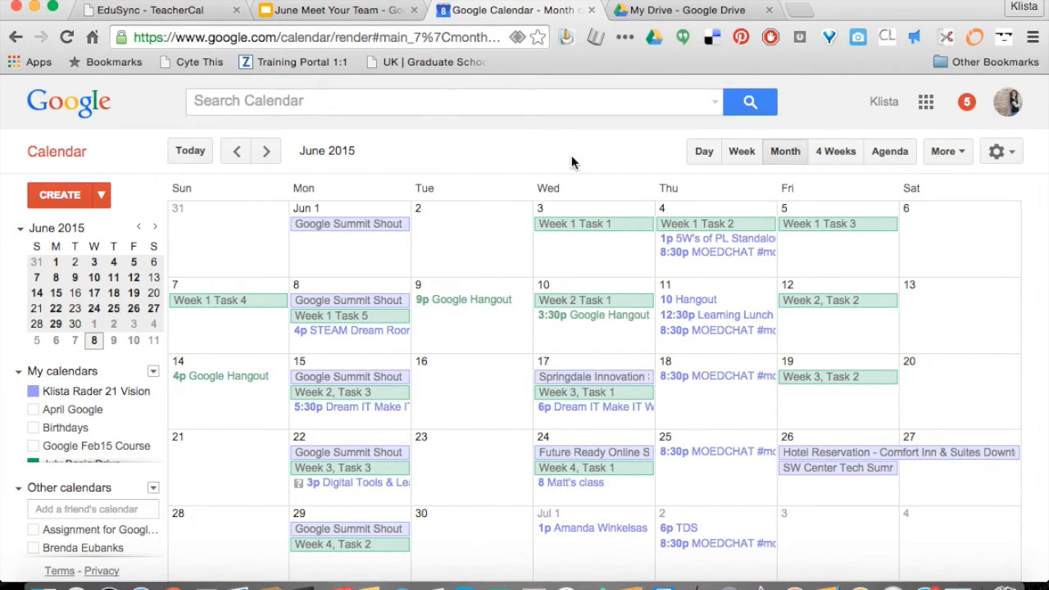
{"action": "mouse_move", "coordinate": [664, 10]}
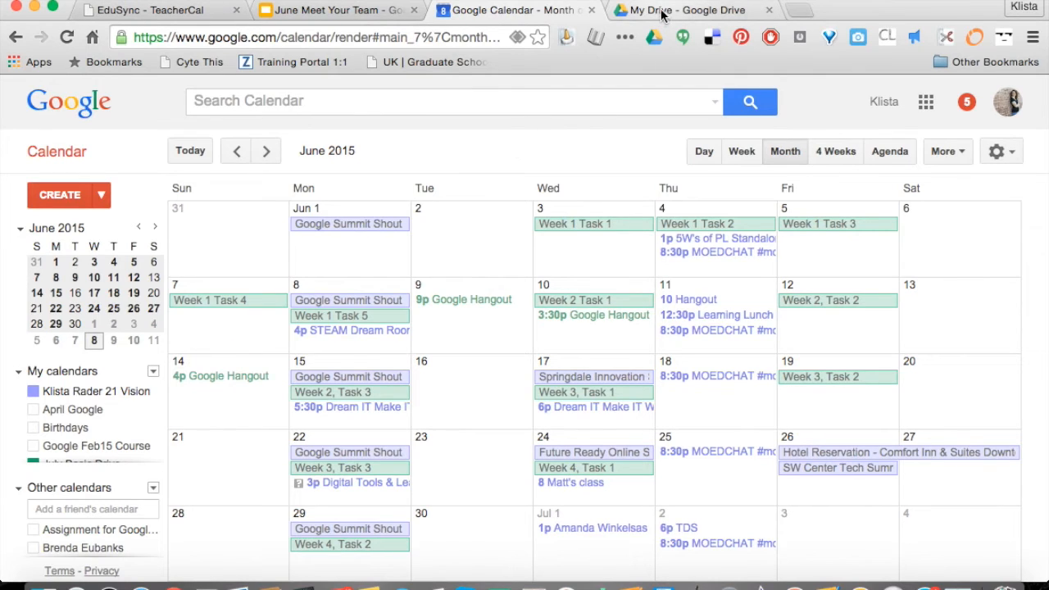
- Switch to My Drive in Google Drive and scroll to the TeacherCal folder
{"action": "left_click", "coordinate": [679, 10]}
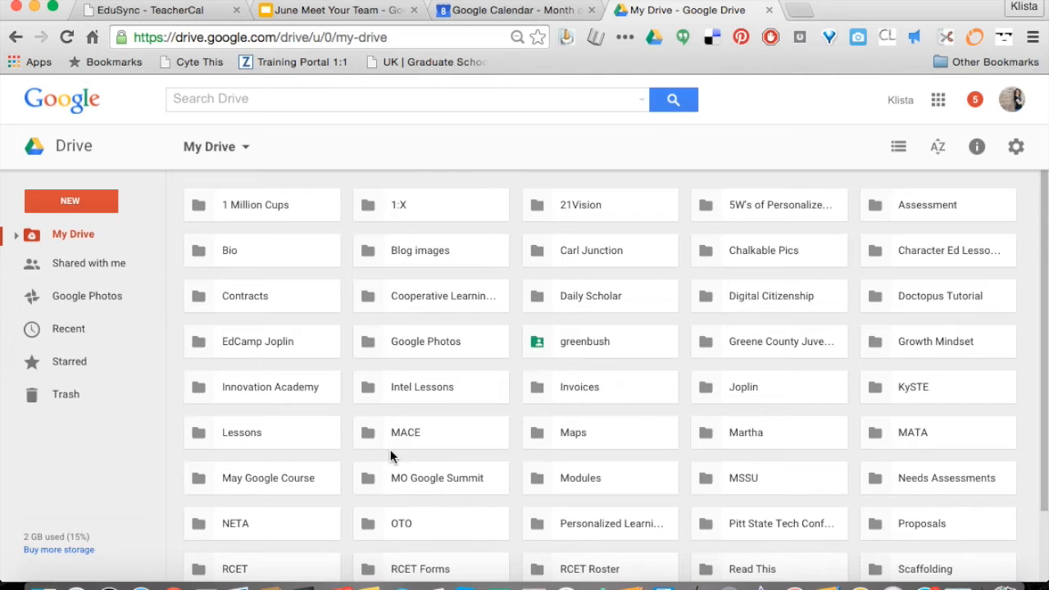
{"action": "mouse_move", "coordinate": [513, 526]}
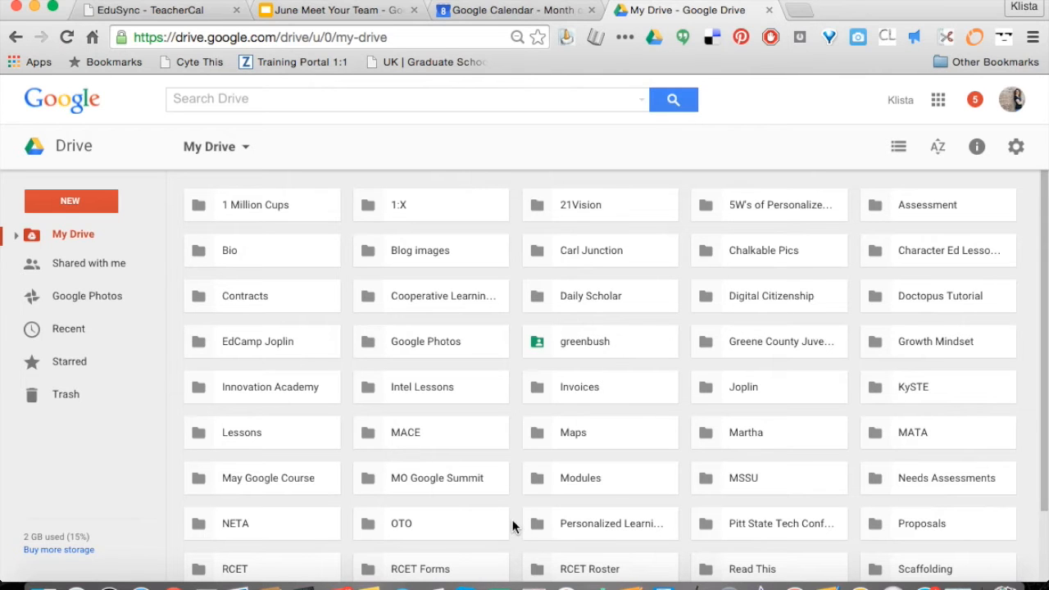
{"action": "scroll", "scroll_direction": "down", "scroll_amount": 3}
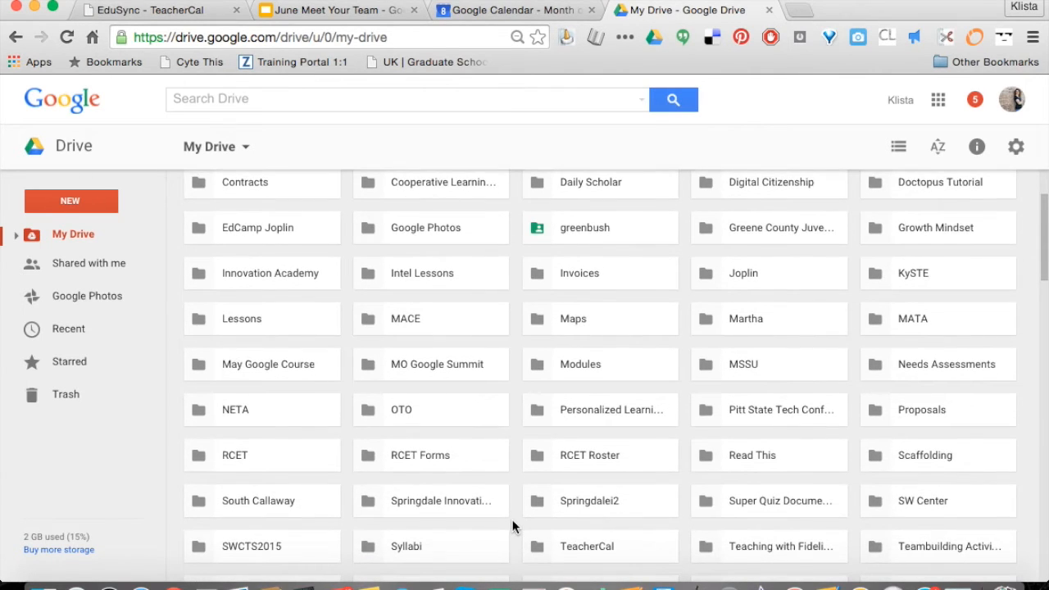
{"action": "scroll", "scroll_direction": "down", "scroll_amount": 3}
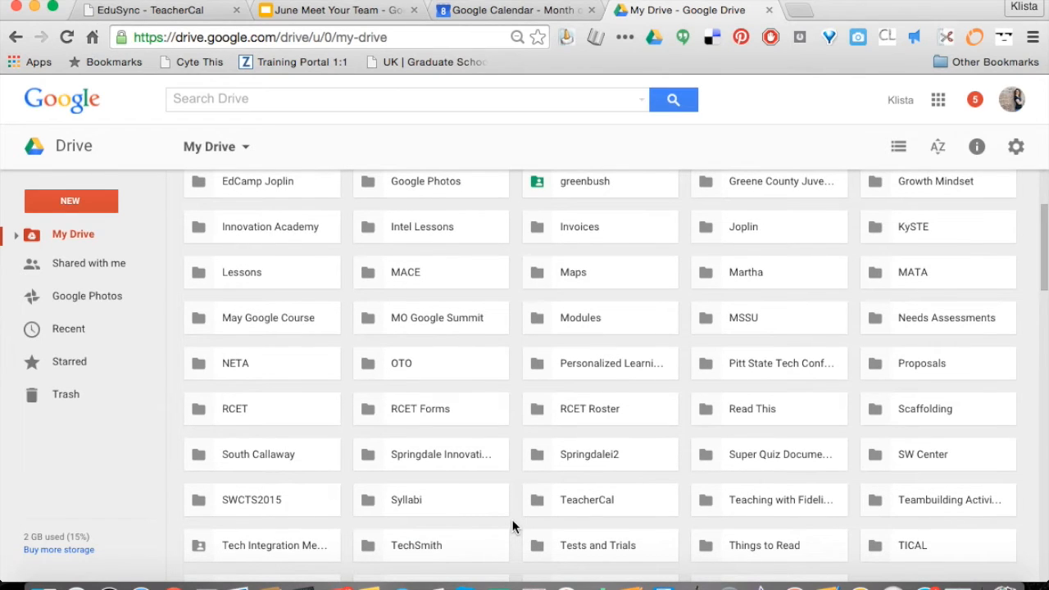
{"action": "mouse_move", "coordinate": [588, 477]}
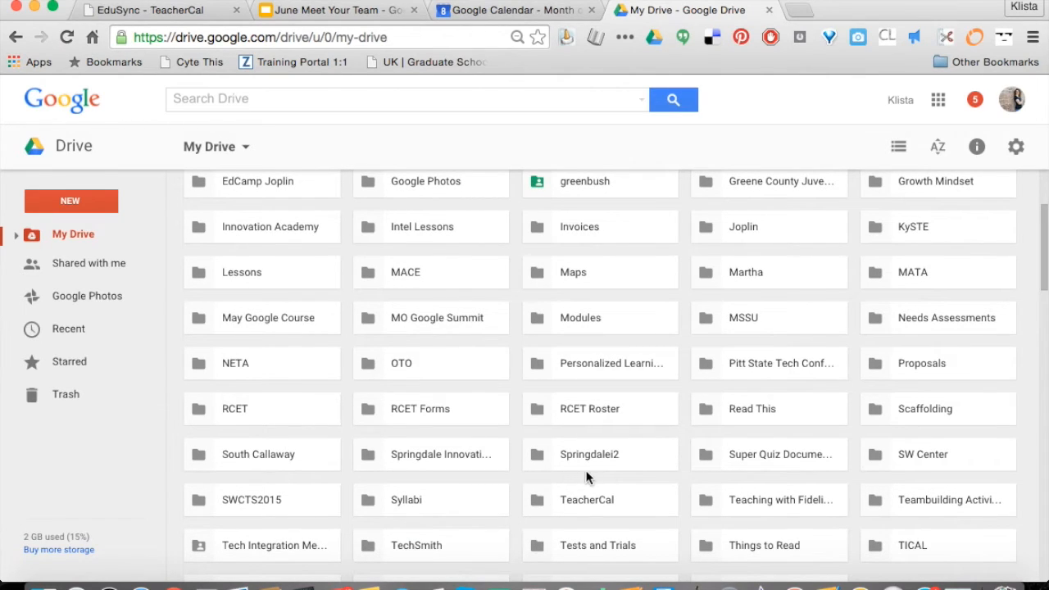
{"action": "mouse_move", "coordinate": [691, 482]}
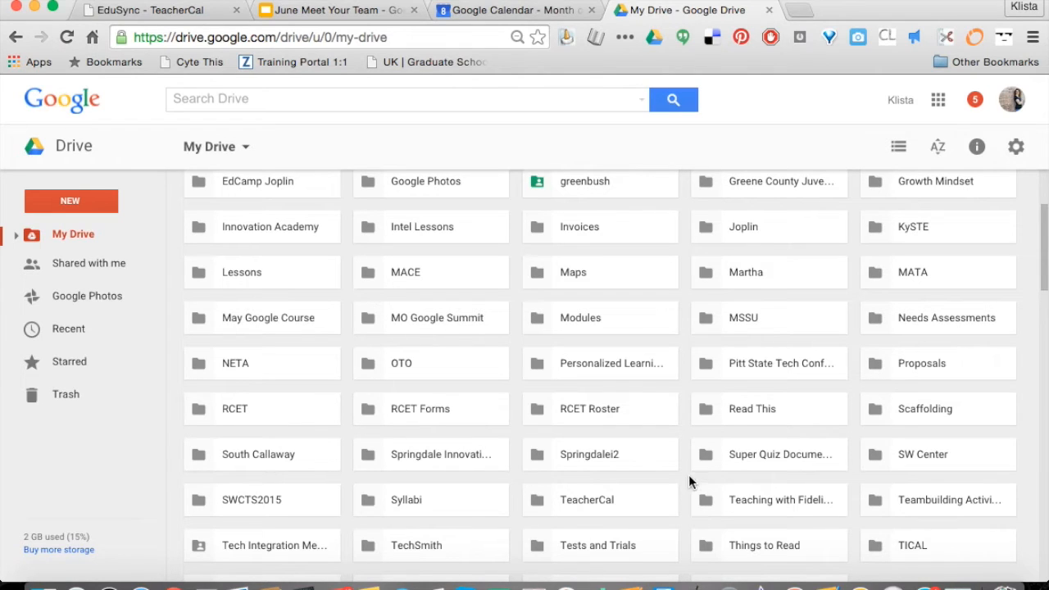
{"action": "mouse_move", "coordinate": [570, 505]}
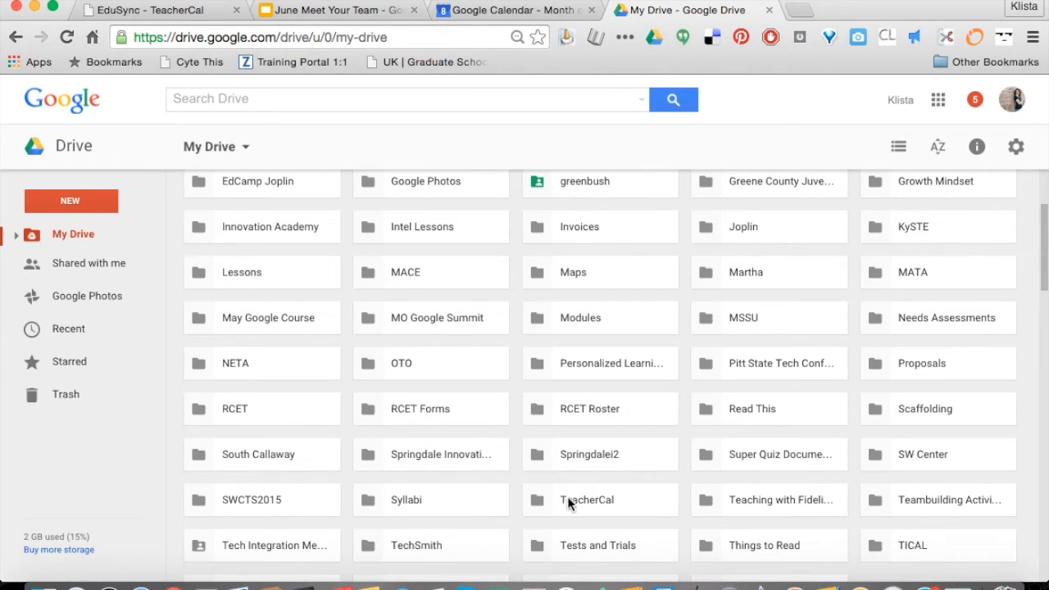
- Navigate Drive through TeacherCal > Summer 2015 Semester > Course: GoogleJune15 to its Assignments folder
{"action": "double_click", "coordinate": [587, 499]}
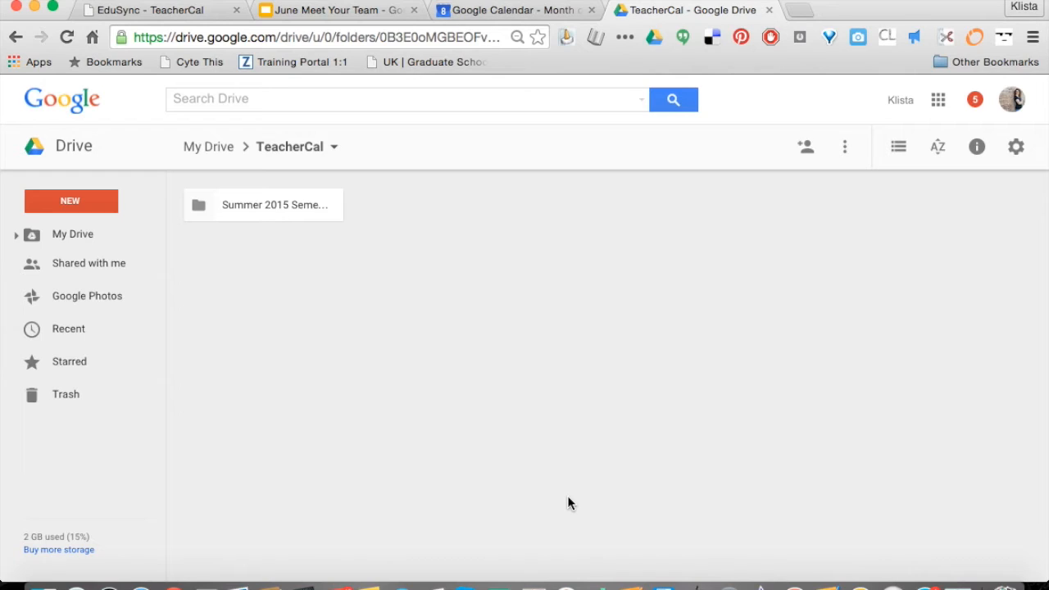
{"action": "left_click", "coordinate": [264, 205]}
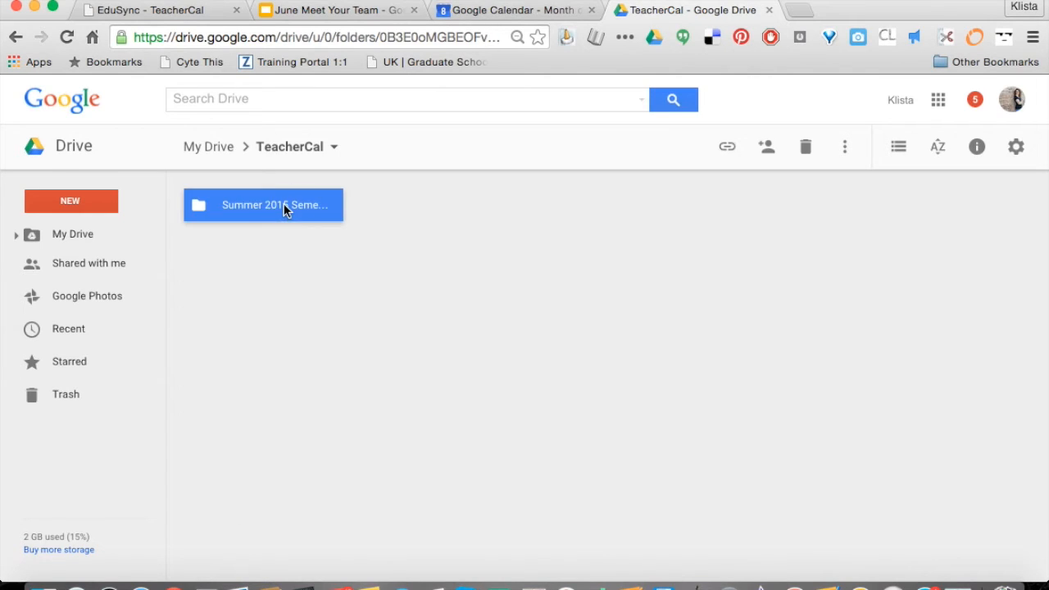
{"action": "double_click", "coordinate": [263, 205]}
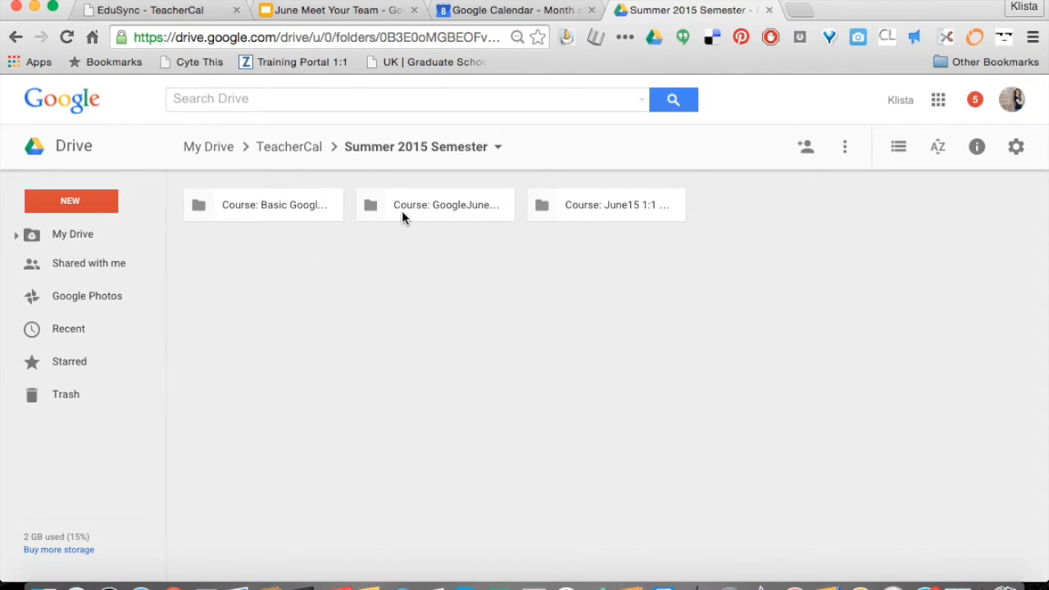
{"action": "mouse_move", "coordinate": [426, 221]}
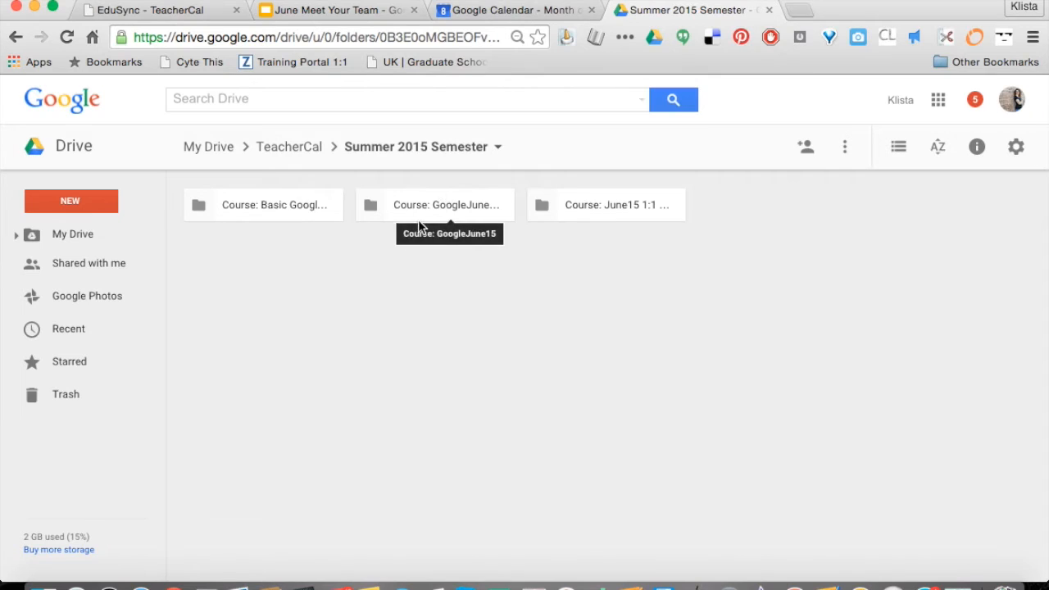
{"action": "double_click", "coordinate": [449, 204]}
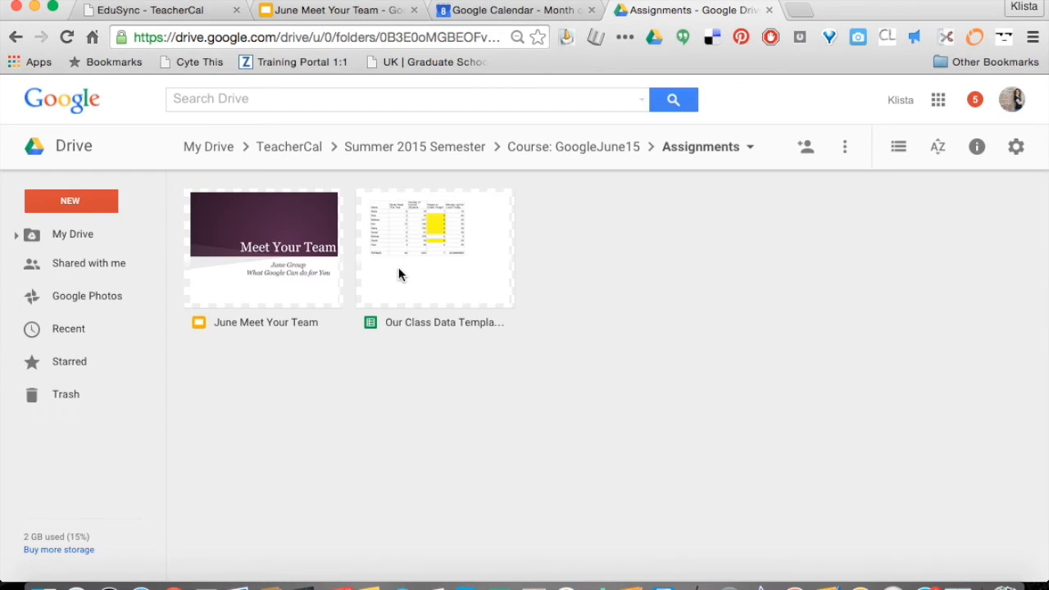
{"action": "mouse_move", "coordinate": [281, 291]}
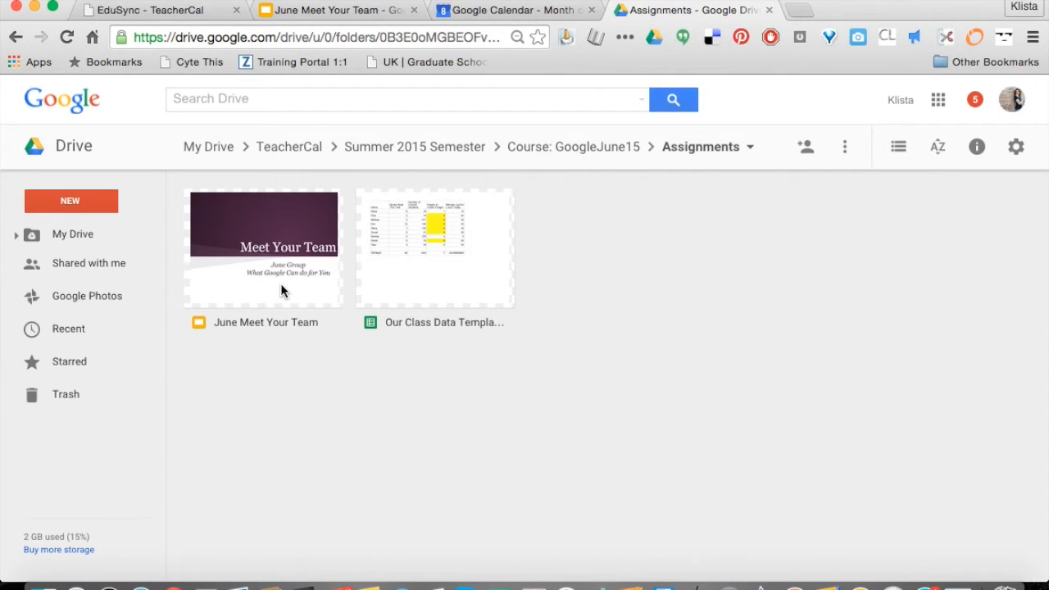
{"action": "mouse_move", "coordinate": [418, 326]}
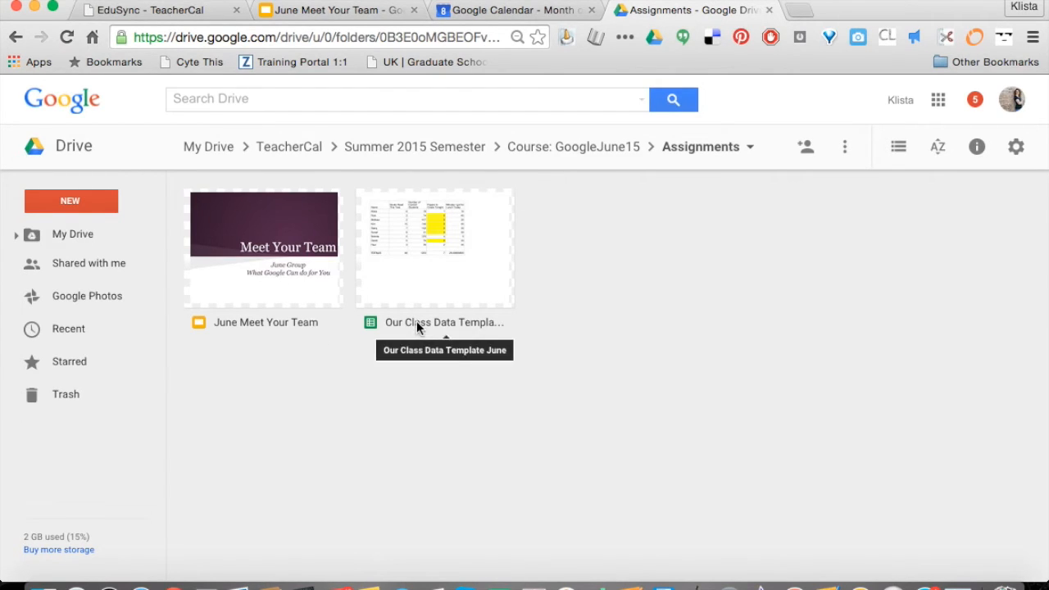
{"action": "mouse_move", "coordinate": [201, 17]}
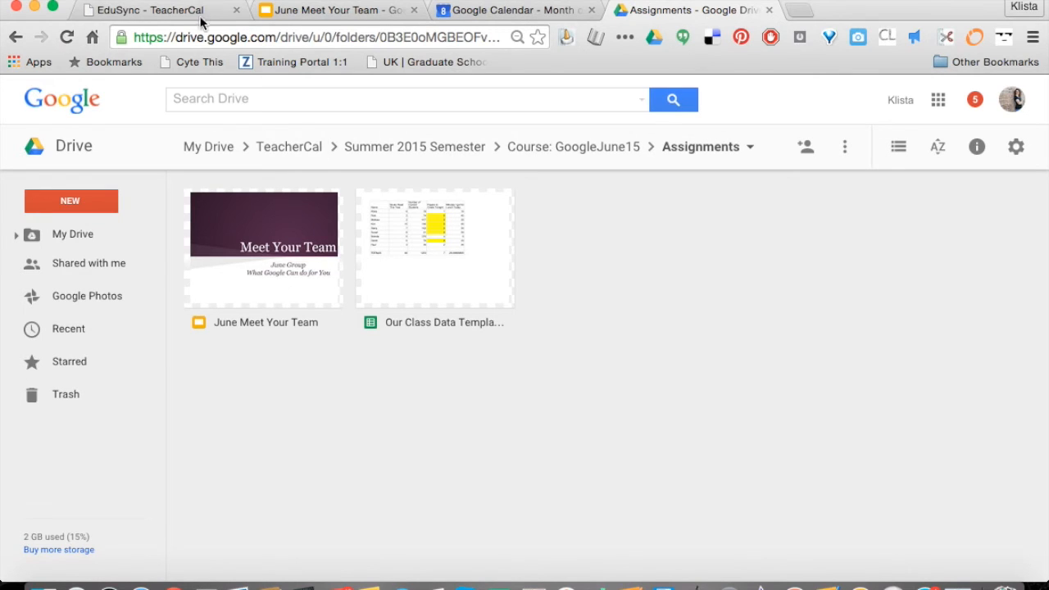
- Switch back to the EduSync - TeacherCal tab showing the GoogleJune15 June 2015 calendar
{"action": "left_click", "coordinate": [148, 9]}
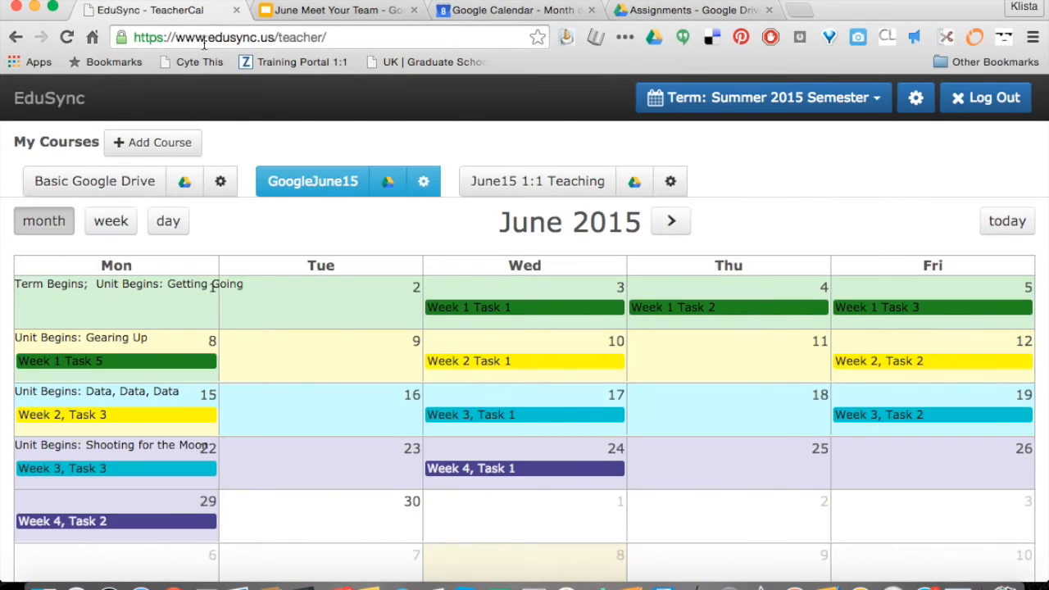
{"action": "mouse_move", "coordinate": [347, 328]}
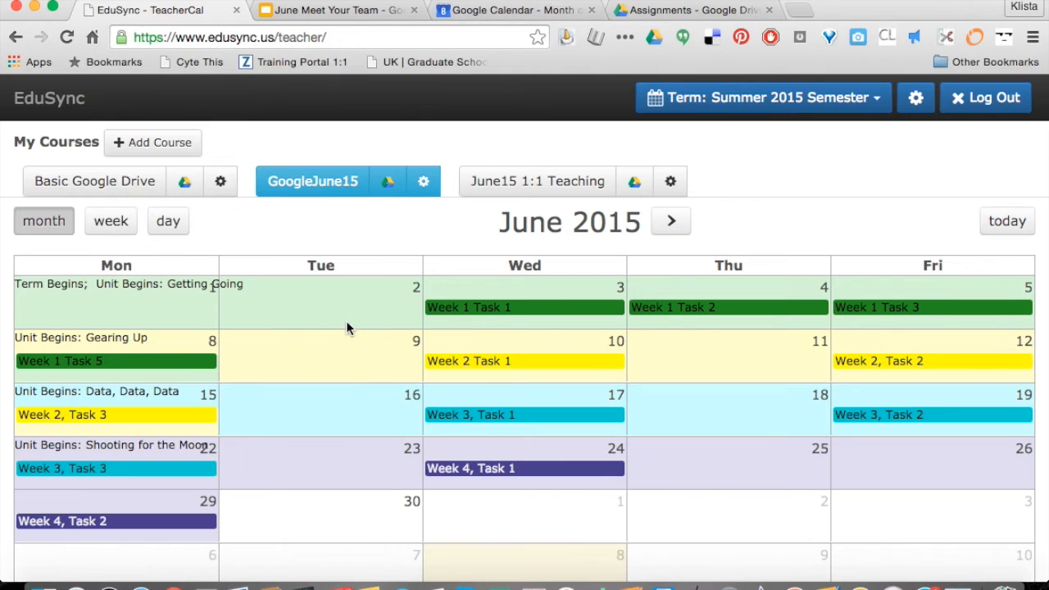
{"action": "mouse_move", "coordinate": [328, 285]}
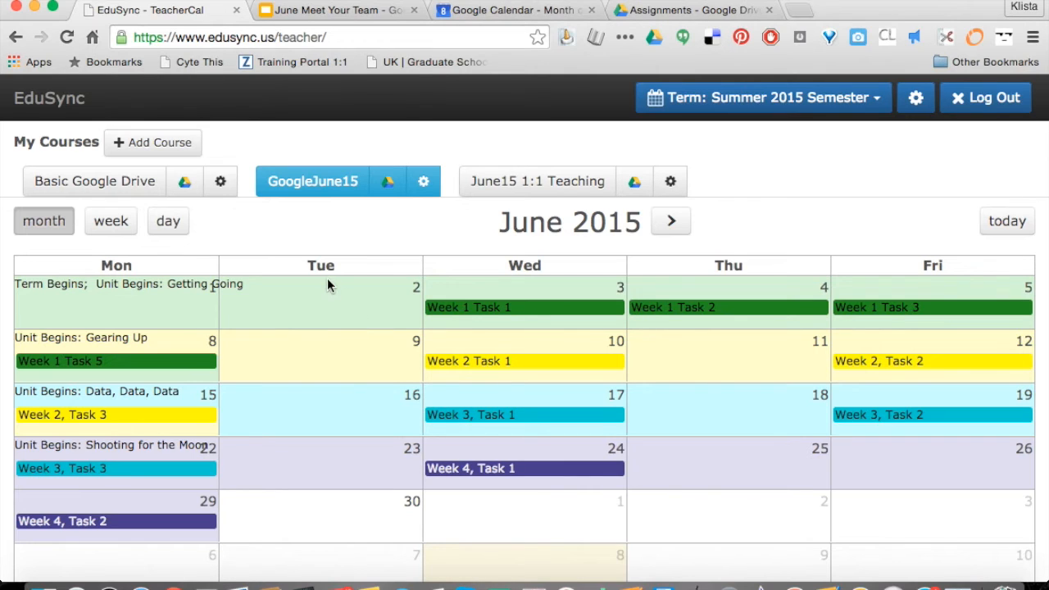
{"action": "mouse_move", "coordinate": [169, 143]}
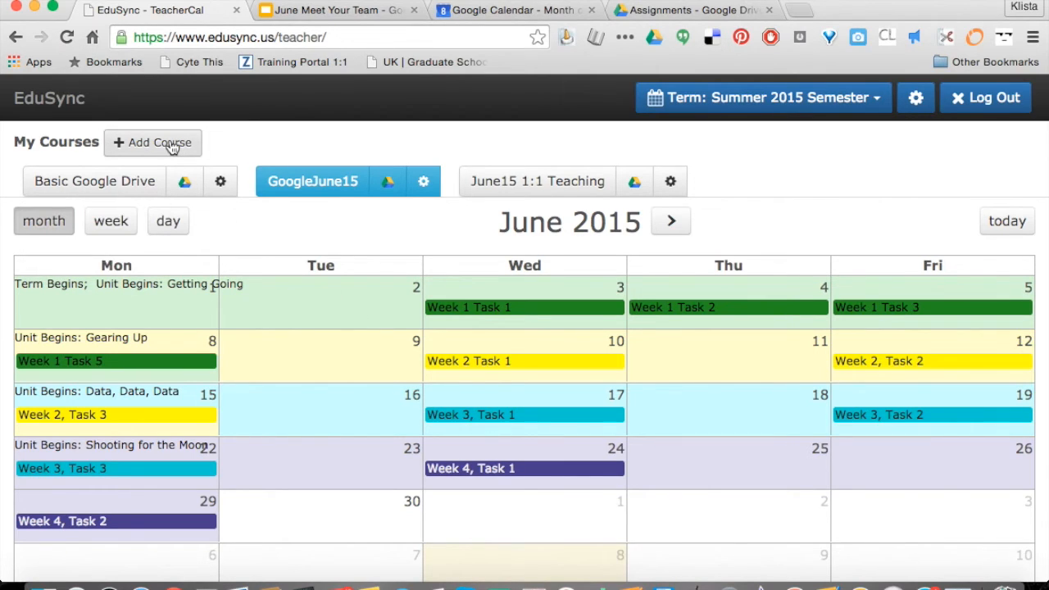
- Add a course named 'Forms and Add Ons' described as 'Google Forms and Add Ons' and save it
{"action": "left_click", "coordinate": [153, 142]}
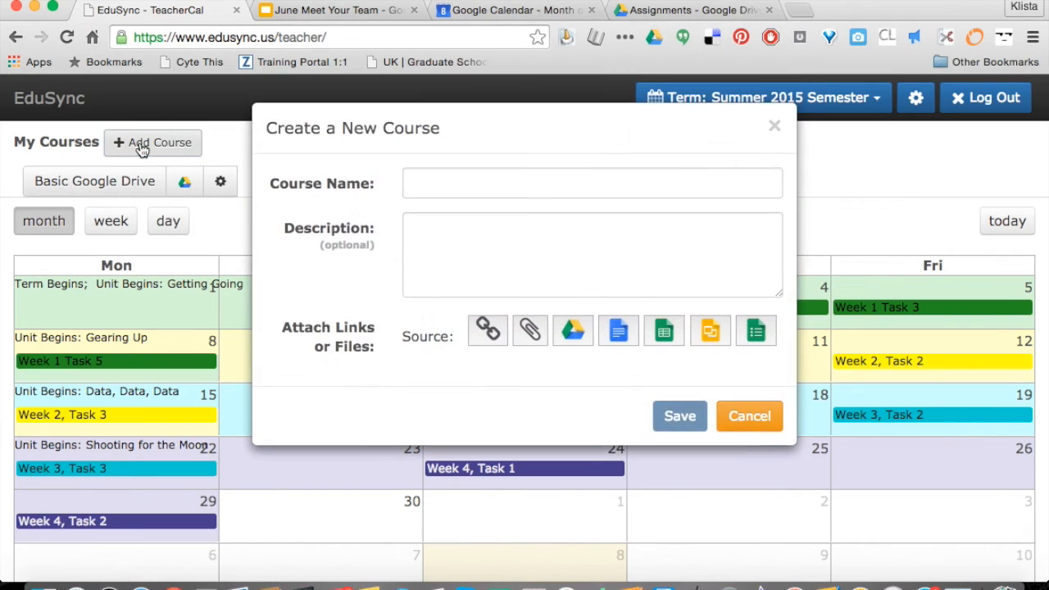
{"action": "left_click", "coordinate": [592, 183]}
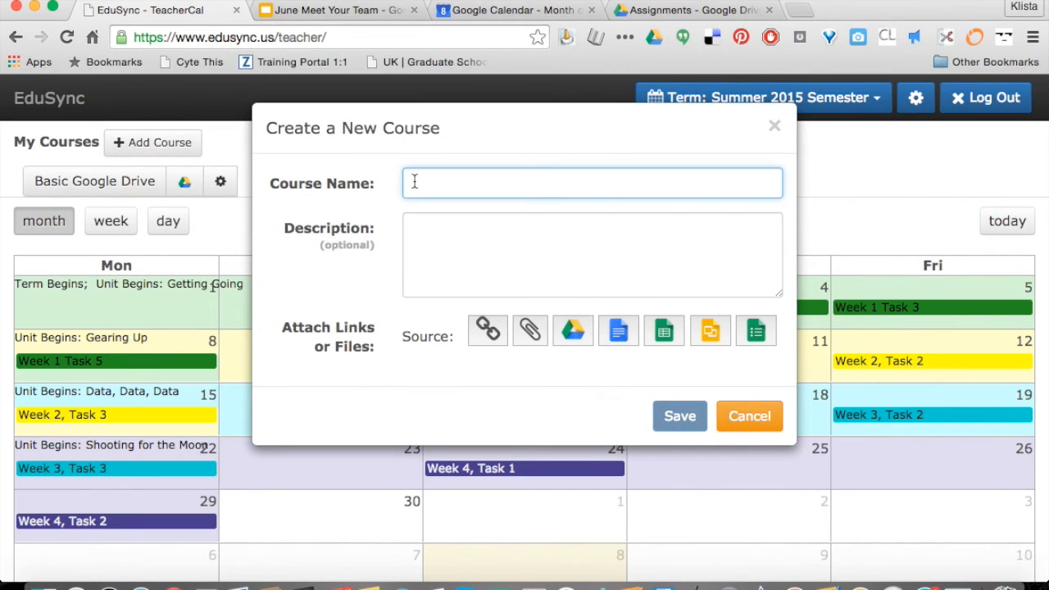
{"action": "type", "text": "Forms and"}
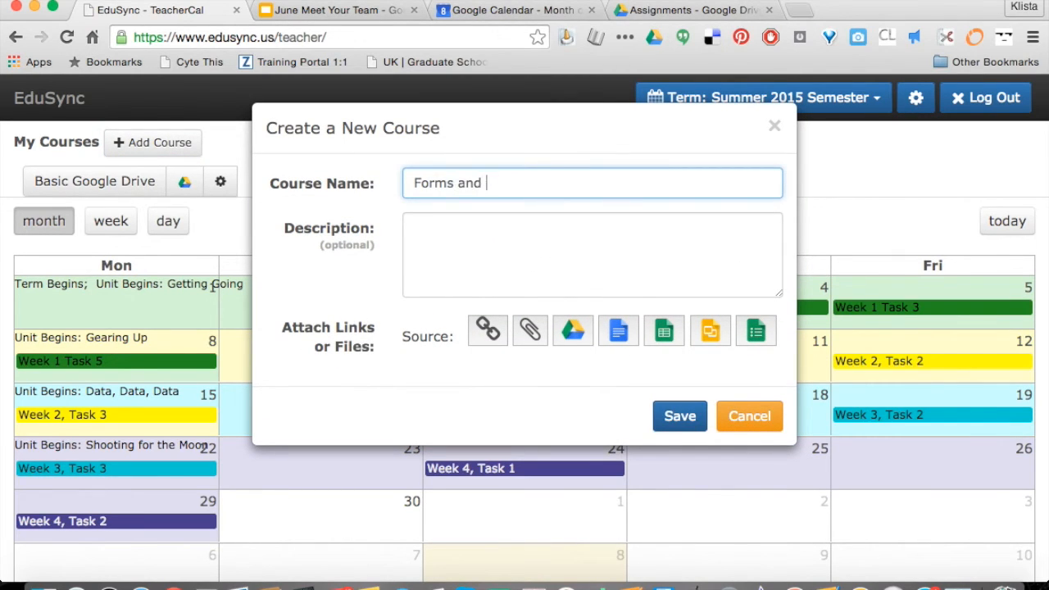
{"action": "type", "text": "Add Ons"}
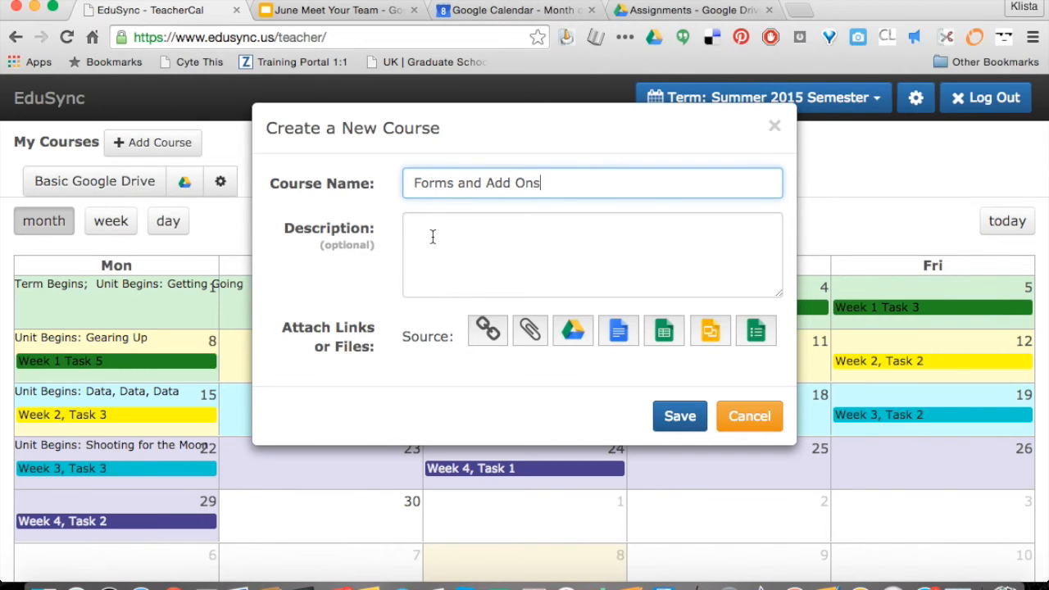
{"action": "left_click", "coordinate": [591, 254]}
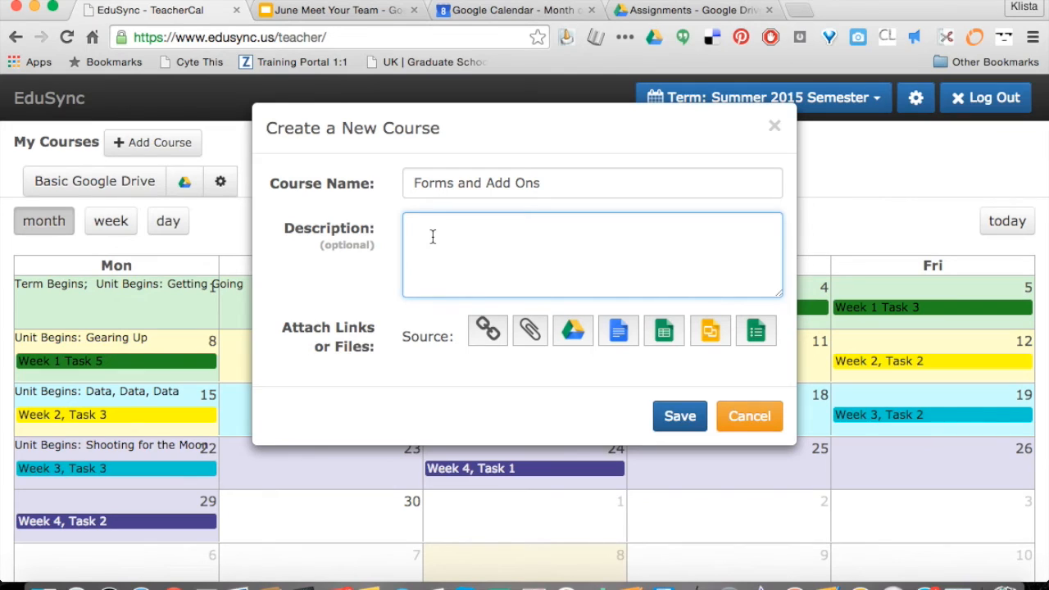
{"action": "type", "text": "Google Forms a"}
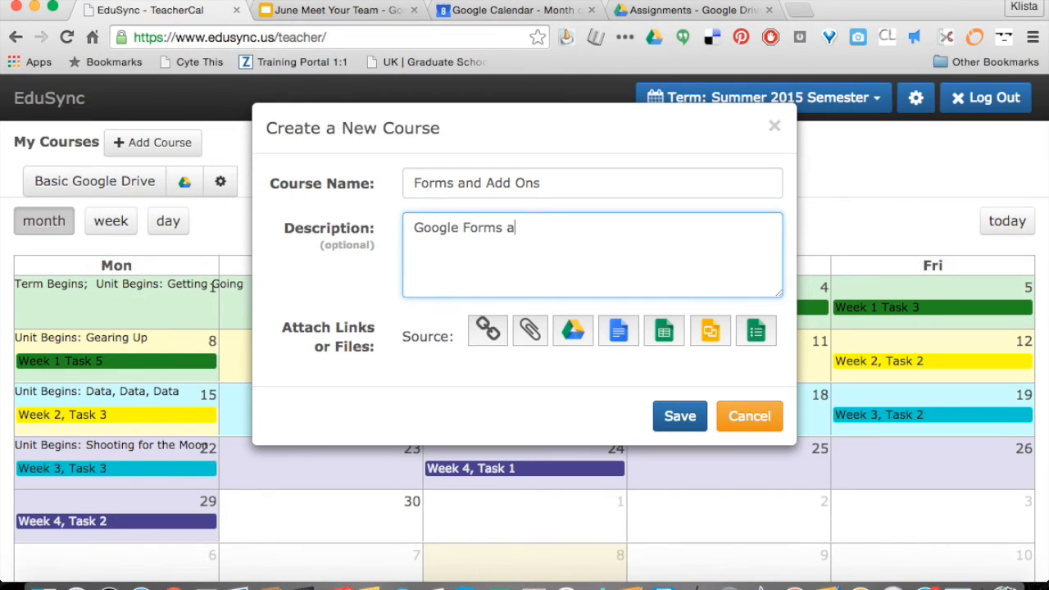
{"action": "type", "text": "nd Add Ons"}
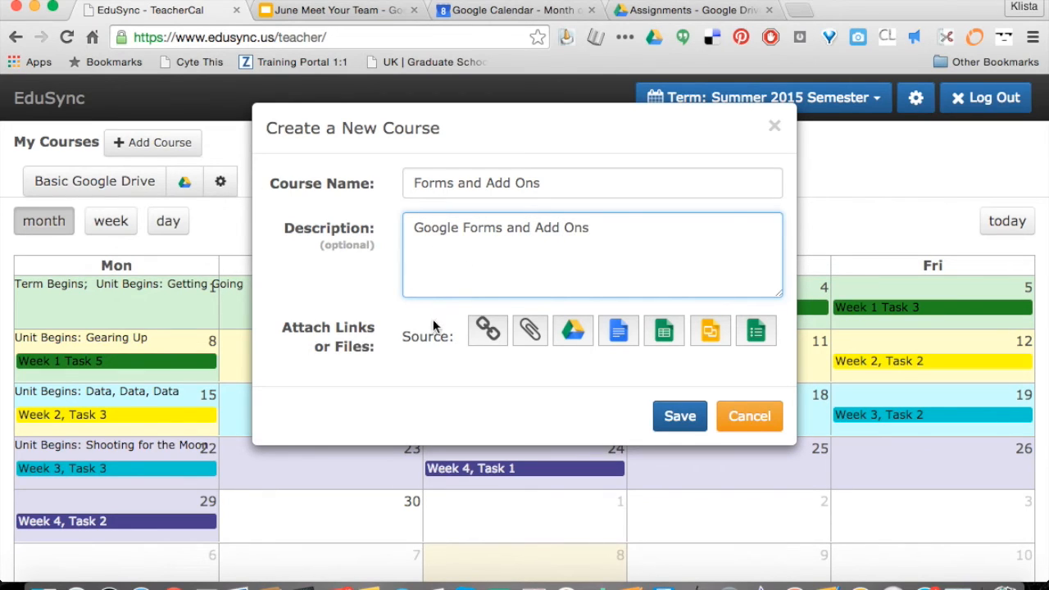
{"action": "mouse_move", "coordinate": [487, 331]}
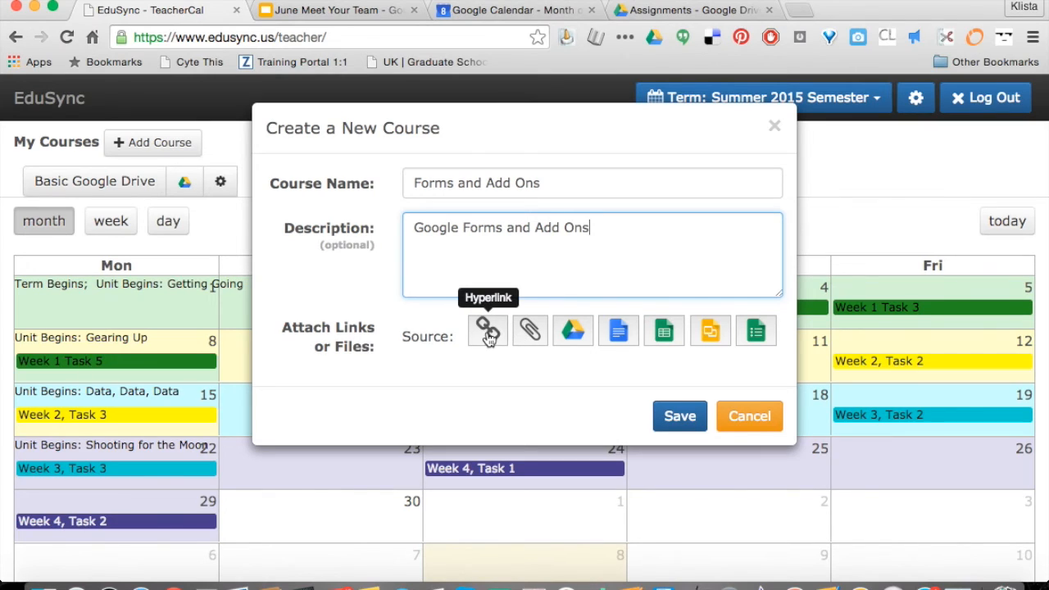
{"action": "mouse_move", "coordinate": [530, 331]}
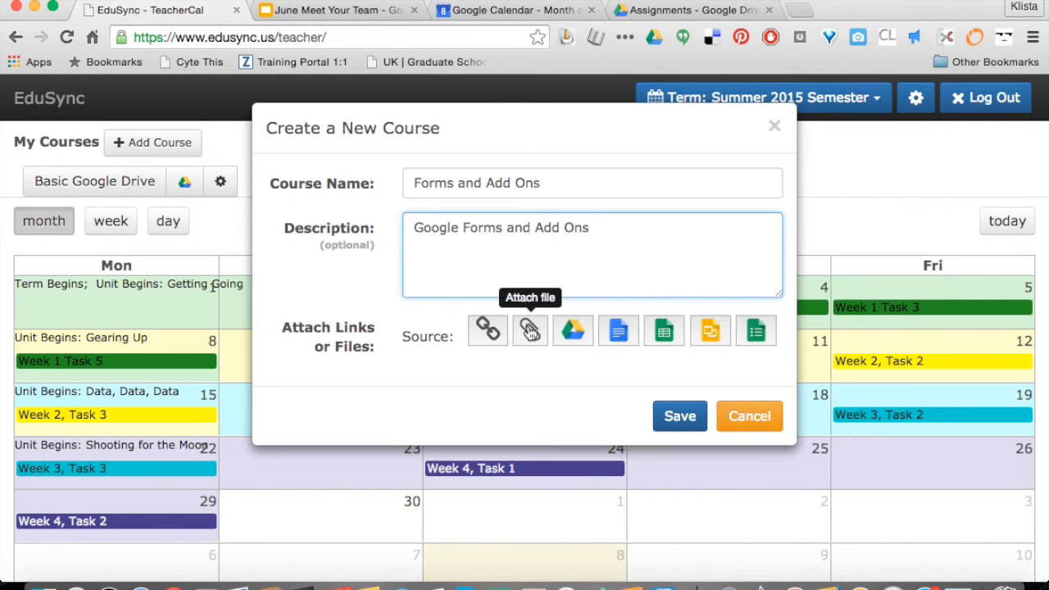
{"action": "mouse_move", "coordinate": [572, 331]}
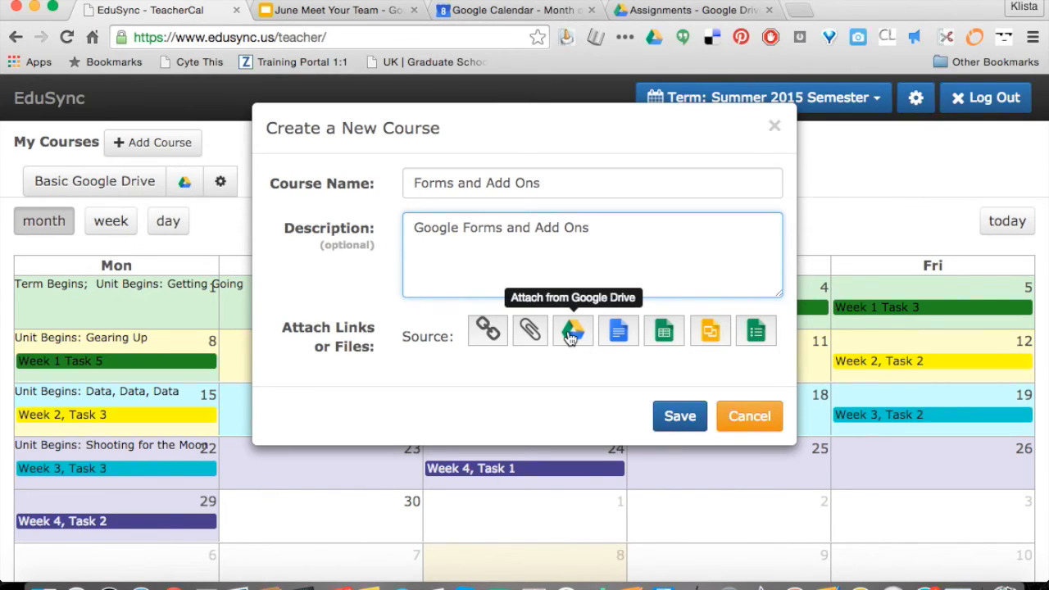
{"action": "mouse_move", "coordinate": [531, 331]}
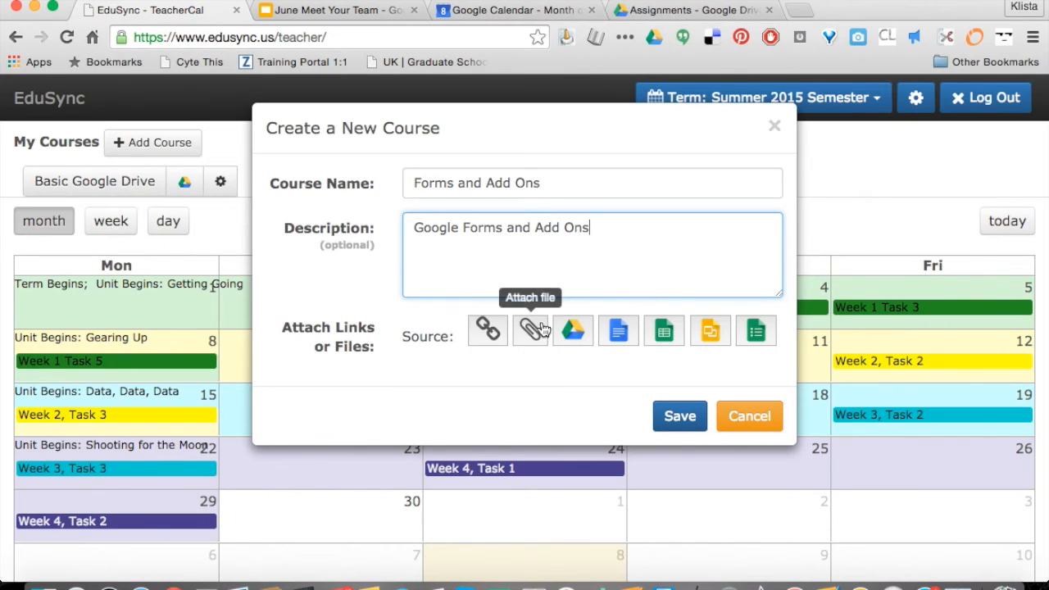
{"action": "mouse_move", "coordinate": [573, 331]}
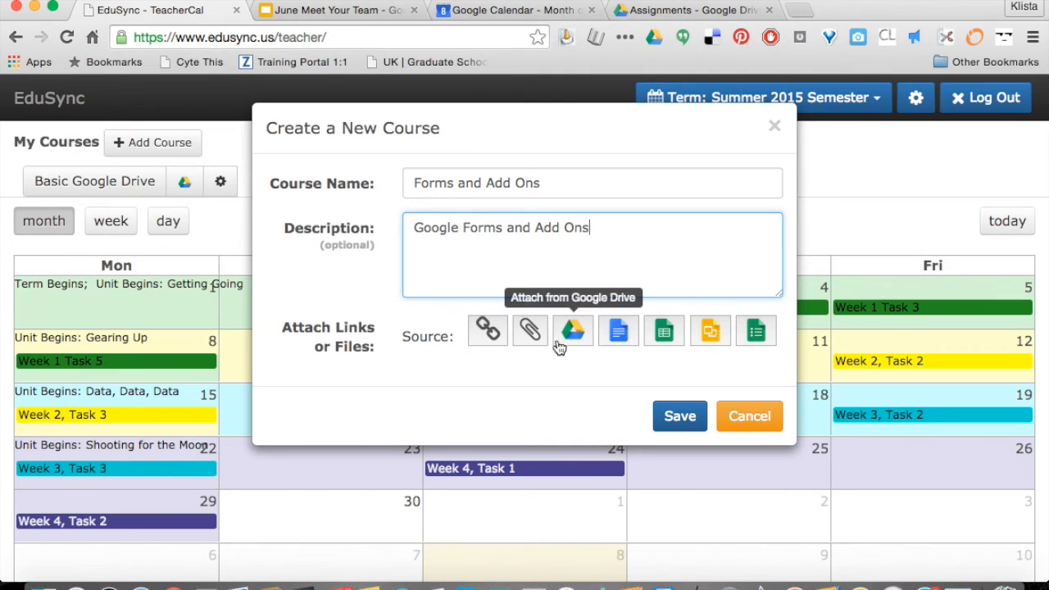
{"action": "mouse_move", "coordinate": [488, 330]}
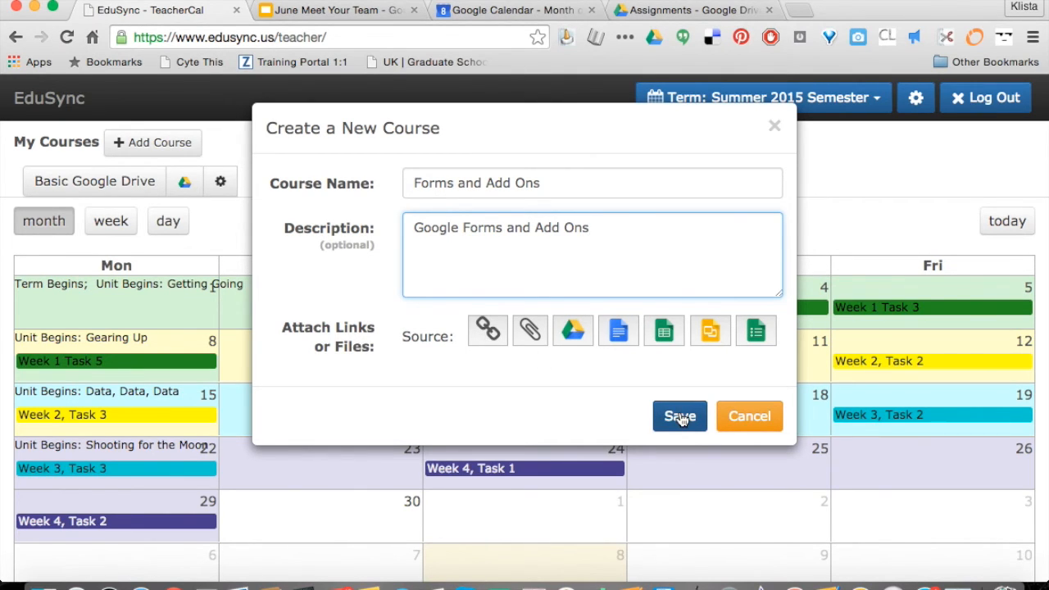
{"action": "left_click", "coordinate": [679, 416]}
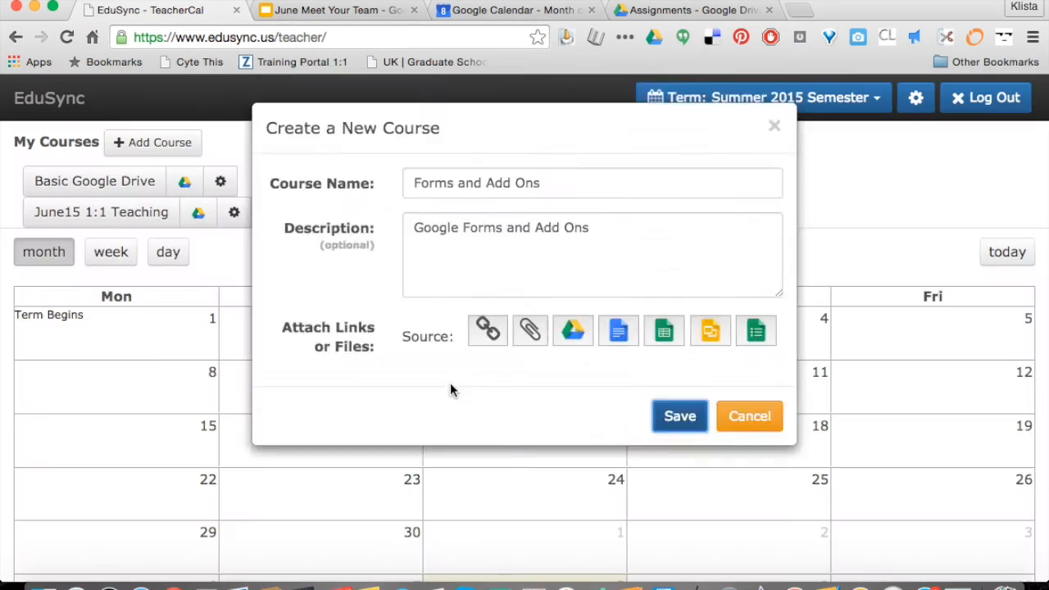
{"action": "left_click", "coordinate": [679, 417]}
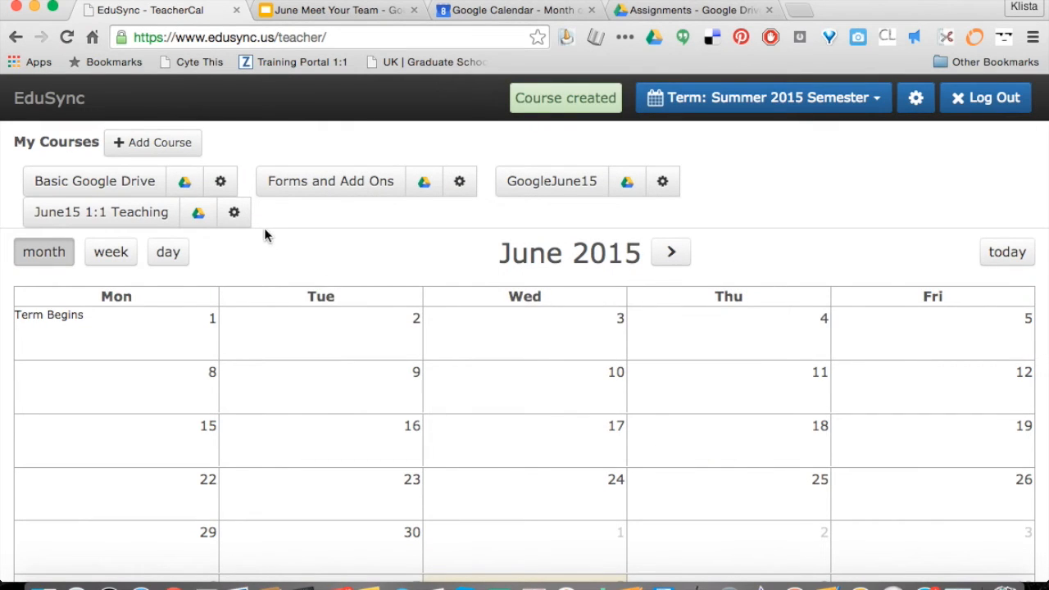
- Start a new unit in Forms and Add Ons titled 'All About Forms'
{"action": "left_click", "coordinate": [329, 181]}
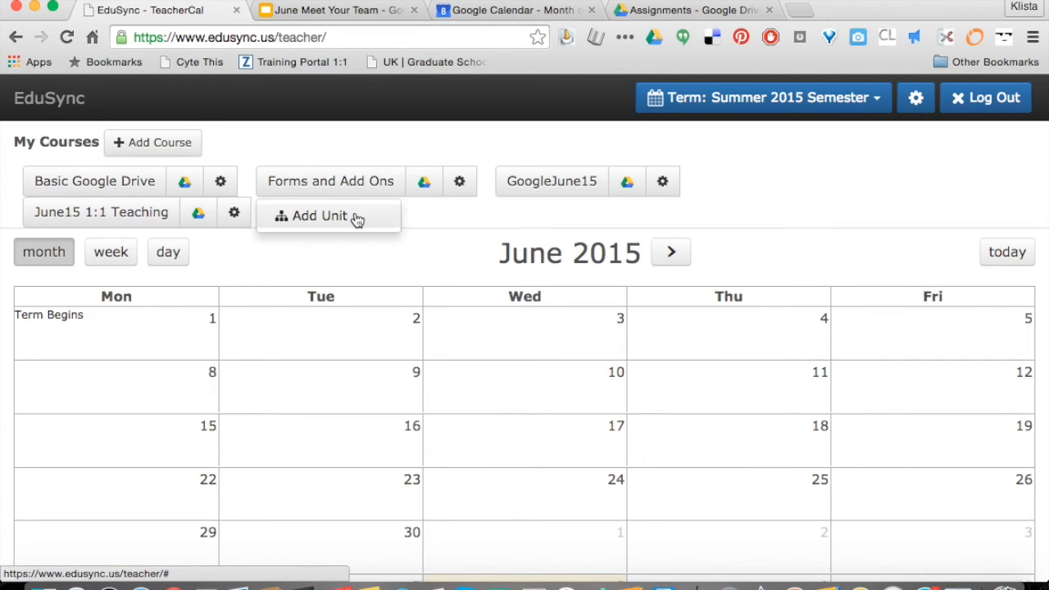
{"action": "left_click", "coordinate": [318, 215]}
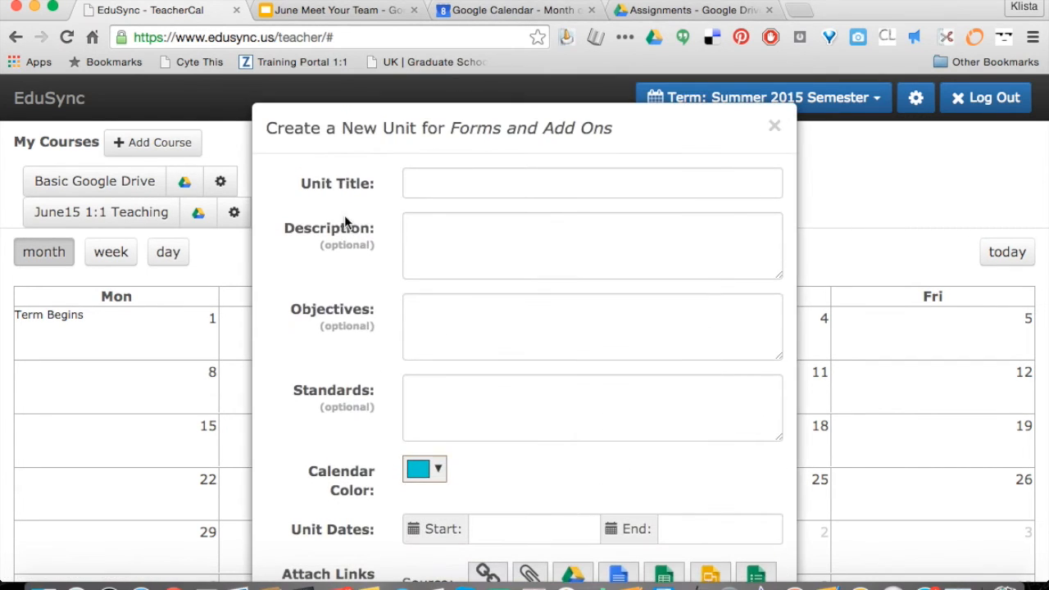
{"action": "left_click", "coordinate": [591, 183]}
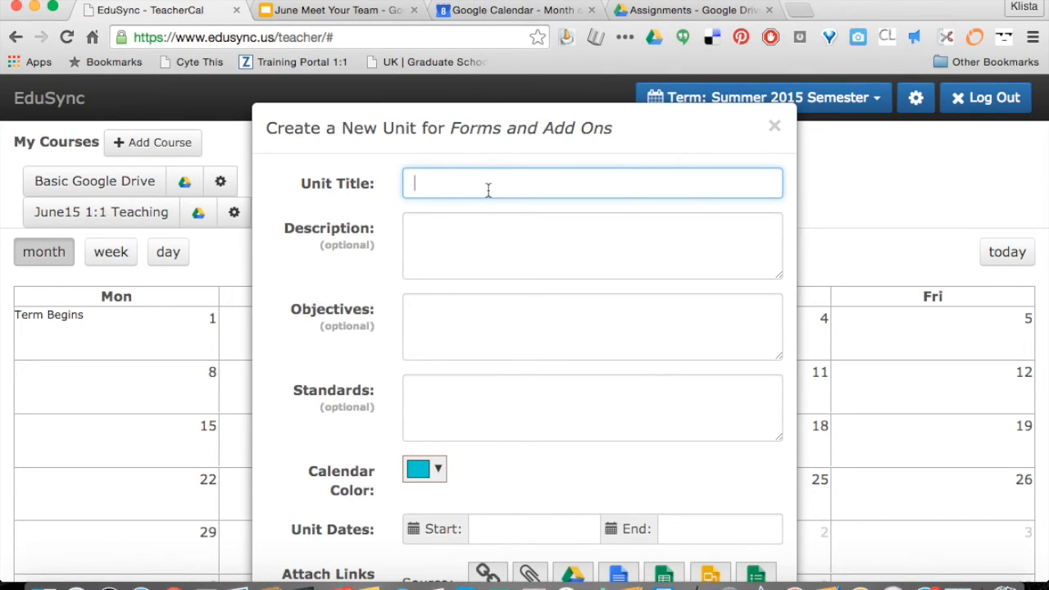
{"action": "type", "text": "All"}
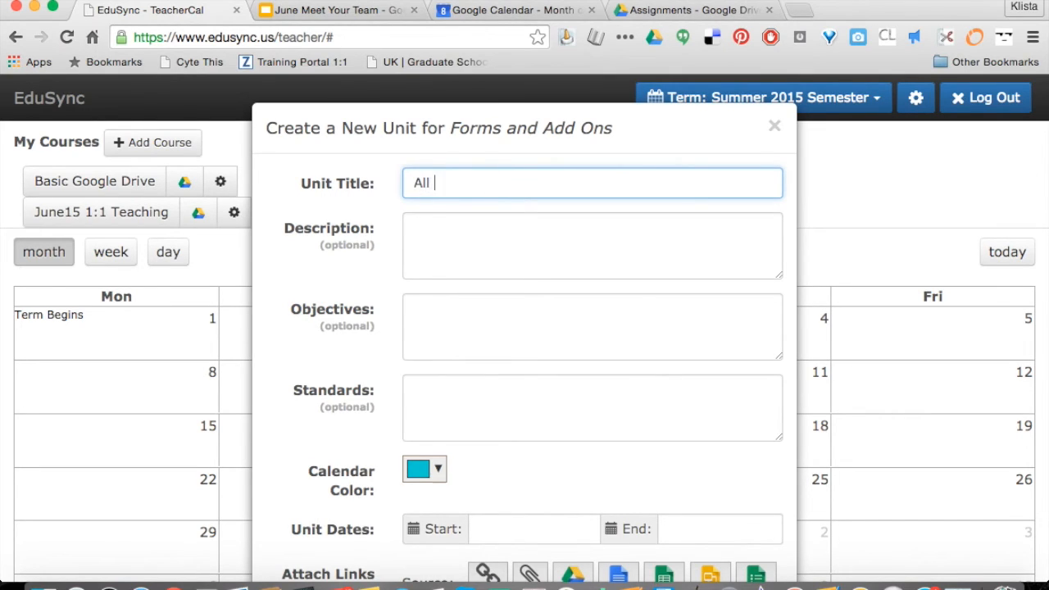
{"action": "type", "text": "About Forms"}
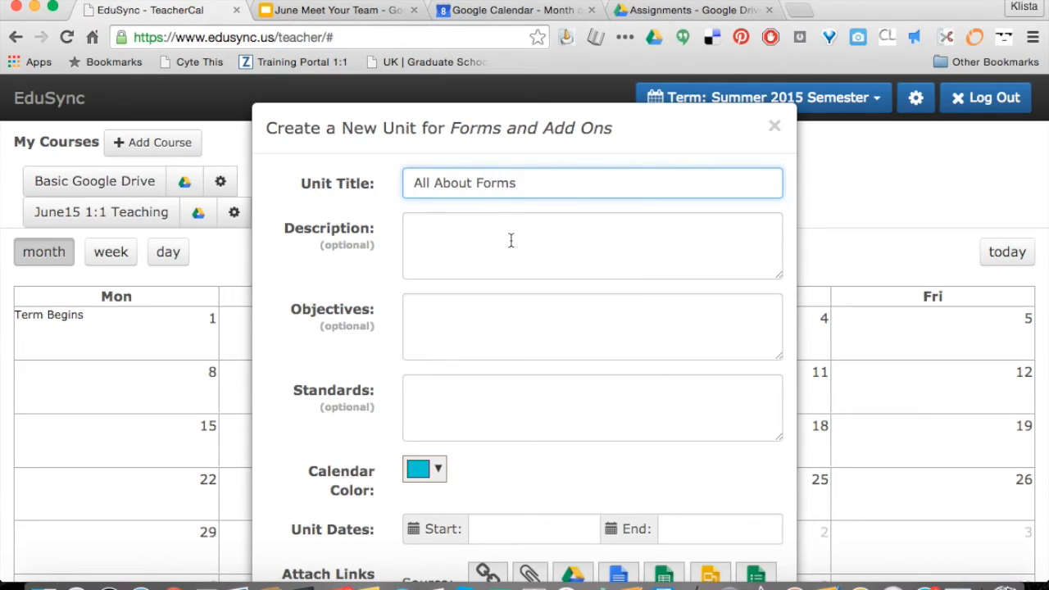
- Enter the description 'Basic information to create Google Forms' and move down to Objectives
{"action": "type", "text": "Basic"}
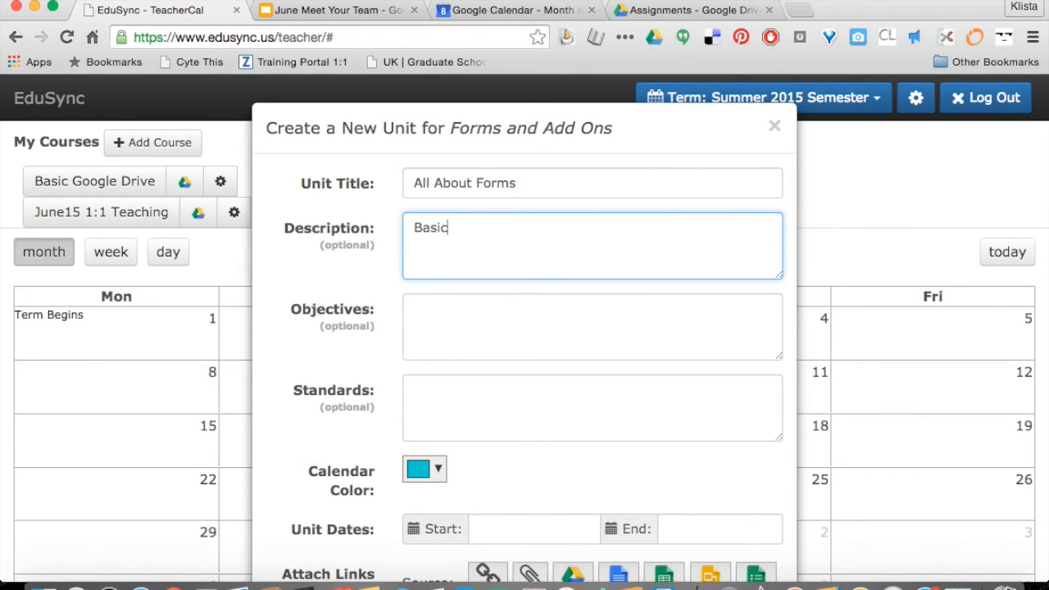
{"action": "type", "text": "infor"}
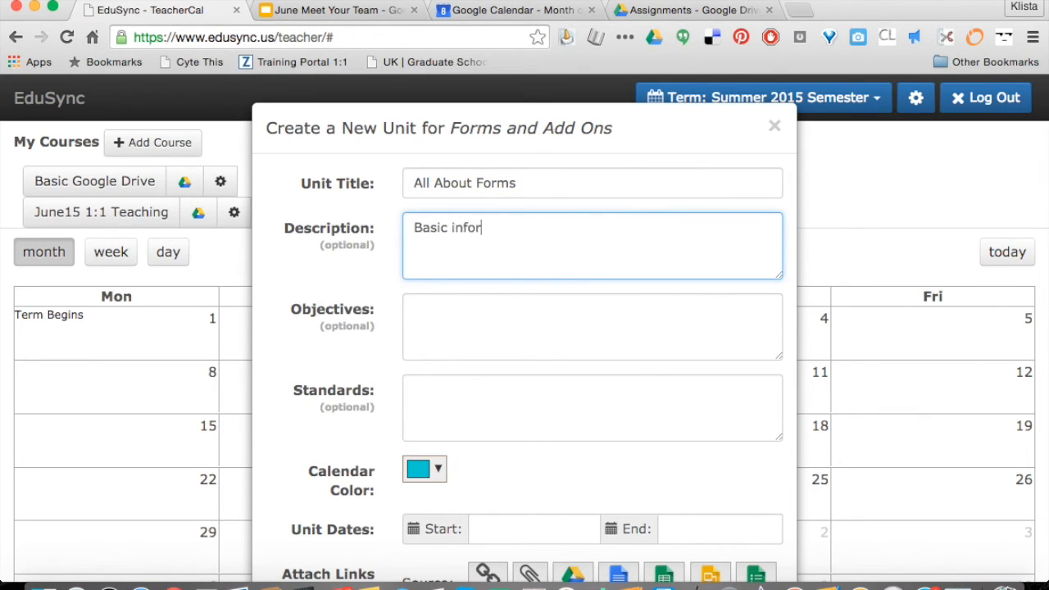
{"action": "type", "text": "mation to create"}
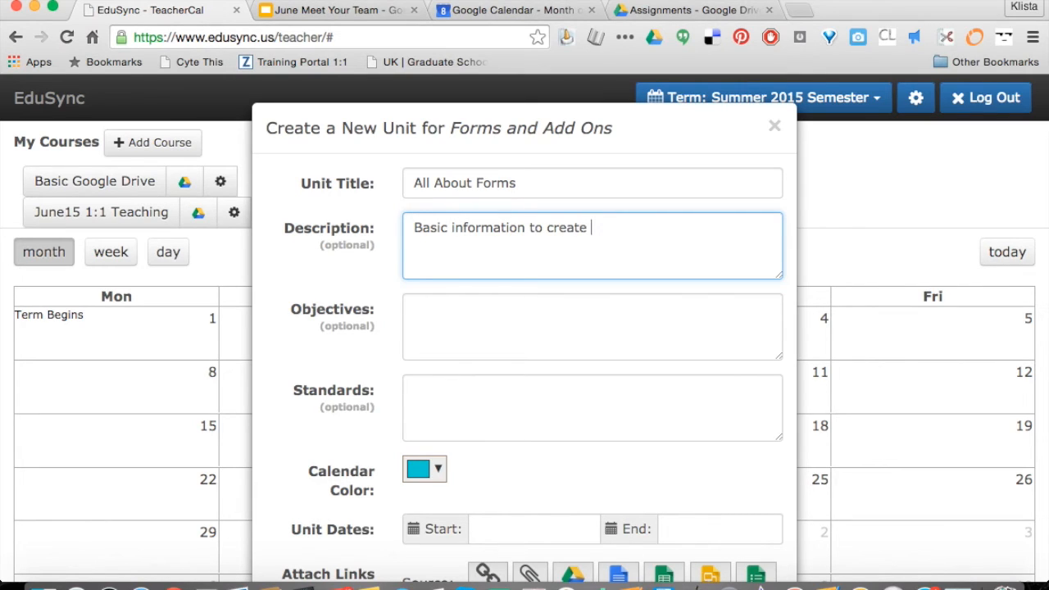
{"action": "type", "text": "Google For"}
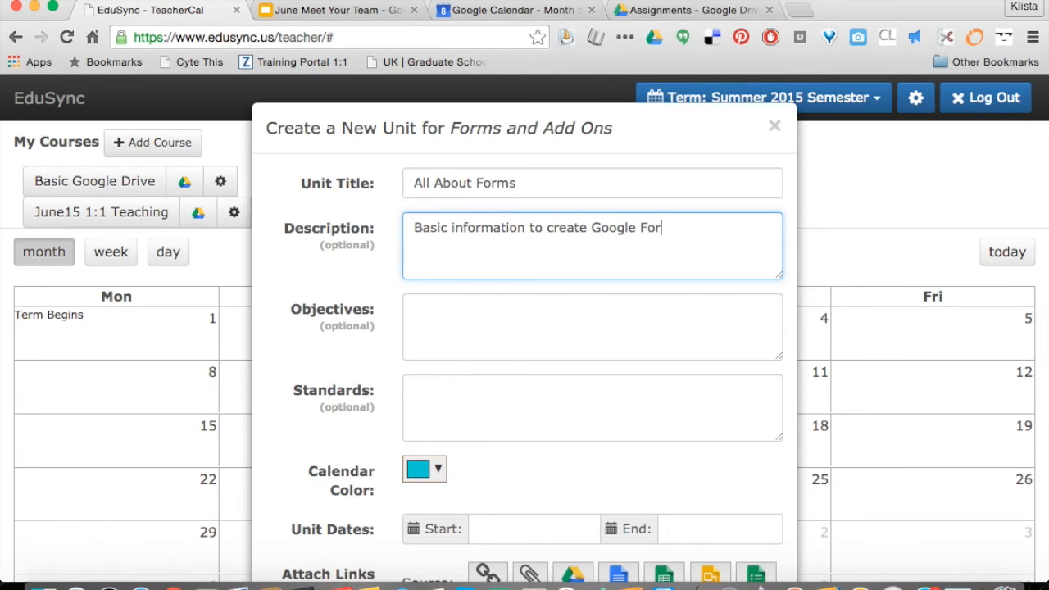
{"action": "left_click", "coordinate": [592, 326]}
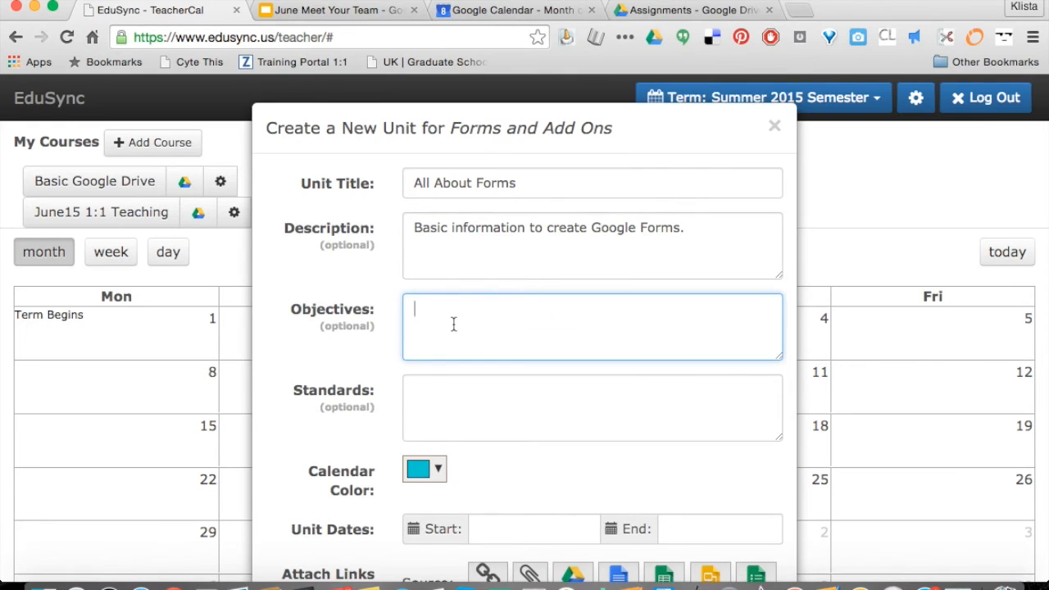
{"action": "scroll", "scroll_direction": "down", "scroll_amount": 3}
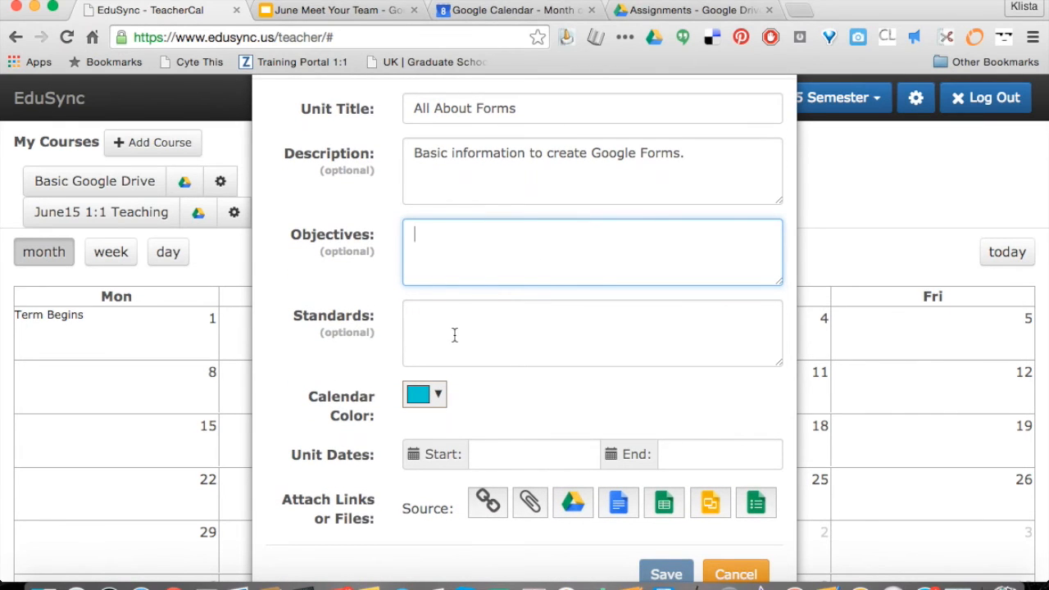
{"action": "scroll", "scroll_direction": "down", "scroll_amount": 3}
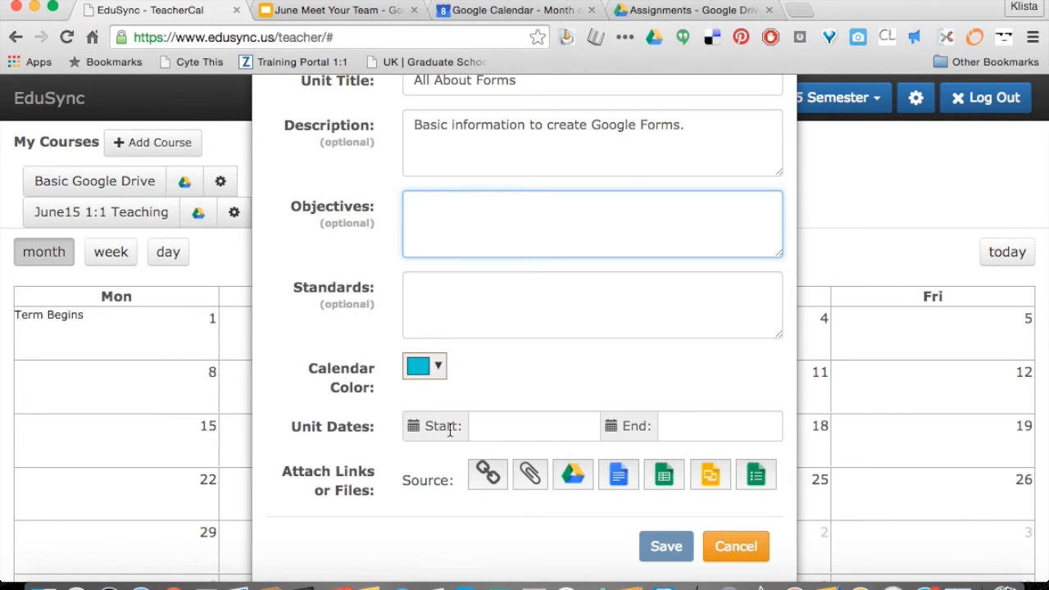
- Set the unit to start August 3, 2015 and end August 10, 2015
{"action": "left_click", "coordinate": [533, 426]}
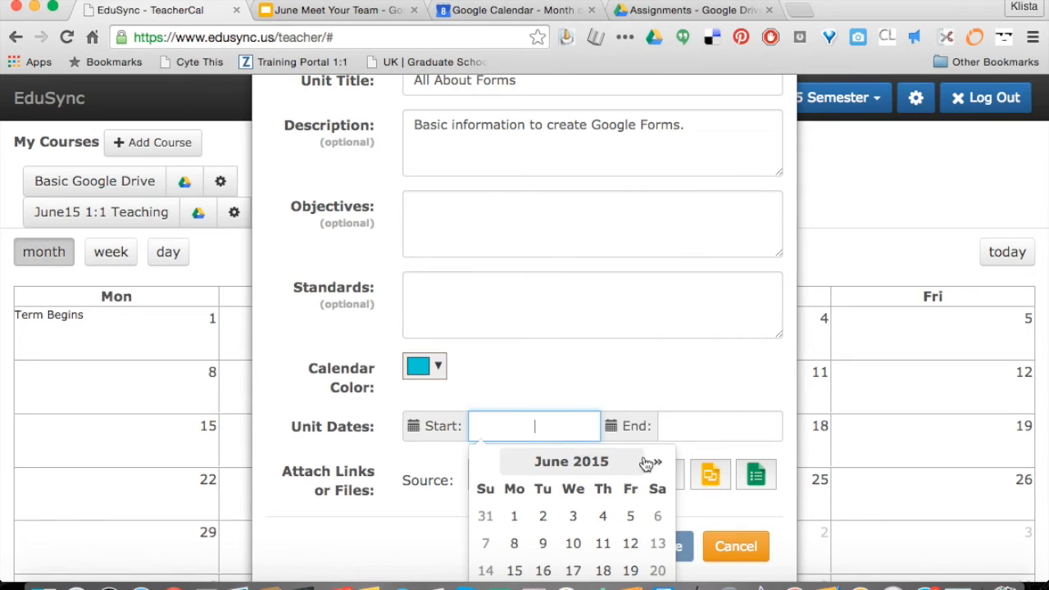
{"action": "left_click", "coordinate": [655, 462]}
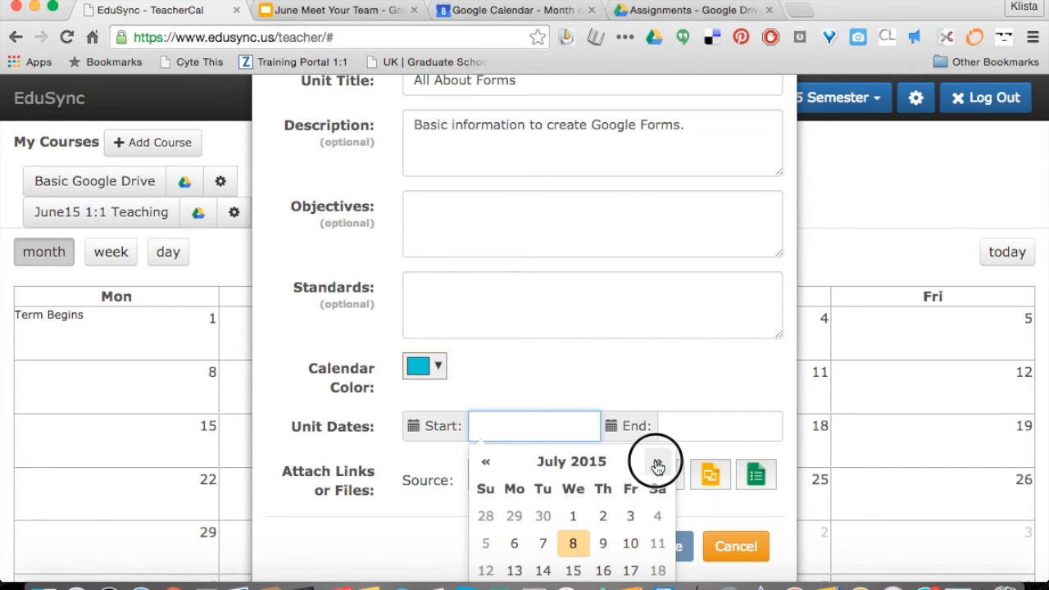
{"action": "left_click", "coordinate": [657, 462]}
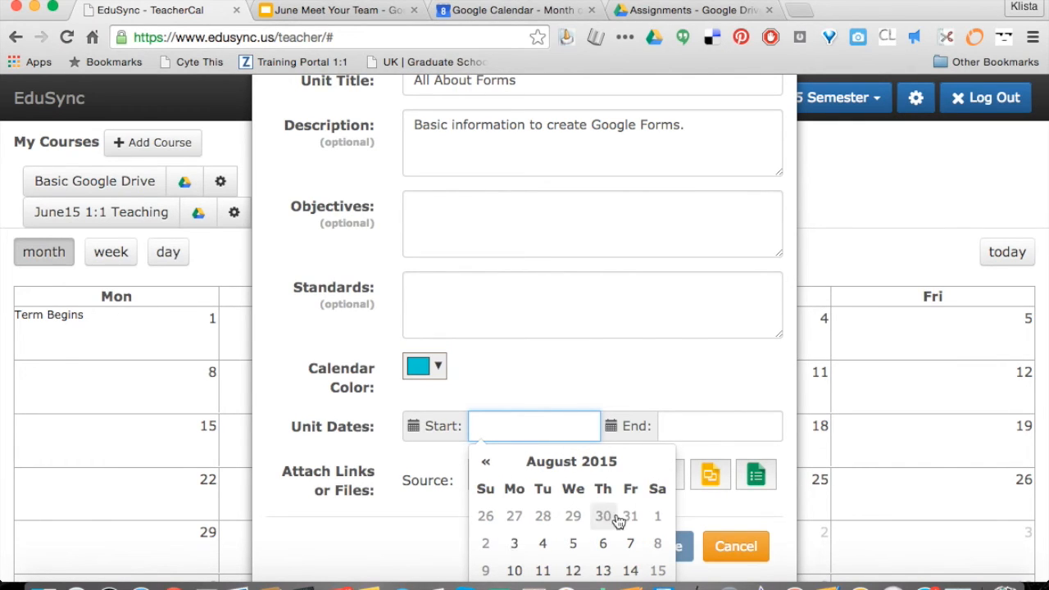
{"action": "left_click", "coordinate": [514, 543]}
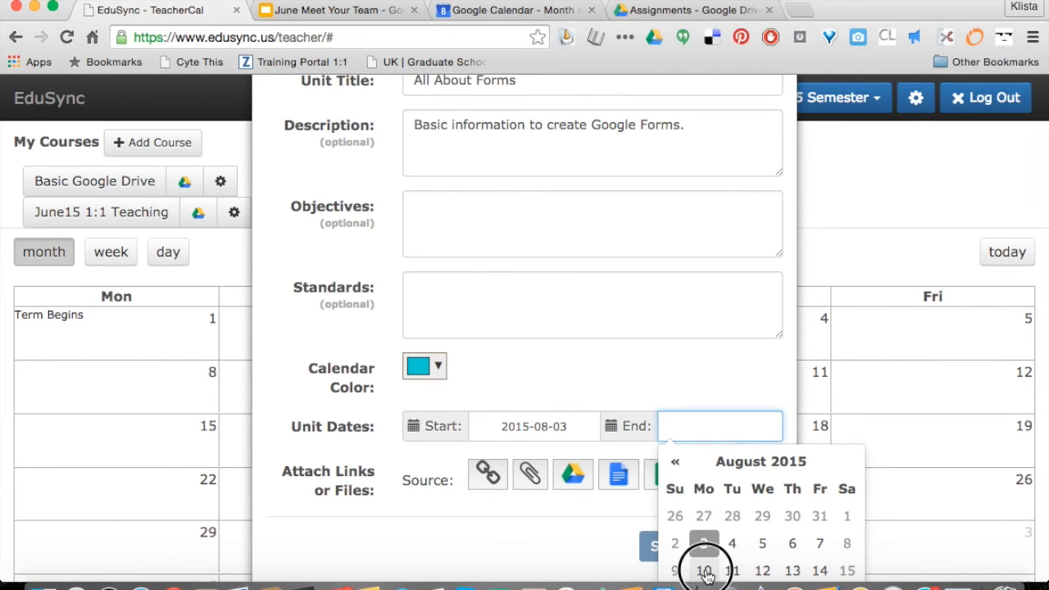
{"action": "left_click", "coordinate": [704, 571]}
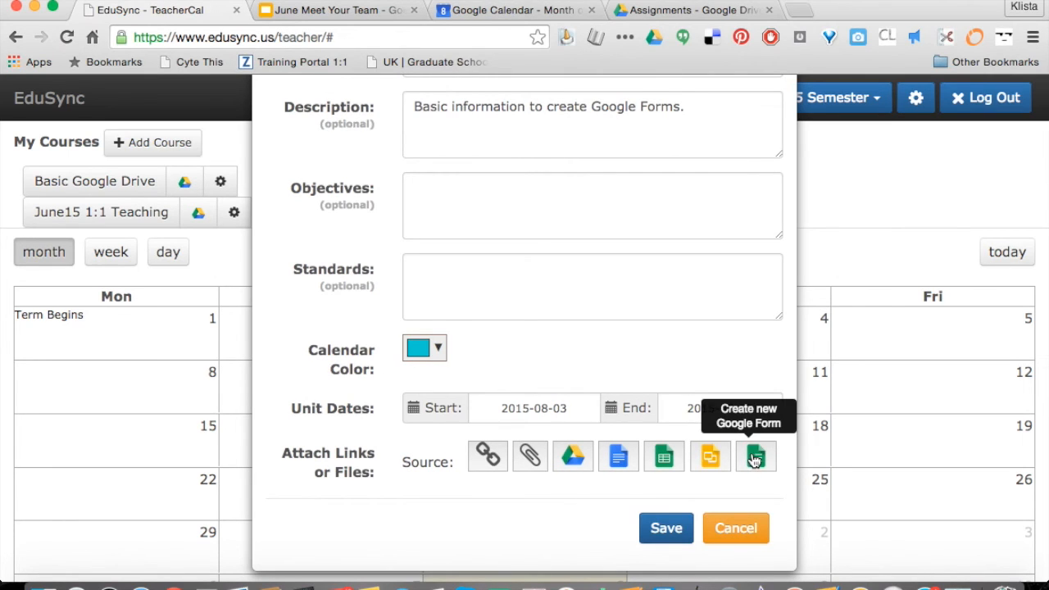
- Create a new Google Form source titled 'Getting to Know You' and return to the unit dialog
{"action": "left_click", "coordinate": [755, 456]}
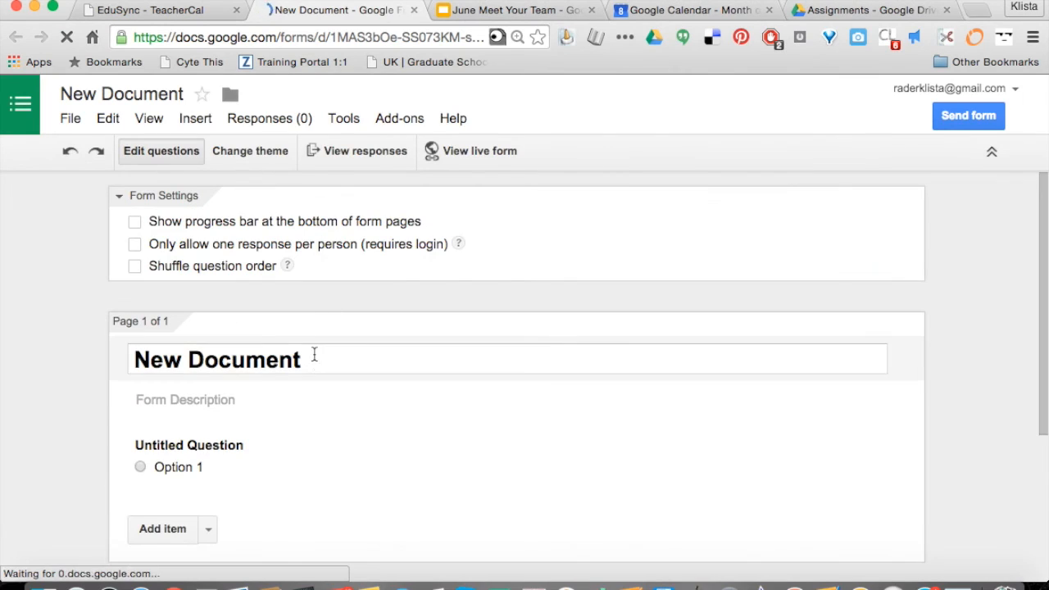
{"action": "type", "text": "Getting ot Know"}
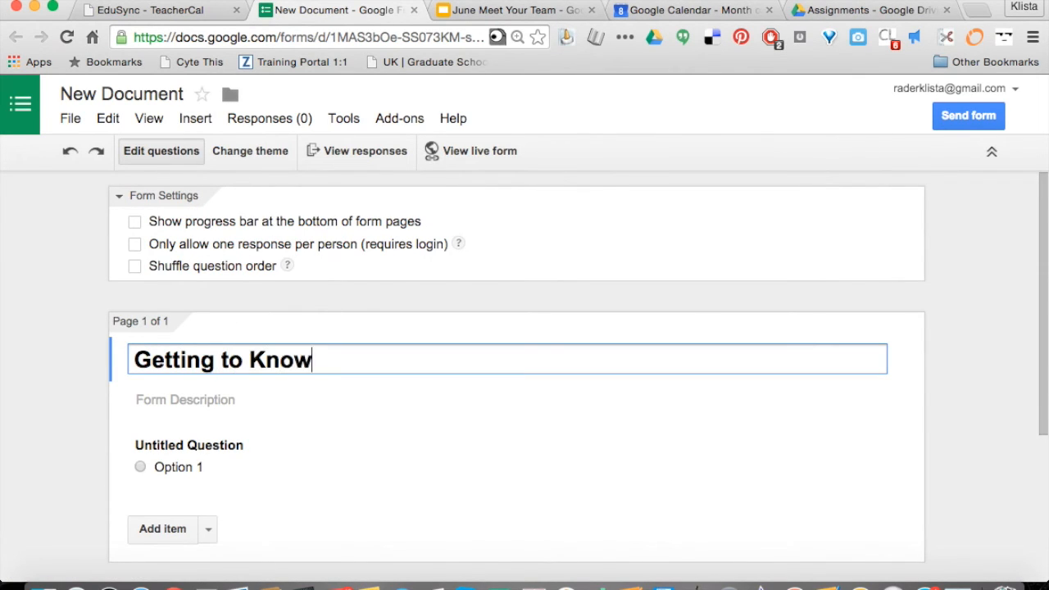
{"action": "type", "text": "You"}
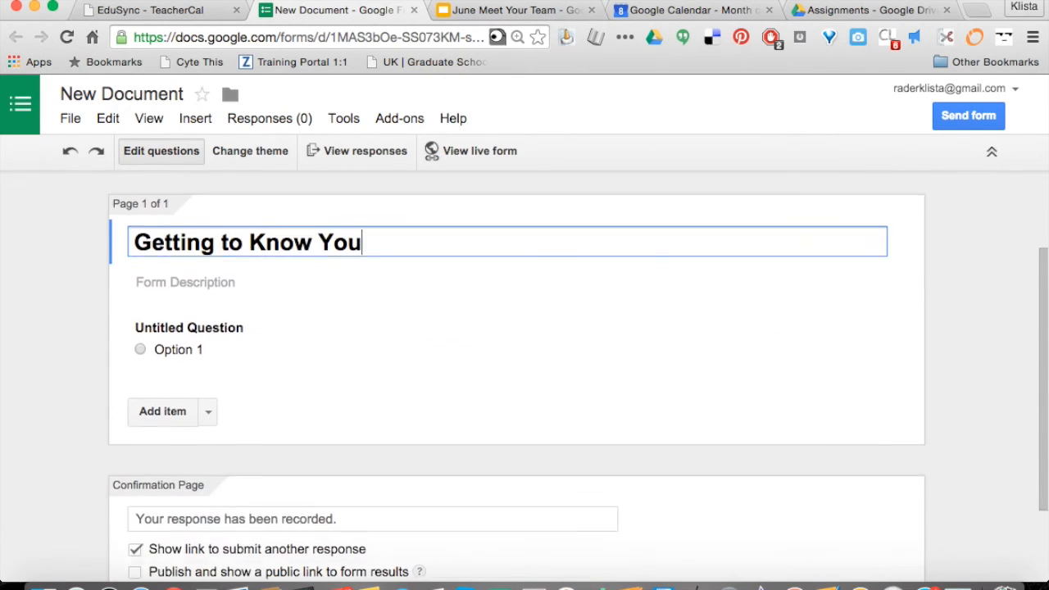
{"action": "scroll", "scroll_direction": "down", "scroll_amount": 3}
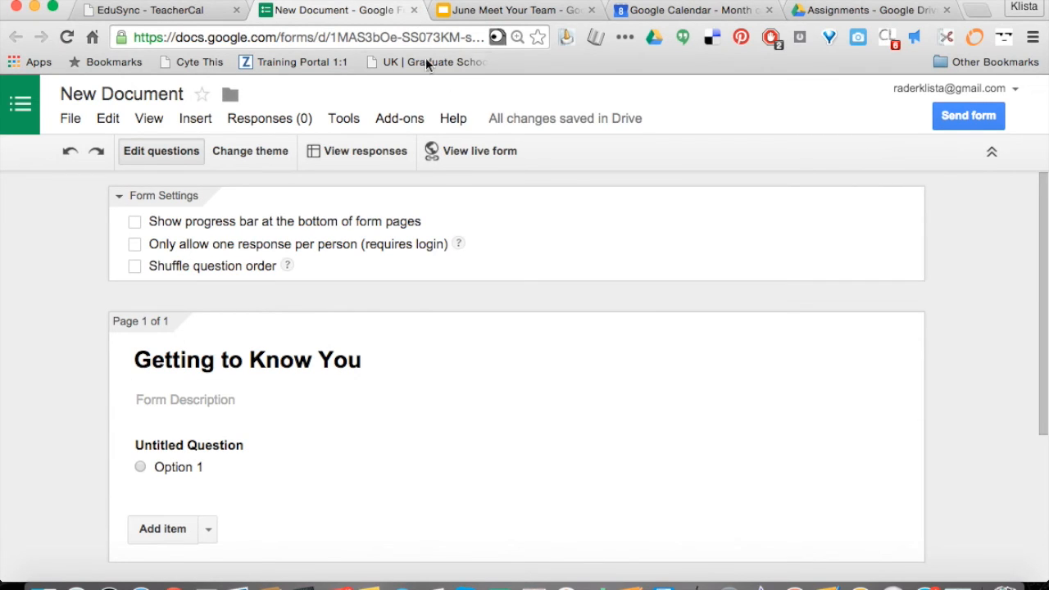
{"action": "left_click", "coordinate": [147, 10]}
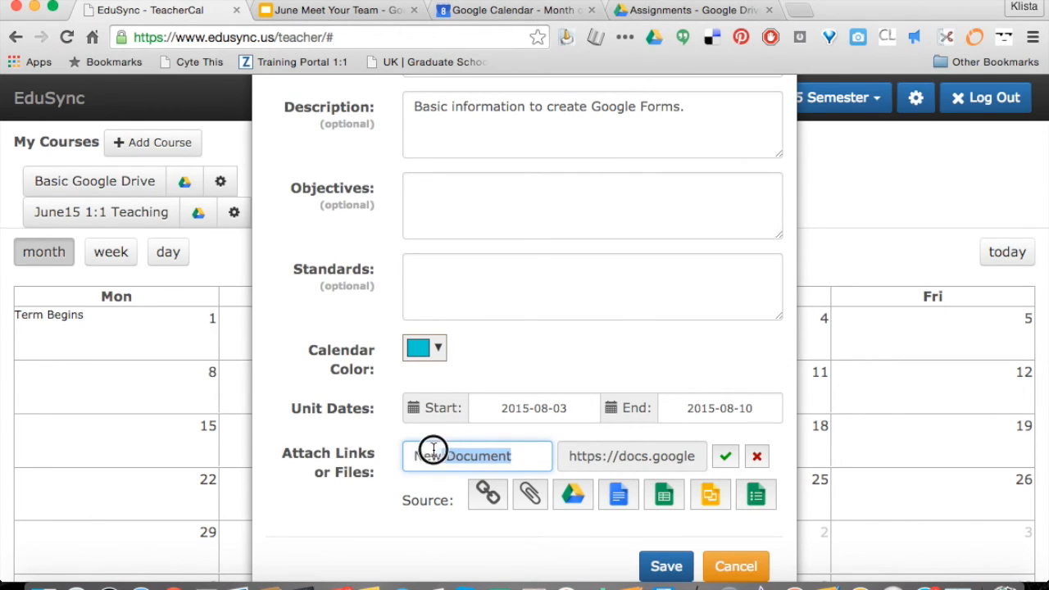
- Rename the attached form link from 'New Document' to 'Getting to Know You'
{"action": "type", "text": "G"}
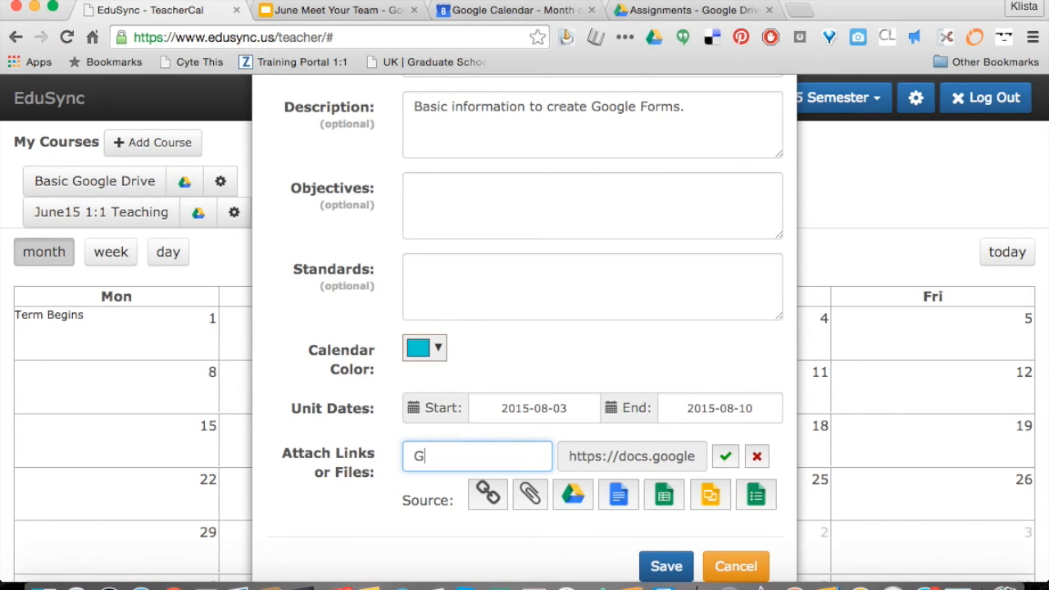
{"action": "type", "text": "etting"}
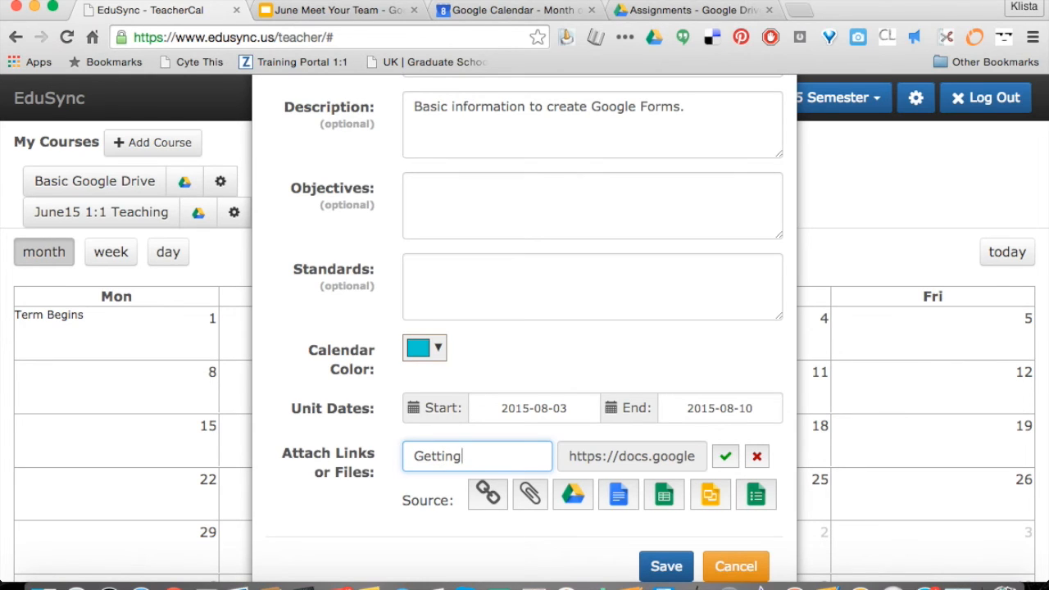
{"action": "type", "text": "to Know You"}
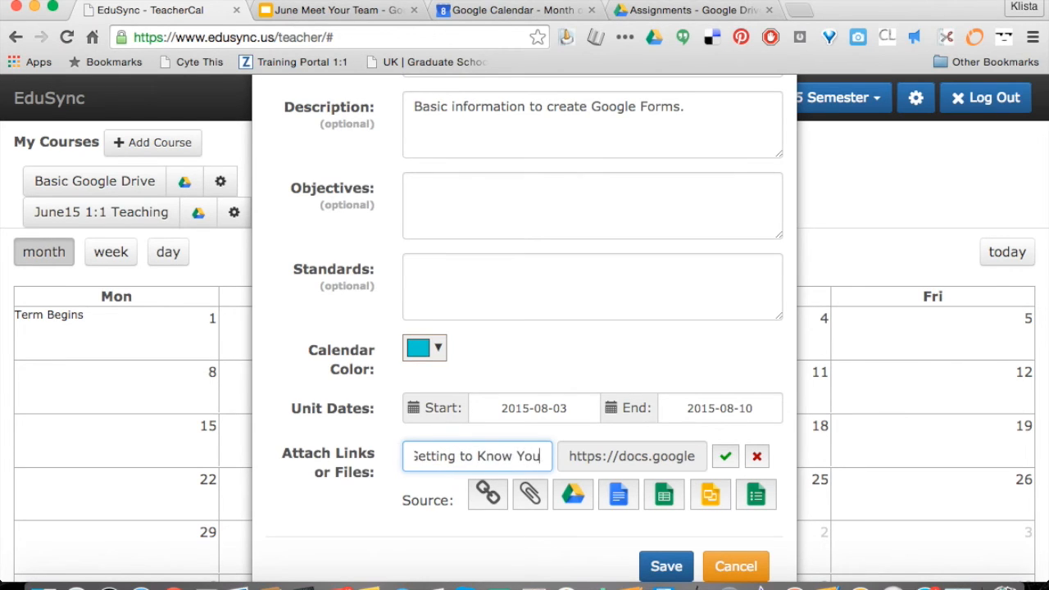
{"action": "mouse_move", "coordinate": [668, 548]}
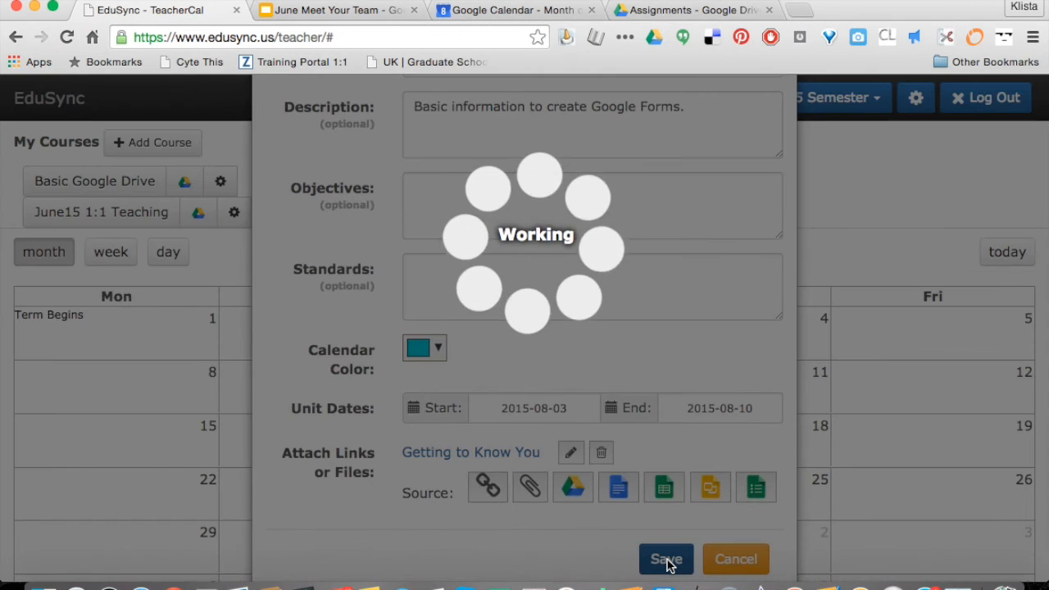
- Save the unit and show Forms and Add Ons units on the August 2015 calendar
{"action": "left_click", "coordinate": [666, 559]}
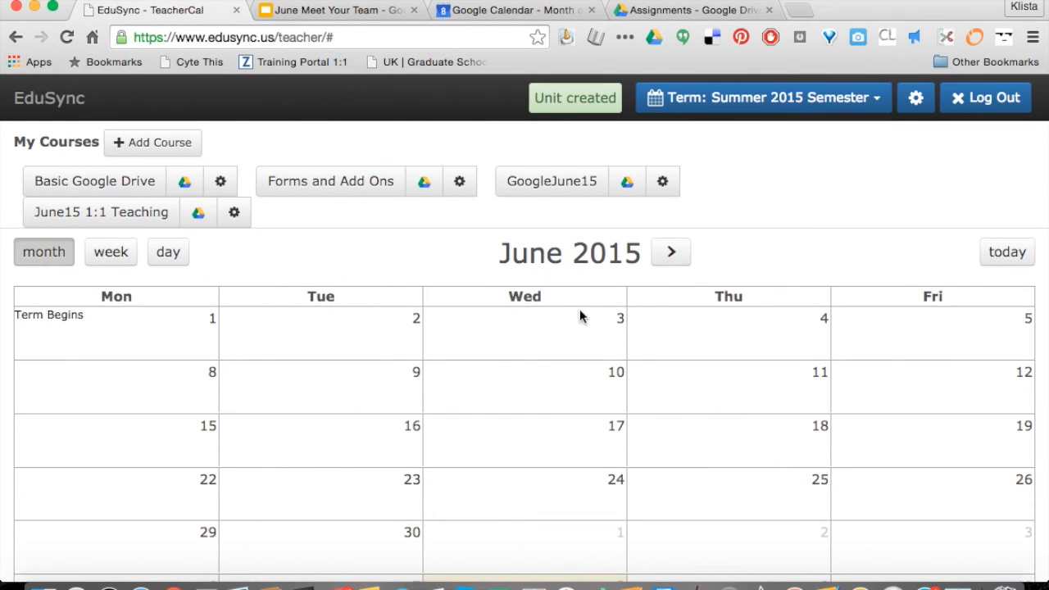
{"action": "left_click", "coordinate": [670, 252]}
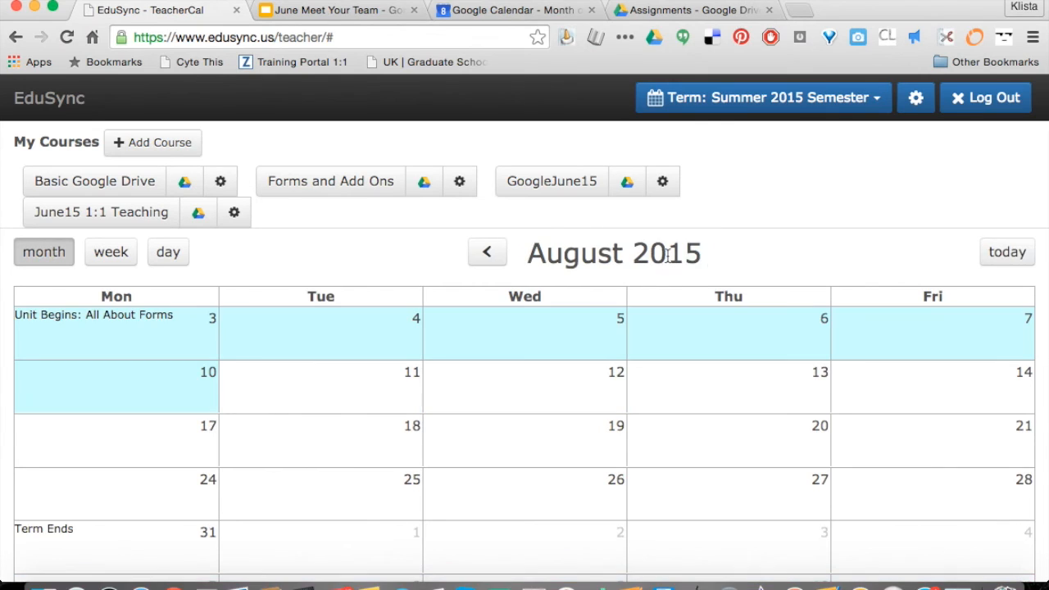
{"action": "mouse_move", "coordinate": [164, 361]}
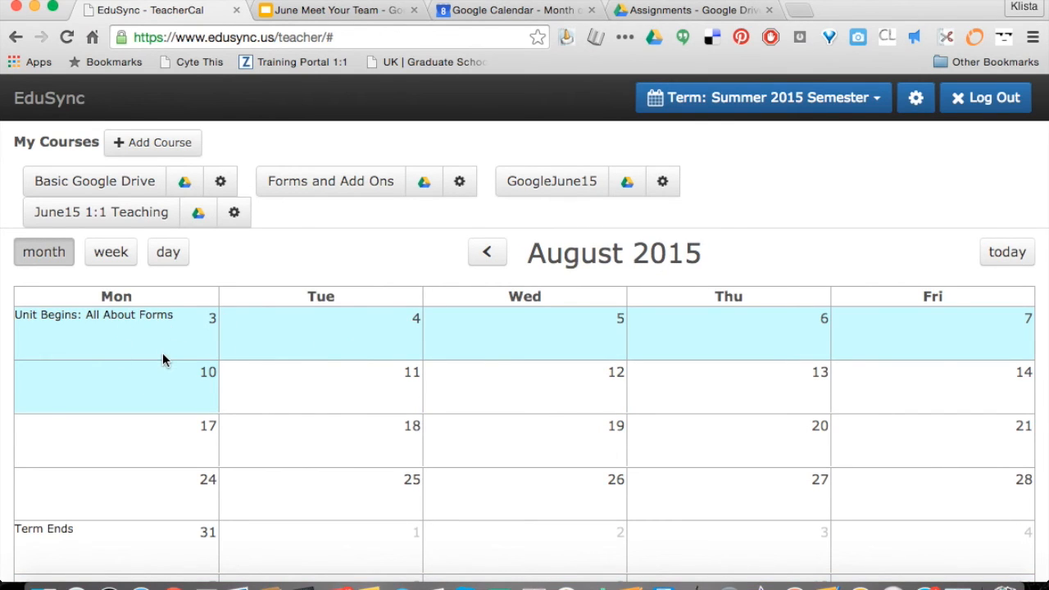
{"action": "left_click", "coordinate": [459, 181]}
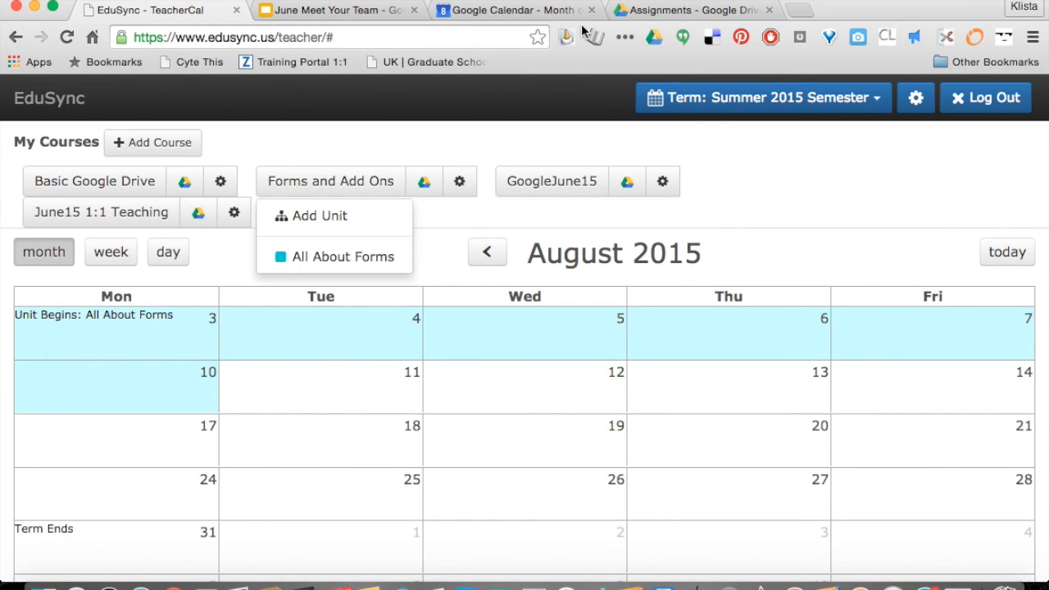
- In Drive, navigate TeacherCal > Summer 2015 Semester > Forms and Add Ons to the empty Unit: All About Forms folder
{"action": "left_click", "coordinate": [692, 10]}
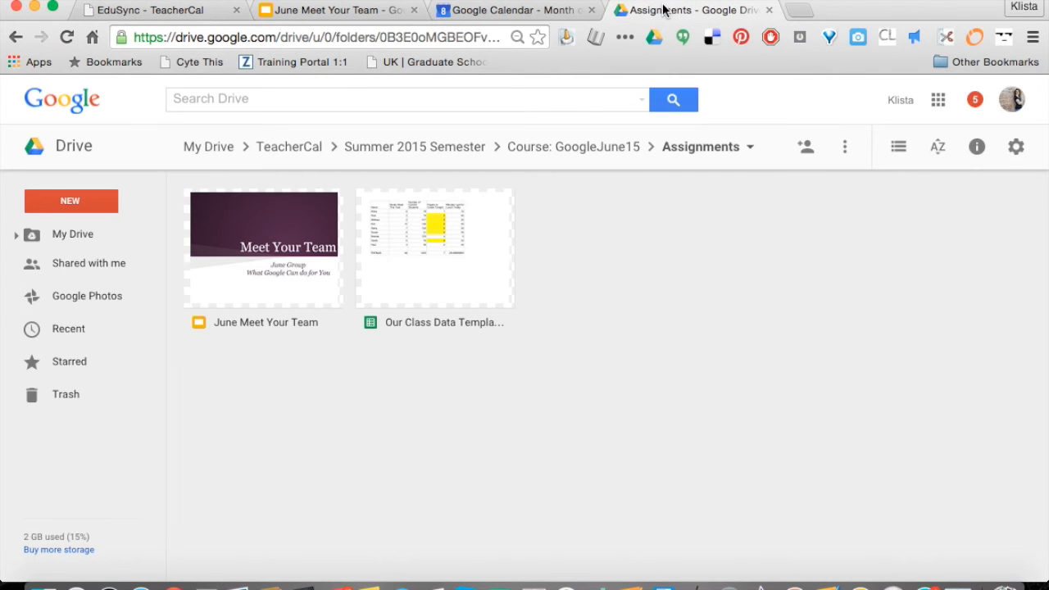
{"action": "left_click", "coordinate": [289, 146]}
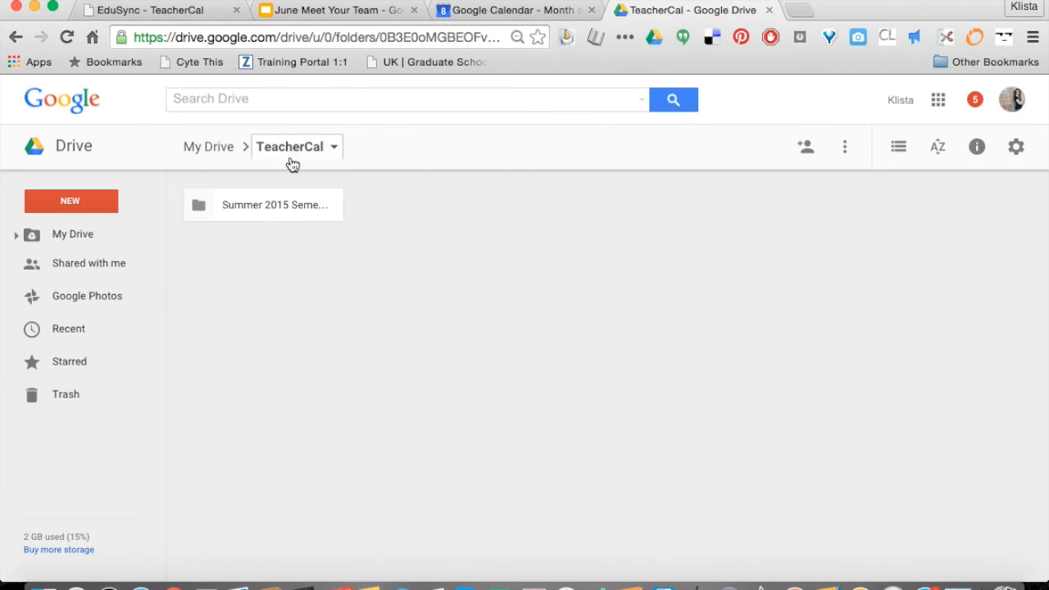
{"action": "double_click", "coordinate": [275, 204]}
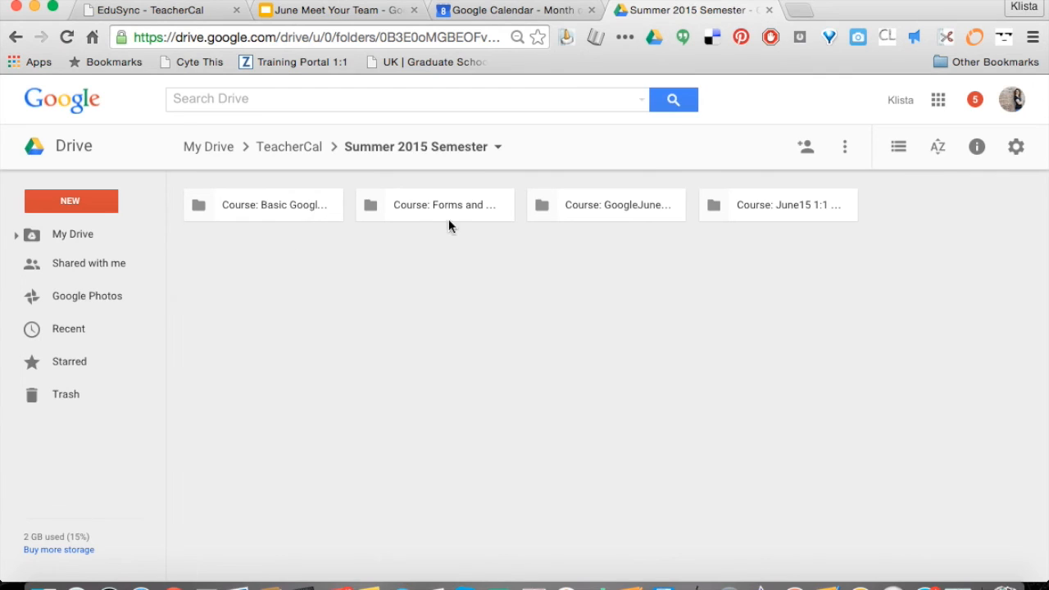
{"action": "double_click", "coordinate": [435, 205]}
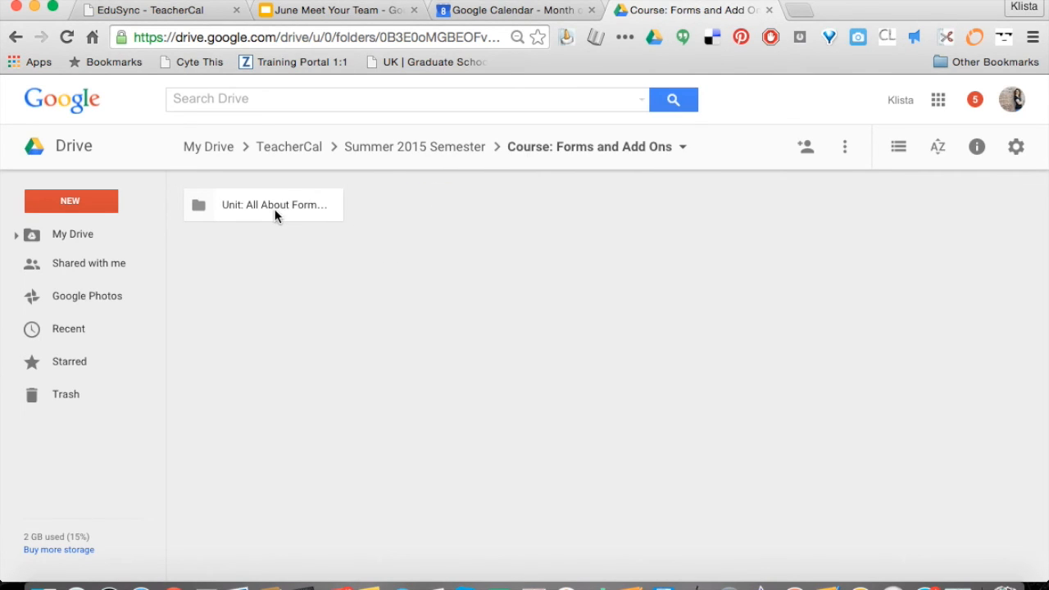
{"action": "double_click", "coordinate": [275, 204]}
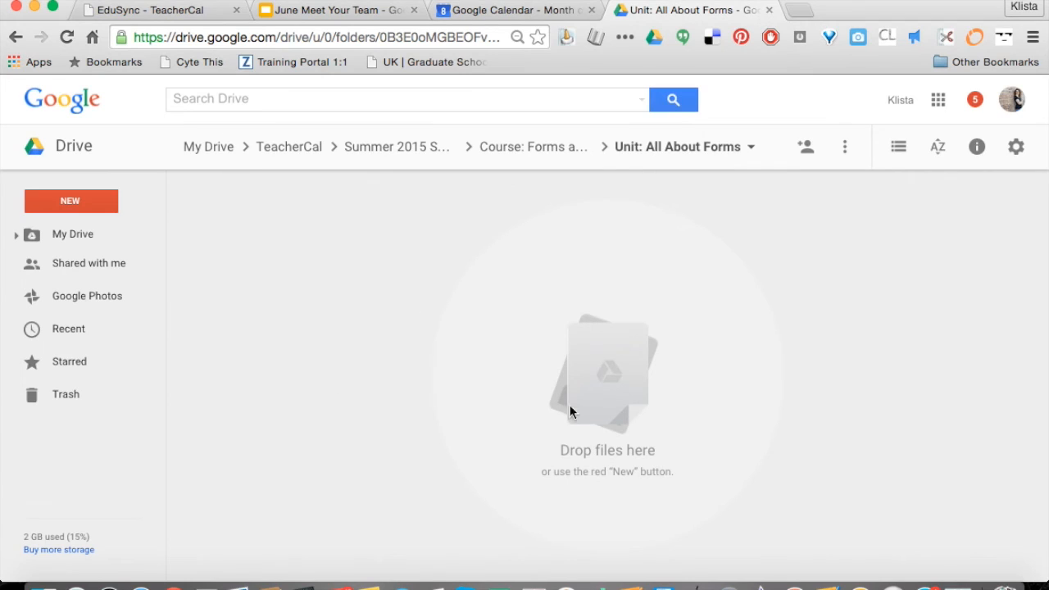
{"action": "mouse_move", "coordinate": [425, 324]}
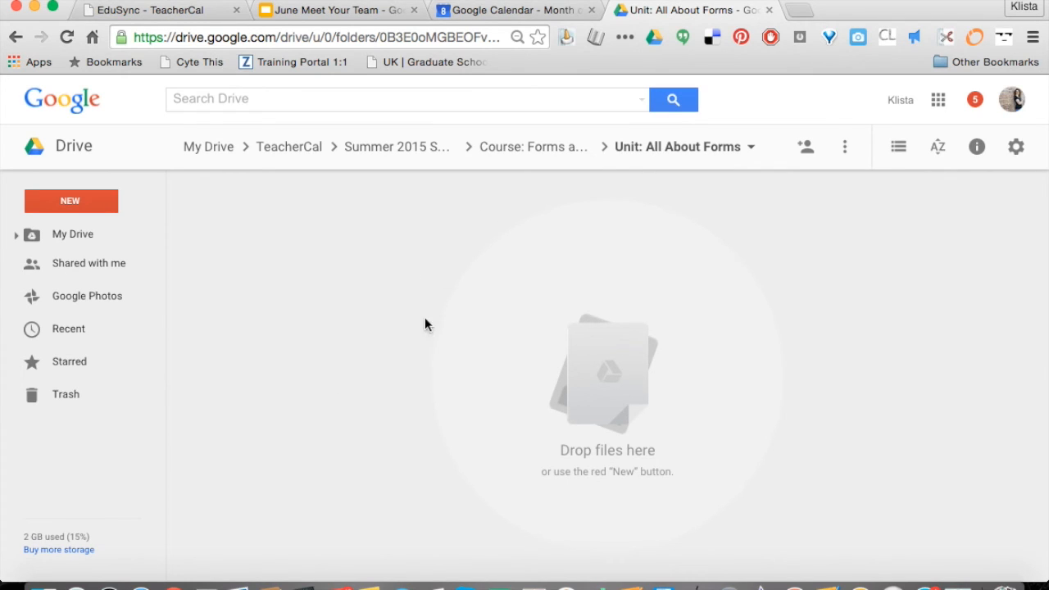
{"action": "mouse_move", "coordinate": [287, 383]}
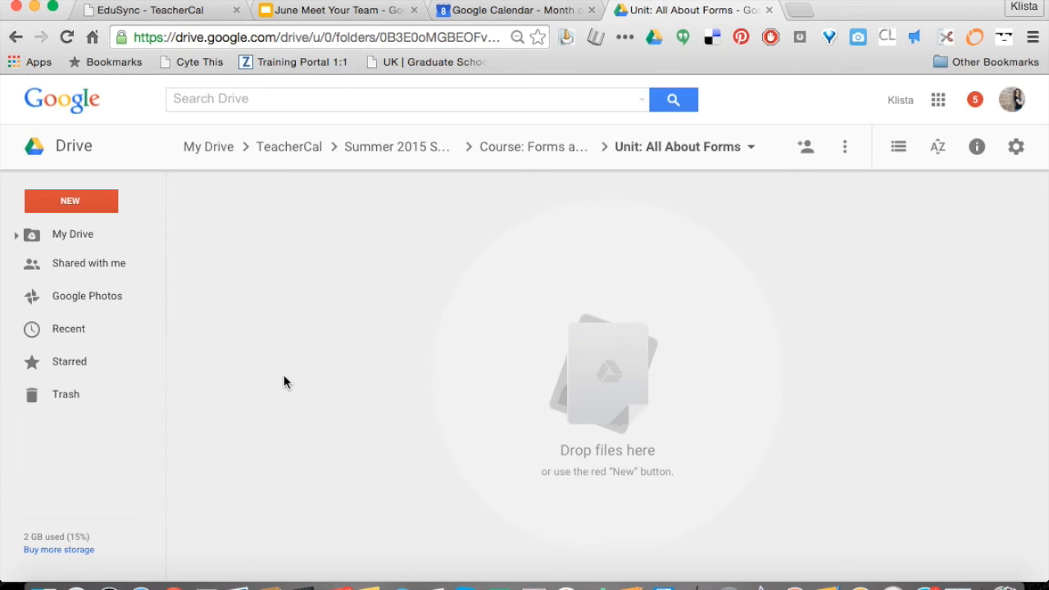
{"action": "mouse_move", "coordinate": [295, 61]}
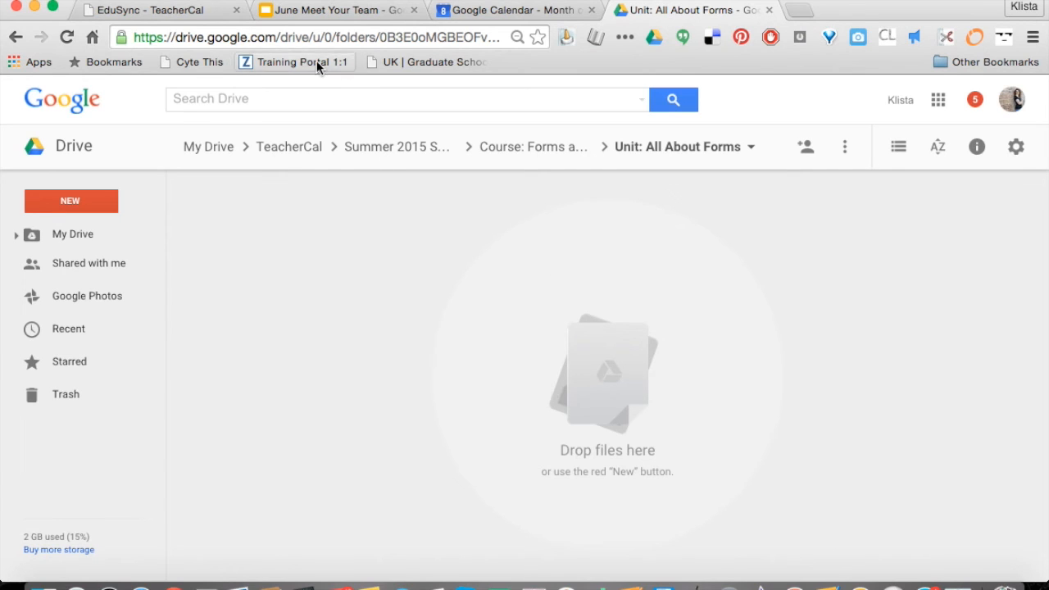
- On August 3, start an Assignment event in All About Forms titled 'Creating a Form'
{"action": "left_click", "coordinate": [147, 9]}
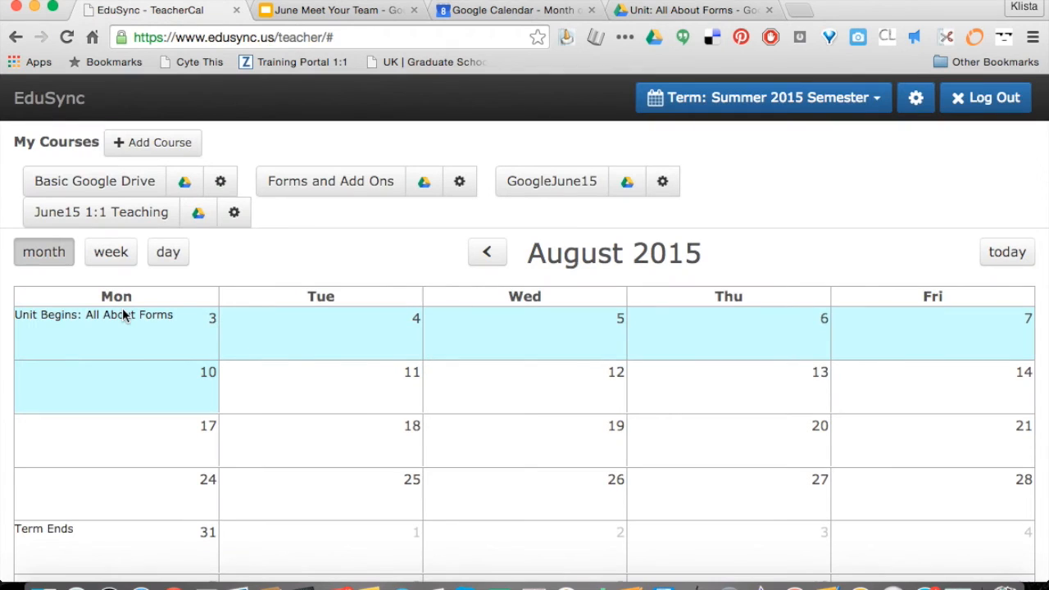
{"action": "mouse_move", "coordinate": [48, 341]}
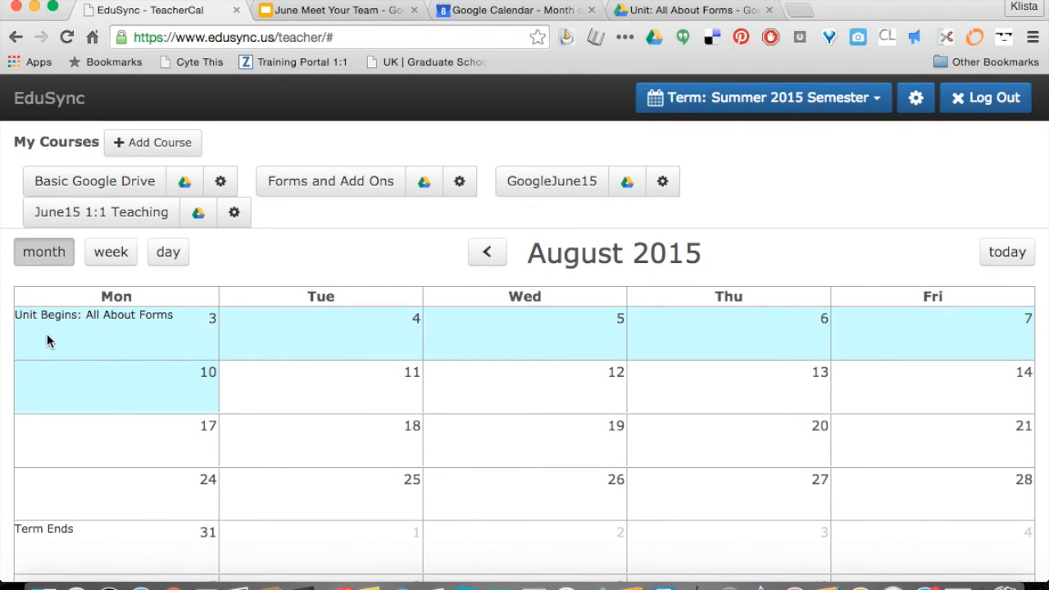
{"action": "left_click", "coordinate": [93, 314]}
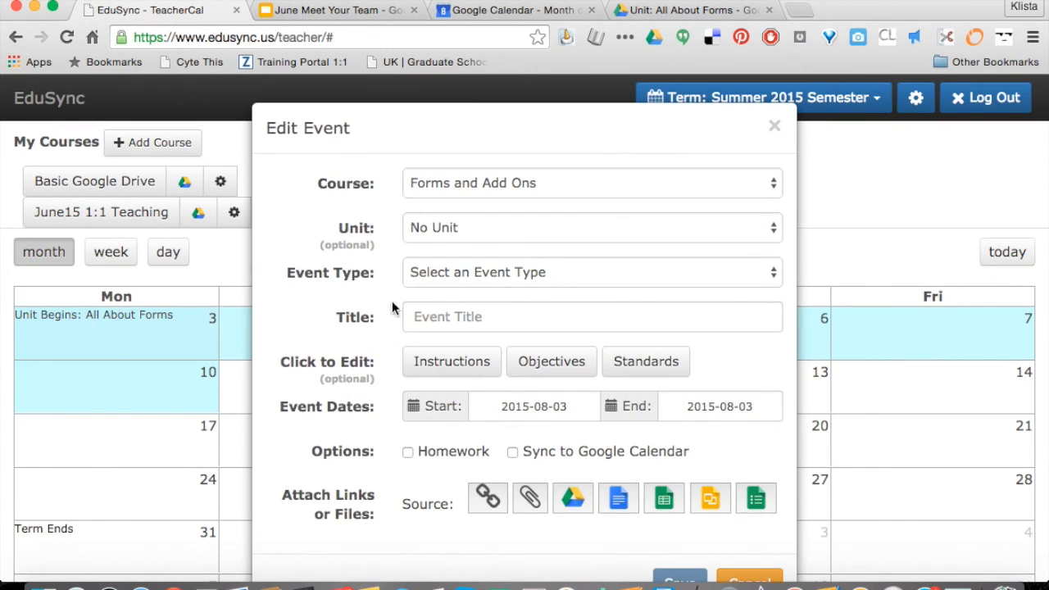
{"action": "left_click", "coordinate": [590, 227]}
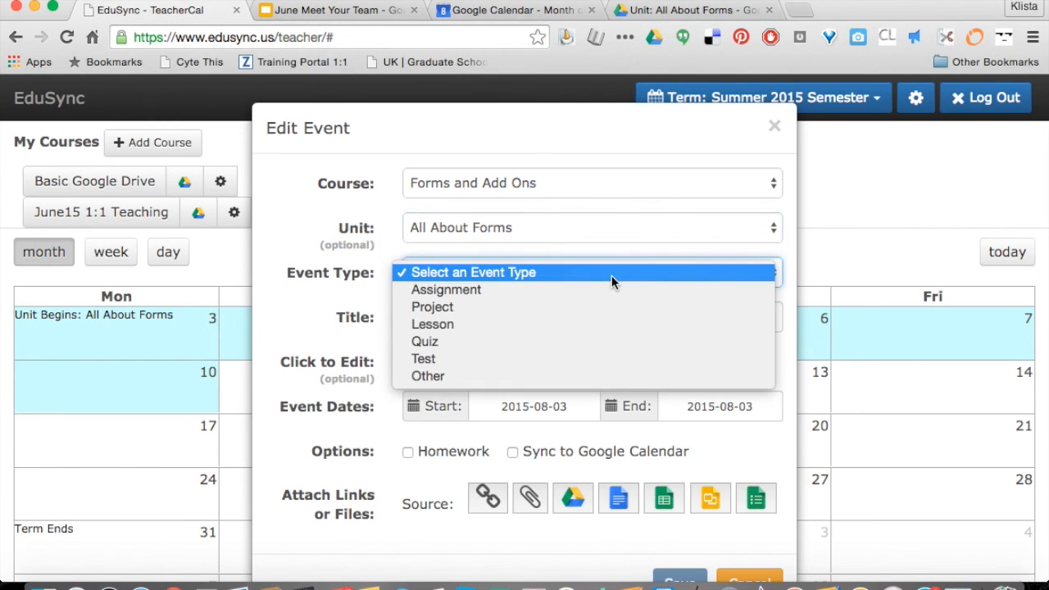
{"action": "mouse_move", "coordinate": [581, 285]}
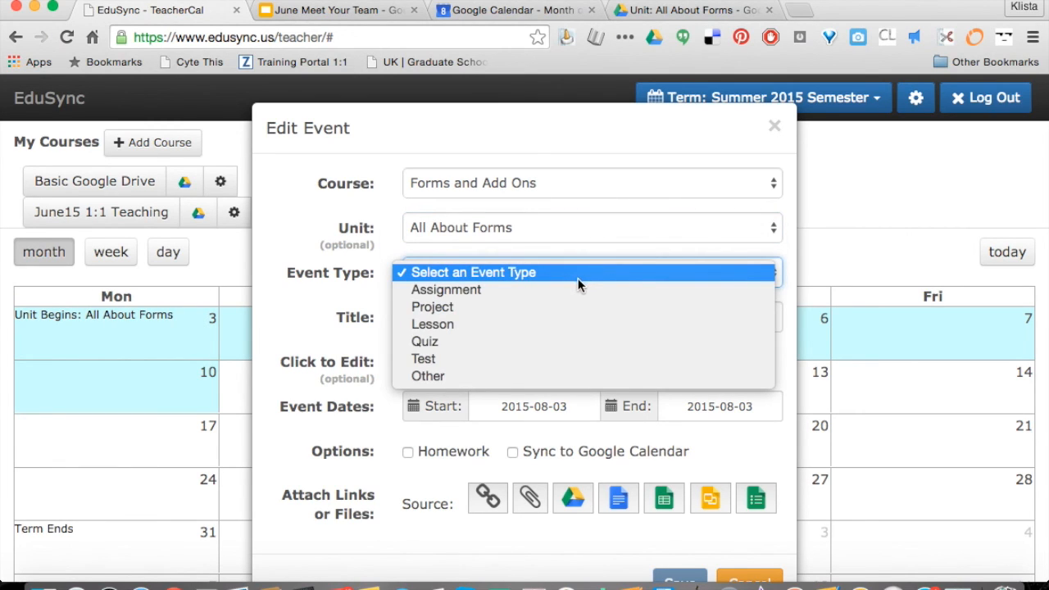
{"action": "mouse_move", "coordinate": [541, 289]}
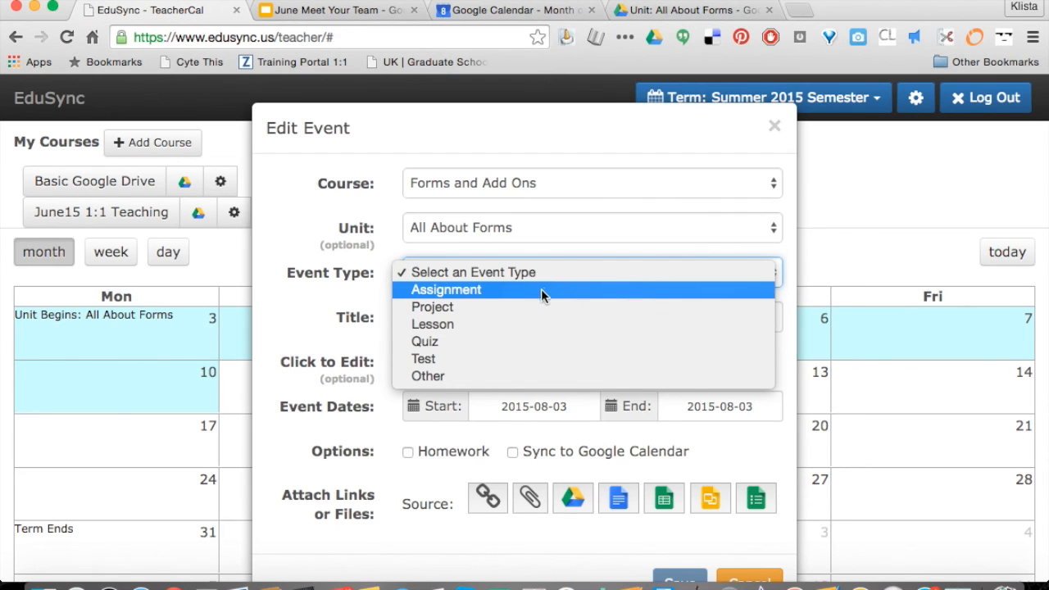
{"action": "left_click", "coordinate": [446, 289]}
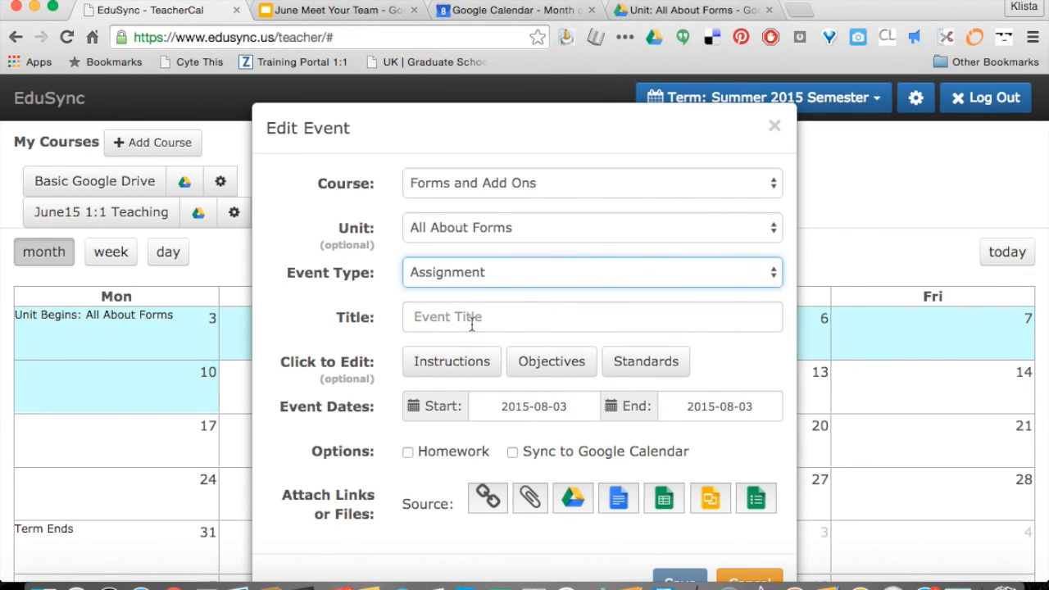
{"action": "type", "text": "C"}
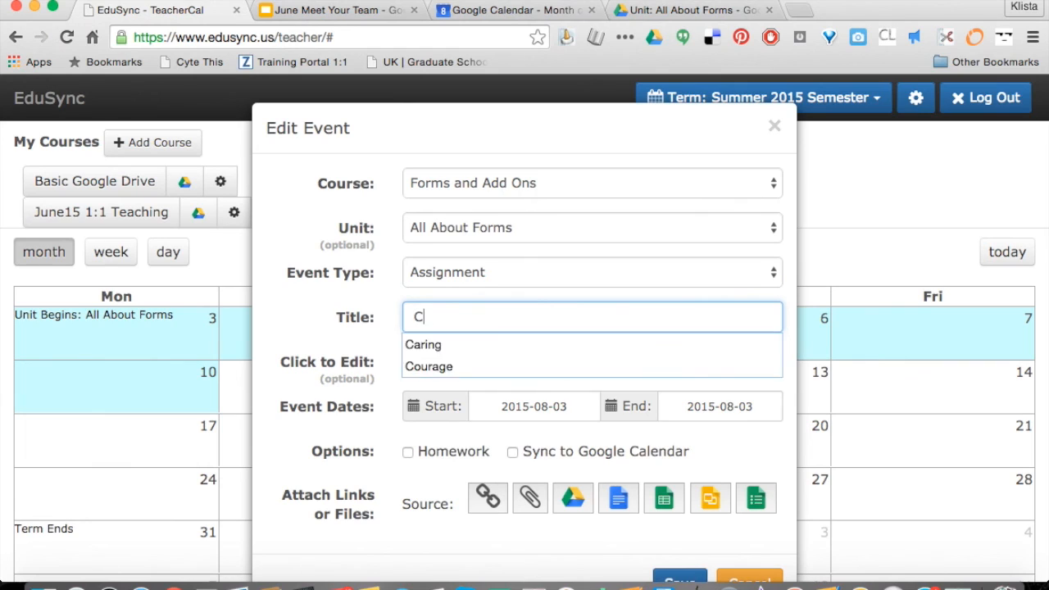
{"action": "type", "text": "reating a Form"}
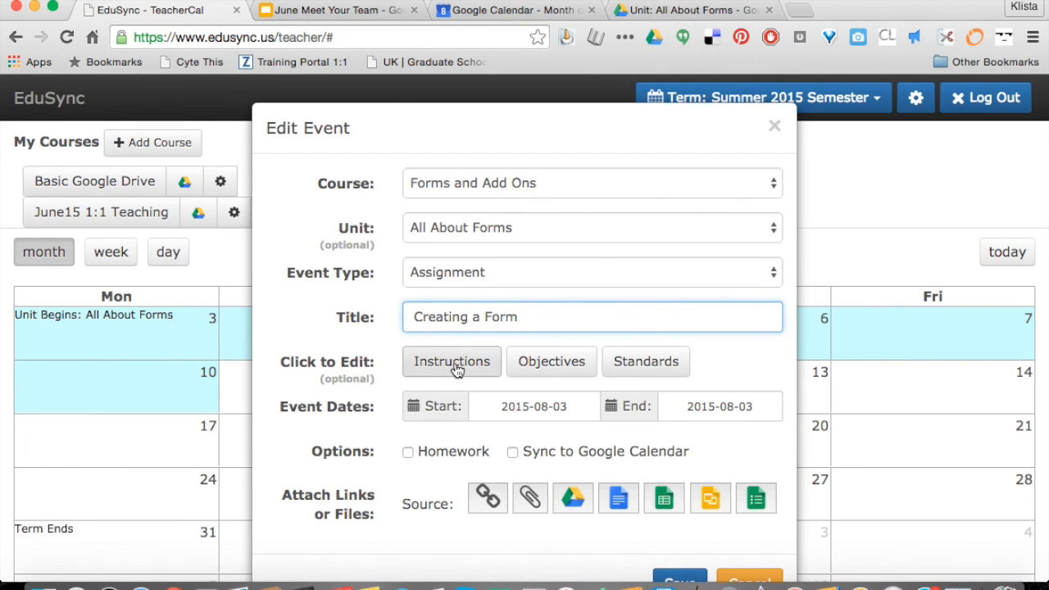
{"action": "mouse_move", "coordinate": [551, 361]}
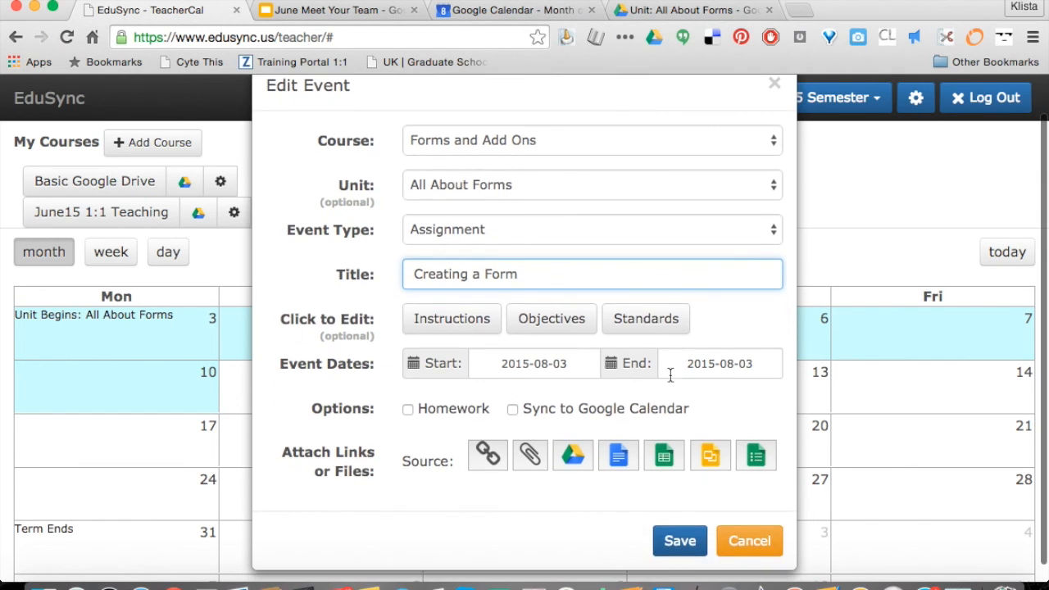
- End the assignment on 2015-08-05, synced to Google Calendar and public
{"action": "left_click", "coordinate": [719, 363]}
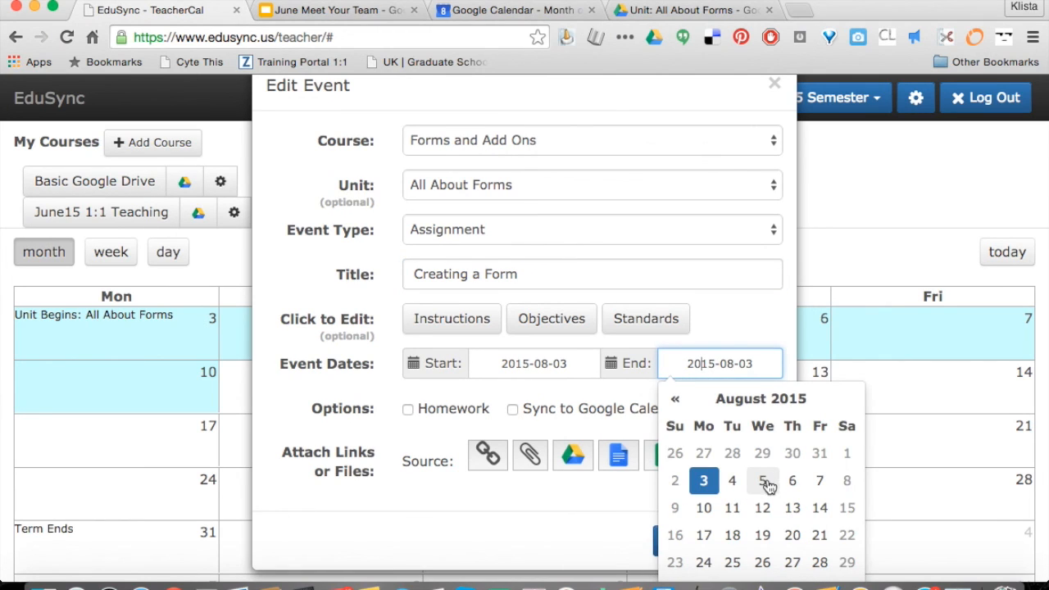
{"action": "left_click", "coordinate": [762, 480]}
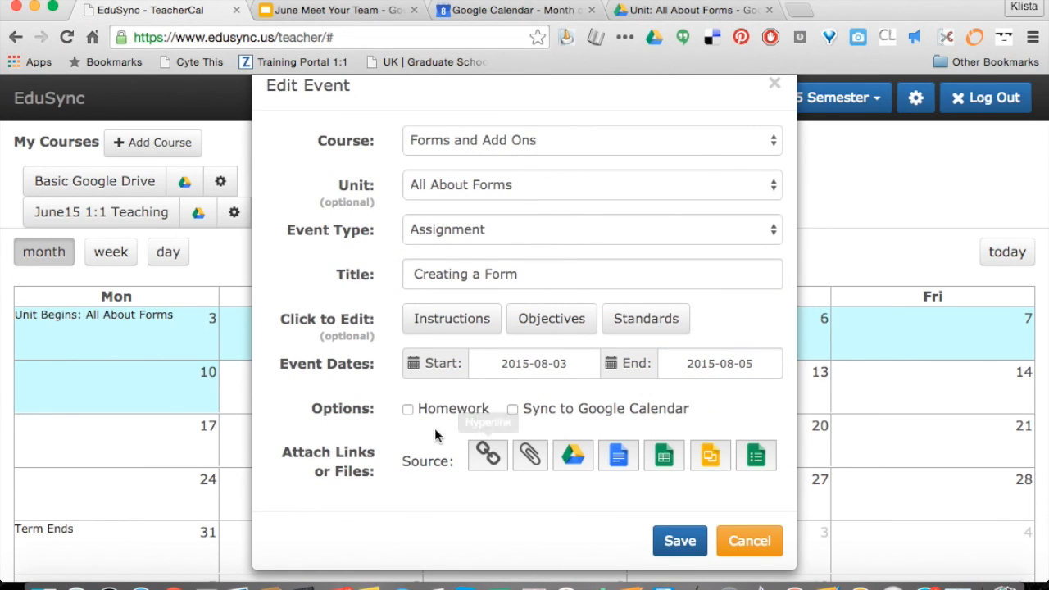
{"action": "left_click", "coordinate": [513, 409]}
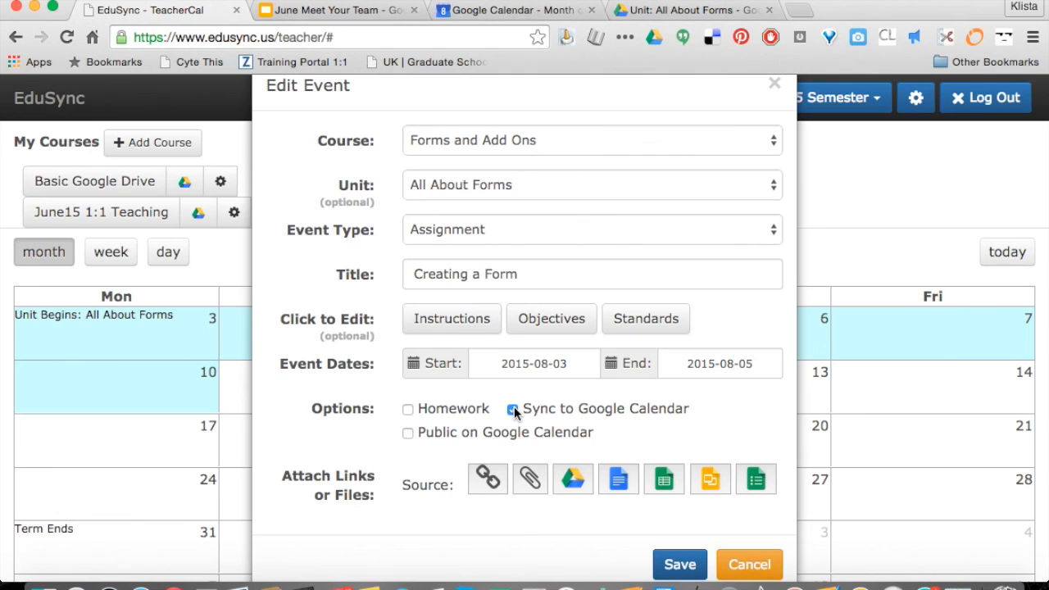
{"action": "left_click", "coordinate": [408, 433]}
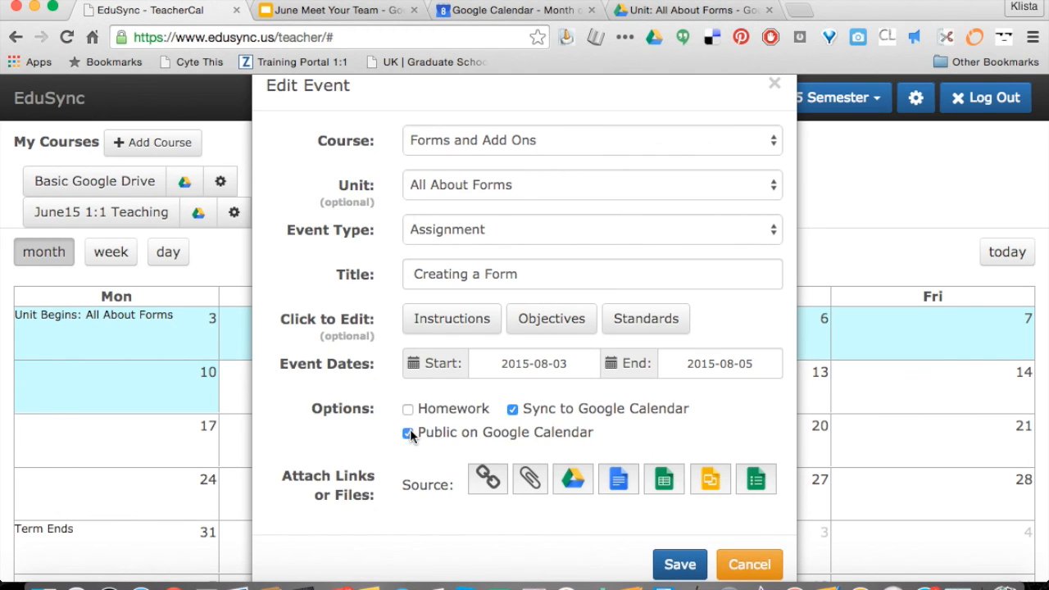
{"action": "mouse_move", "coordinate": [487, 479]}
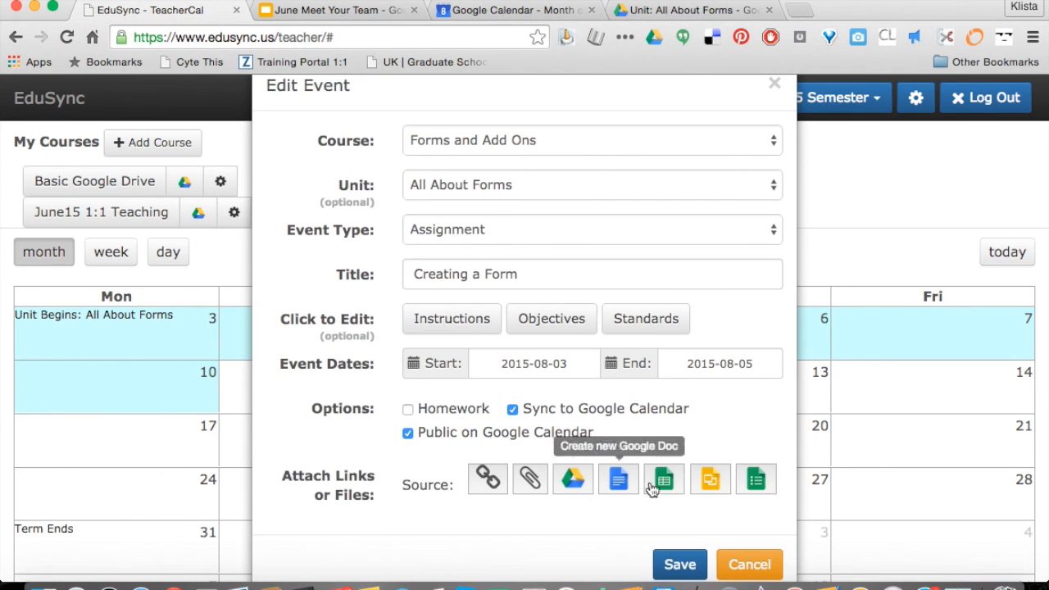
- Save the 'Creating a Form' assignment and return to the Forms and Add Ons units list
{"action": "left_click", "coordinate": [680, 565]}
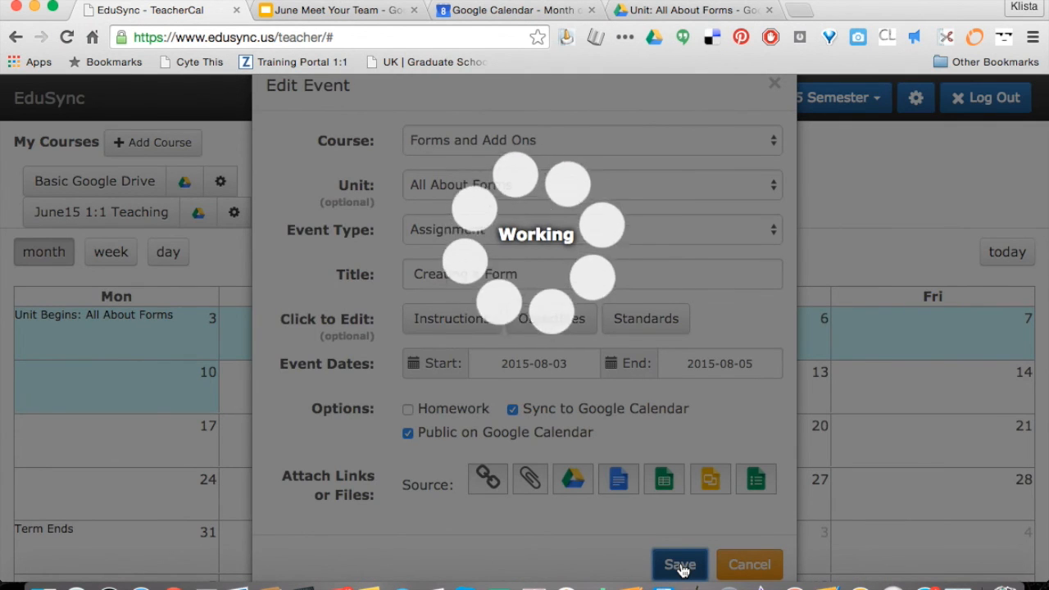
{"action": "left_click", "coordinate": [678, 565]}
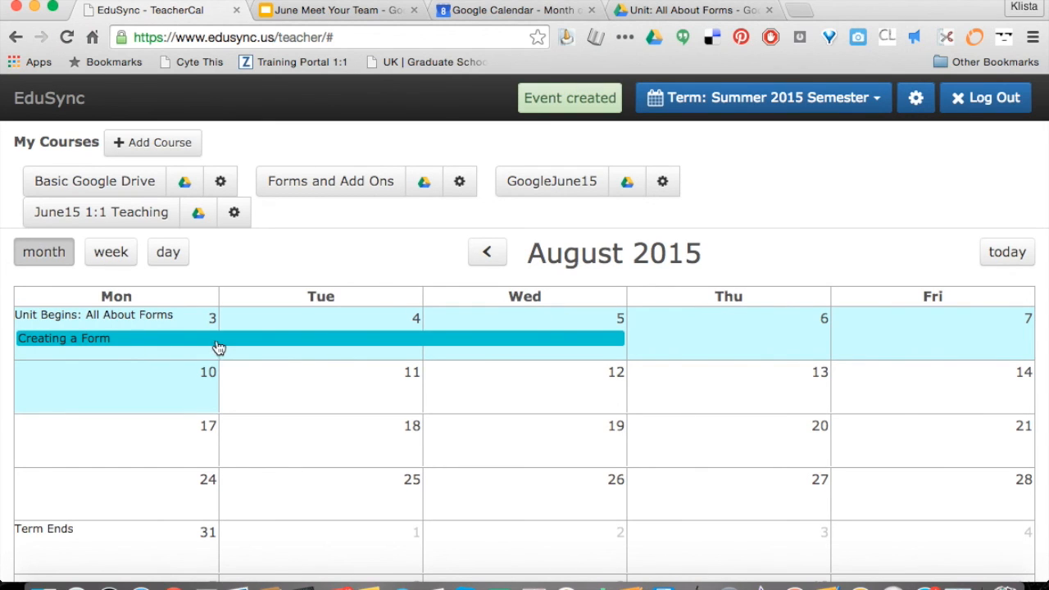
{"action": "left_click", "coordinate": [331, 181]}
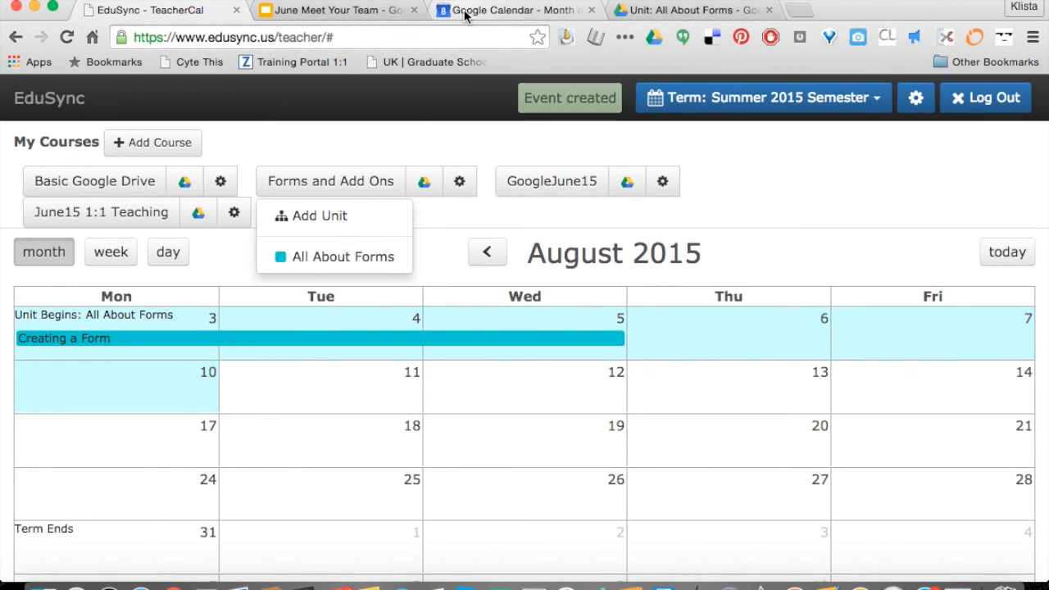
- View August 2015 in Google Calendar showing 'Creating a Form' spanning August 3–5
{"action": "left_click", "coordinate": [517, 10]}
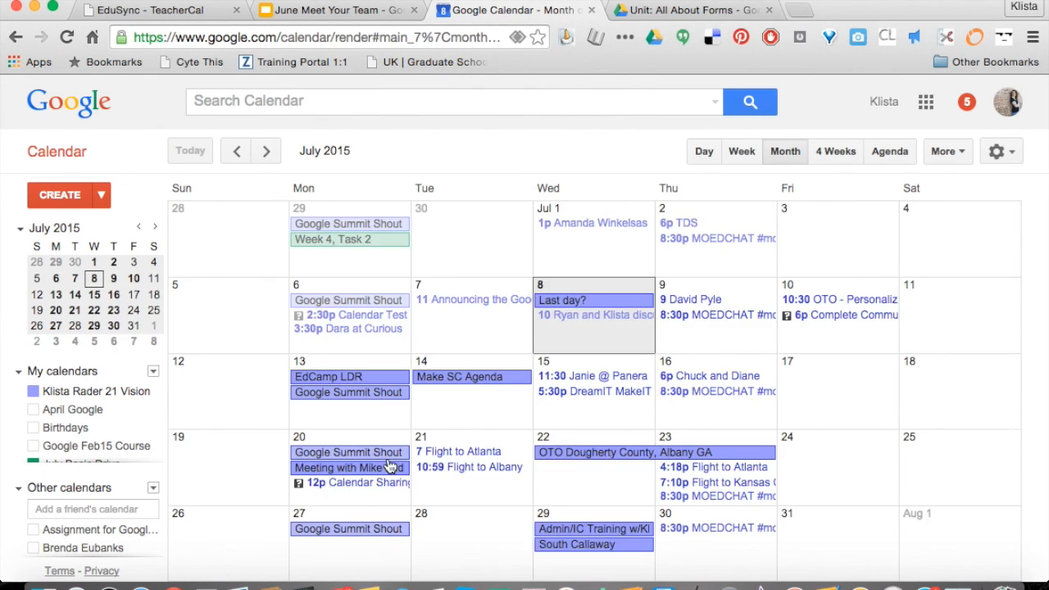
{"action": "left_click", "coordinate": [265, 151]}
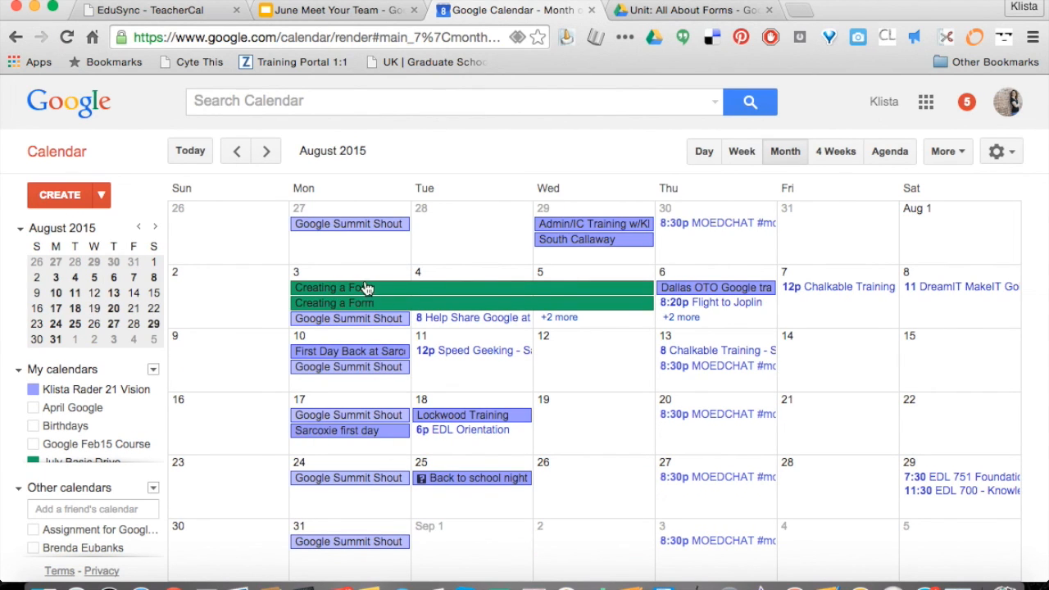
{"action": "mouse_move", "coordinate": [421, 301]}
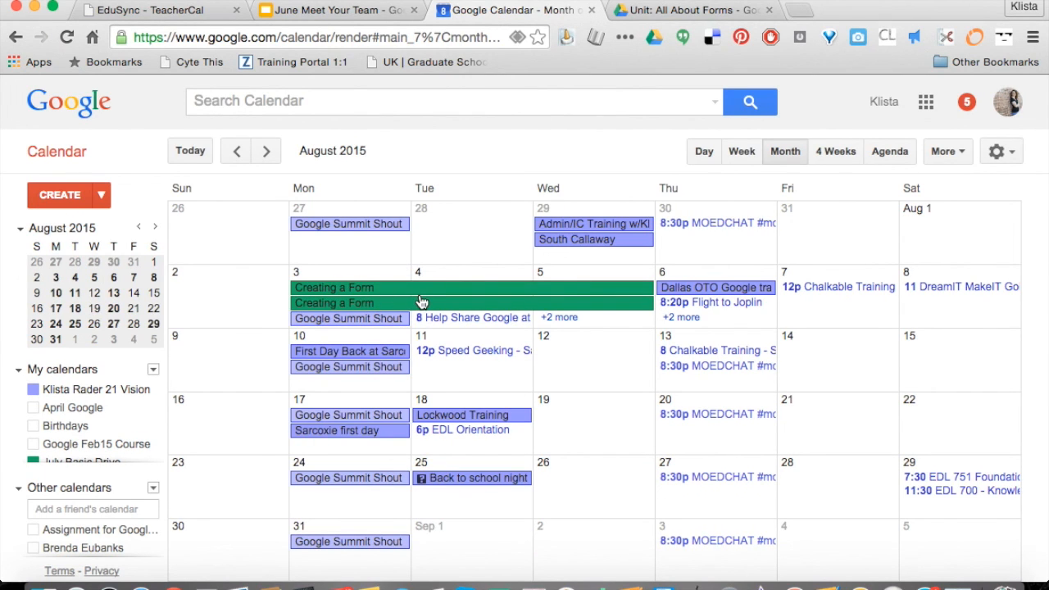
{"action": "mouse_move", "coordinate": [242, 91]}
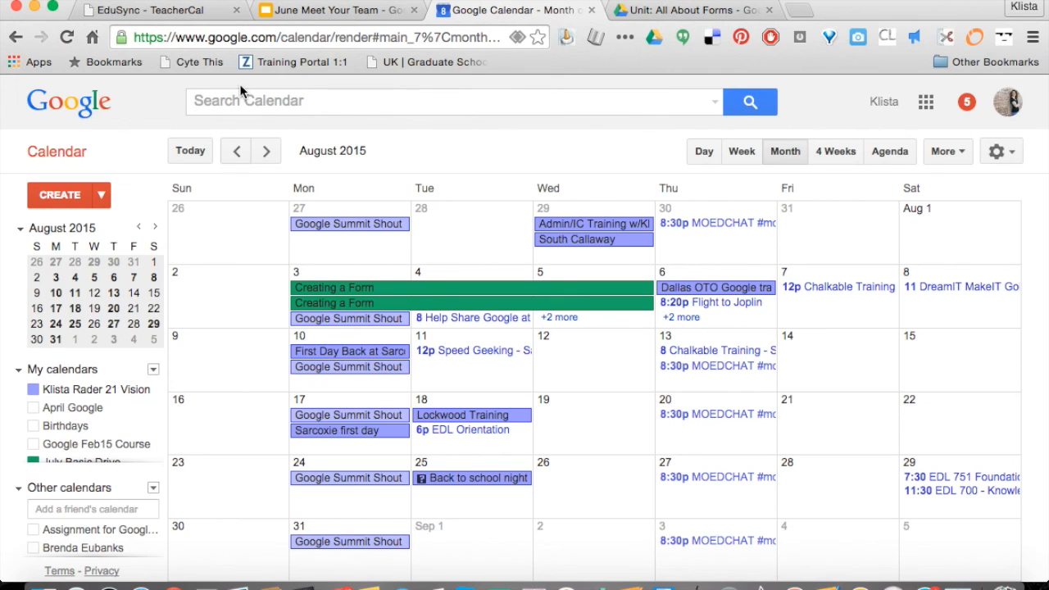